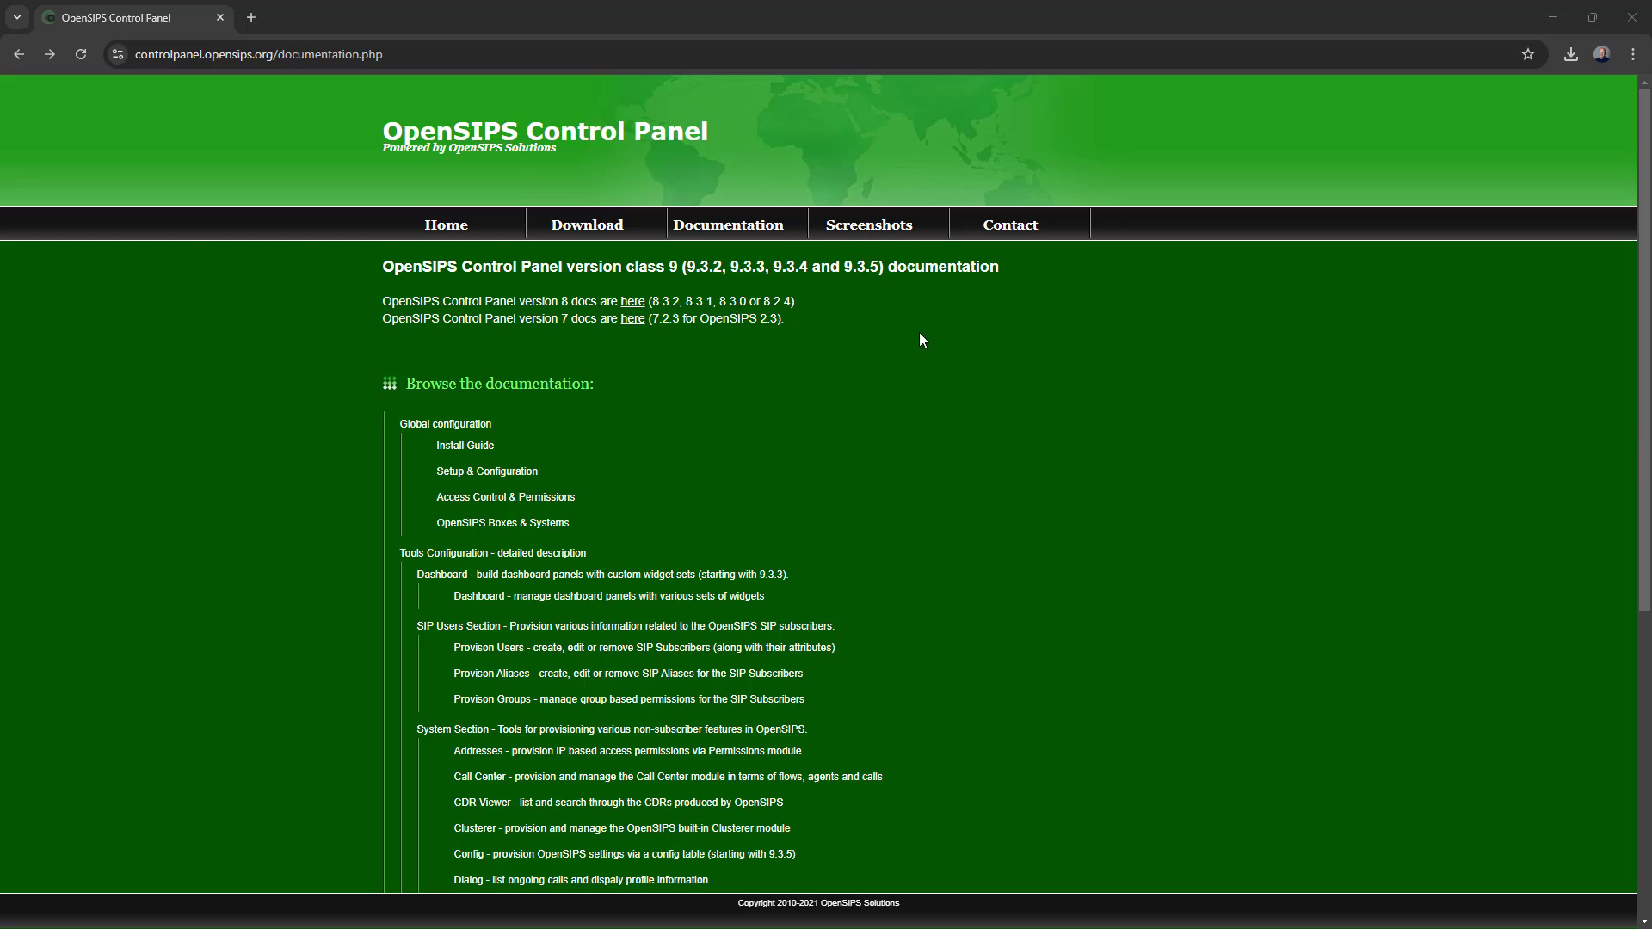
Step: Open the Install Guide and select the Debian Apache apt-get install command to copy it
click(727, 224)
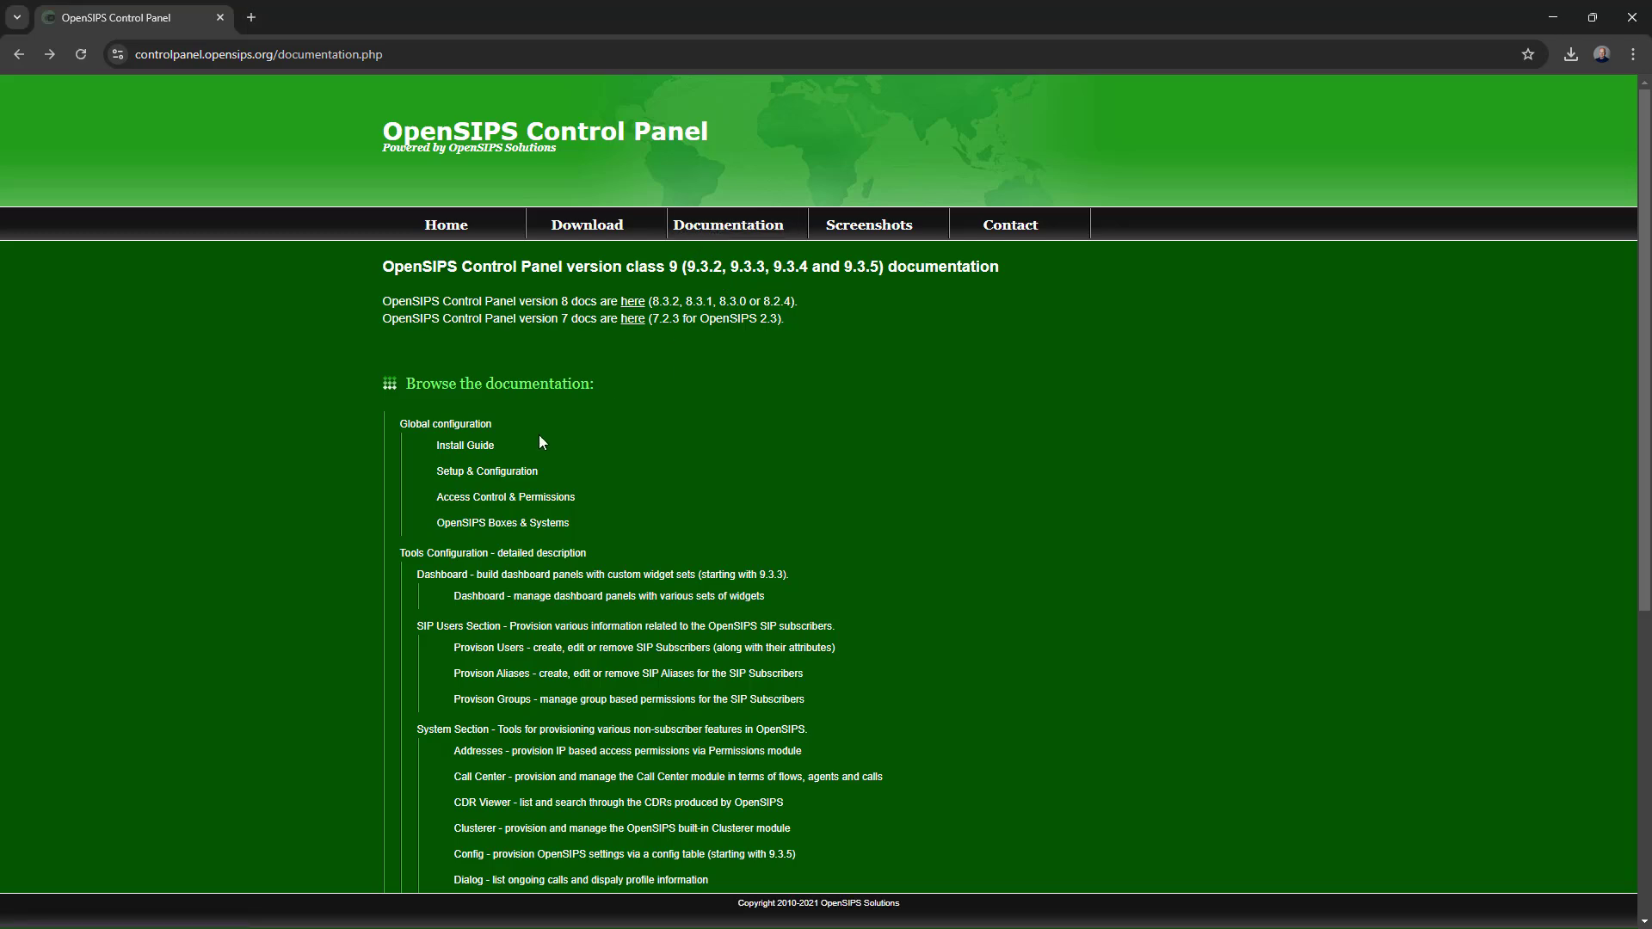
click(465, 444)
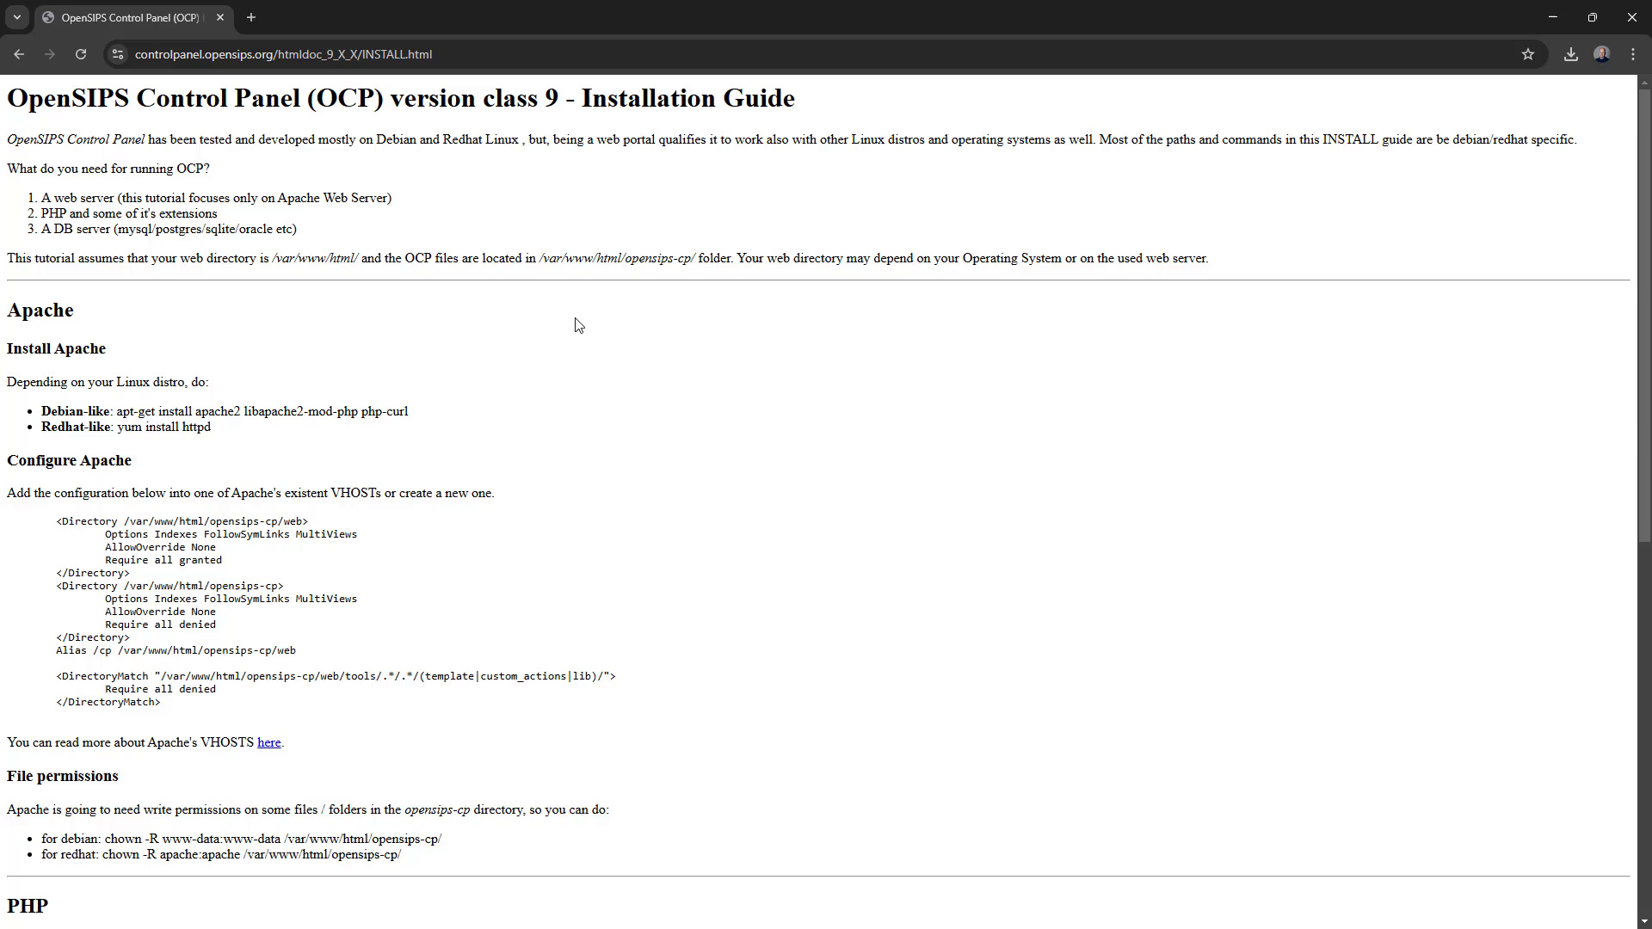
drag(117, 411, 406, 411)
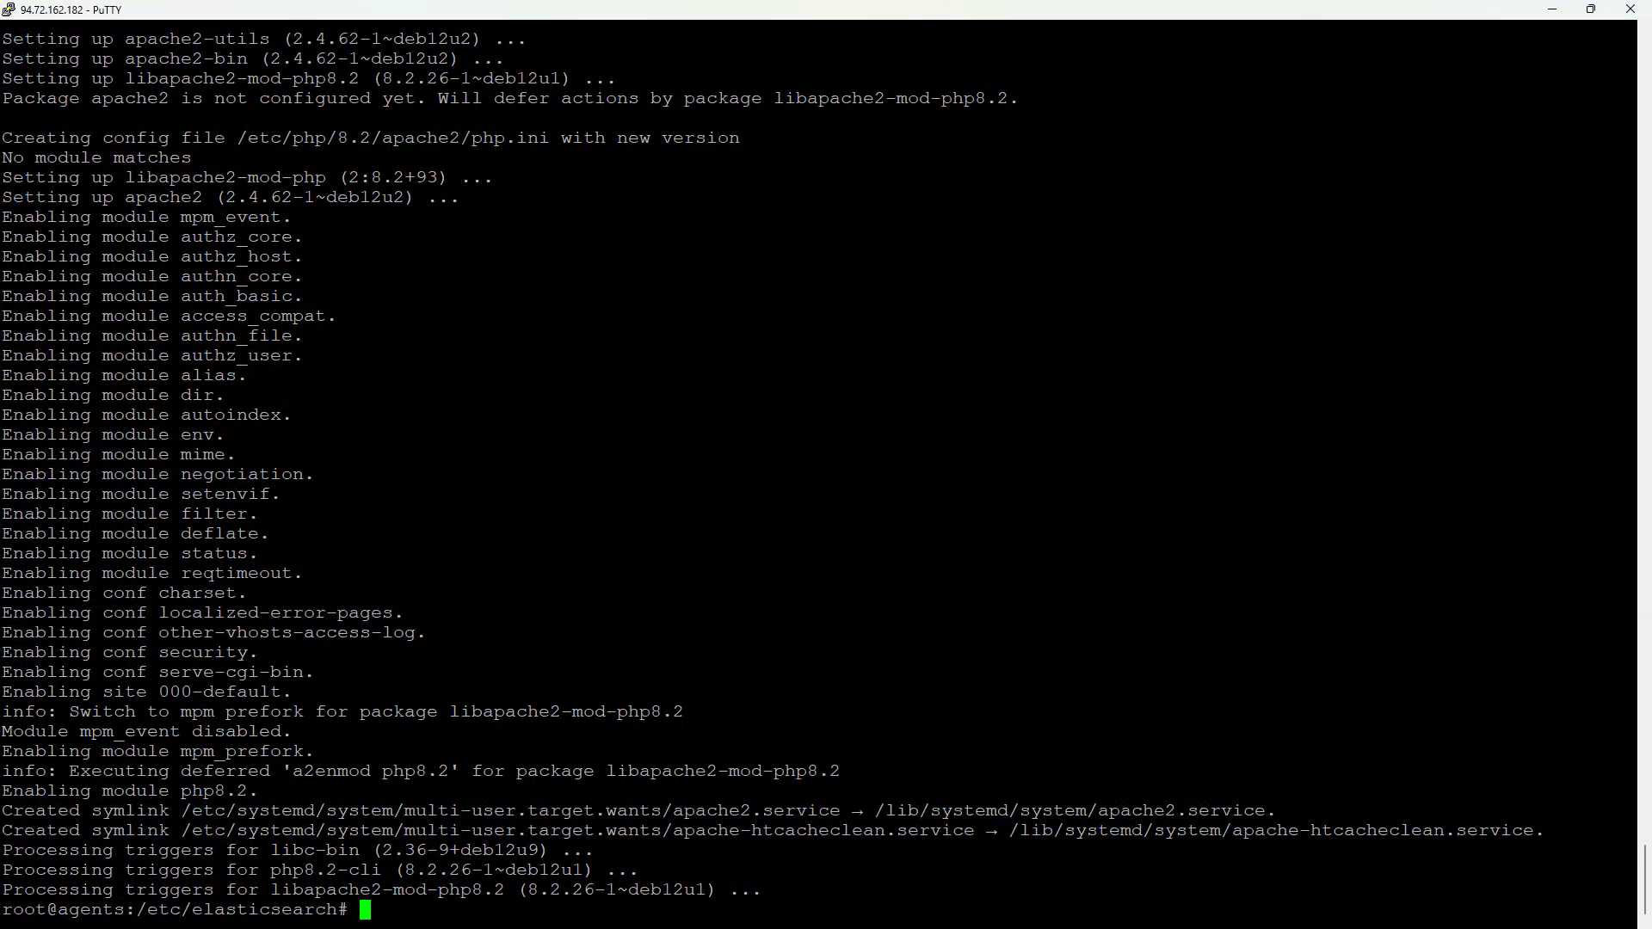
Step: Run apt-get install apache2 libapache2-mod-php php-curl on the server
text(apt-get install apache2 libapache2-mod-php php-curl)
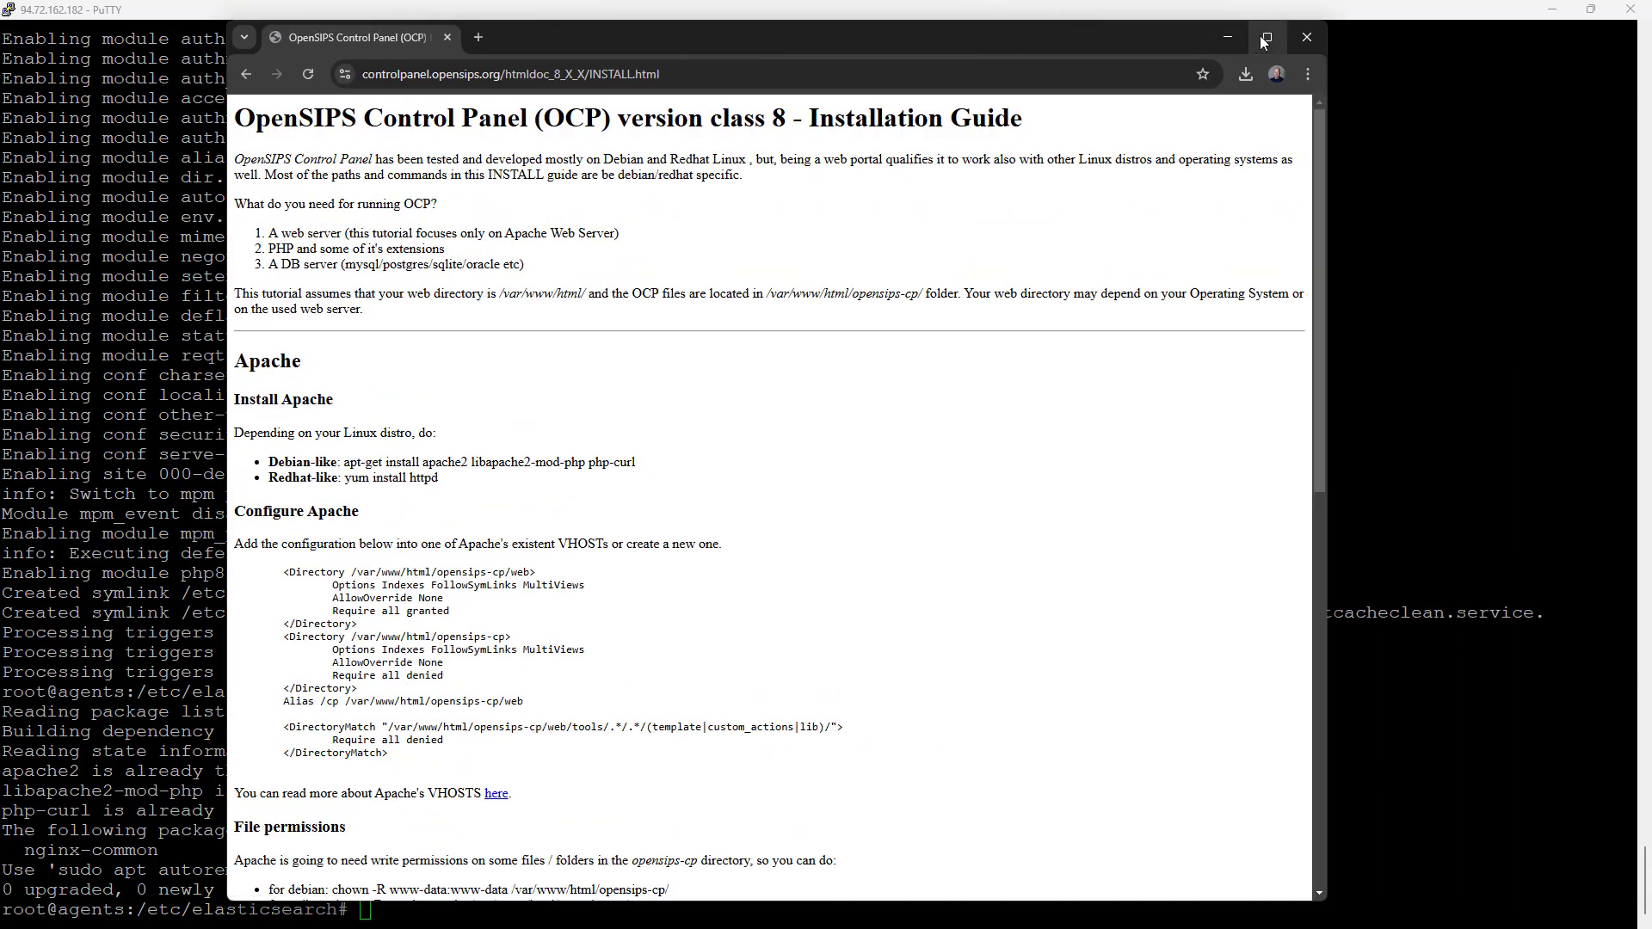
Step: Maximize the guide and copy its Apache Directory/Alias/DirectoryMatch configuration block
click(1270, 36)
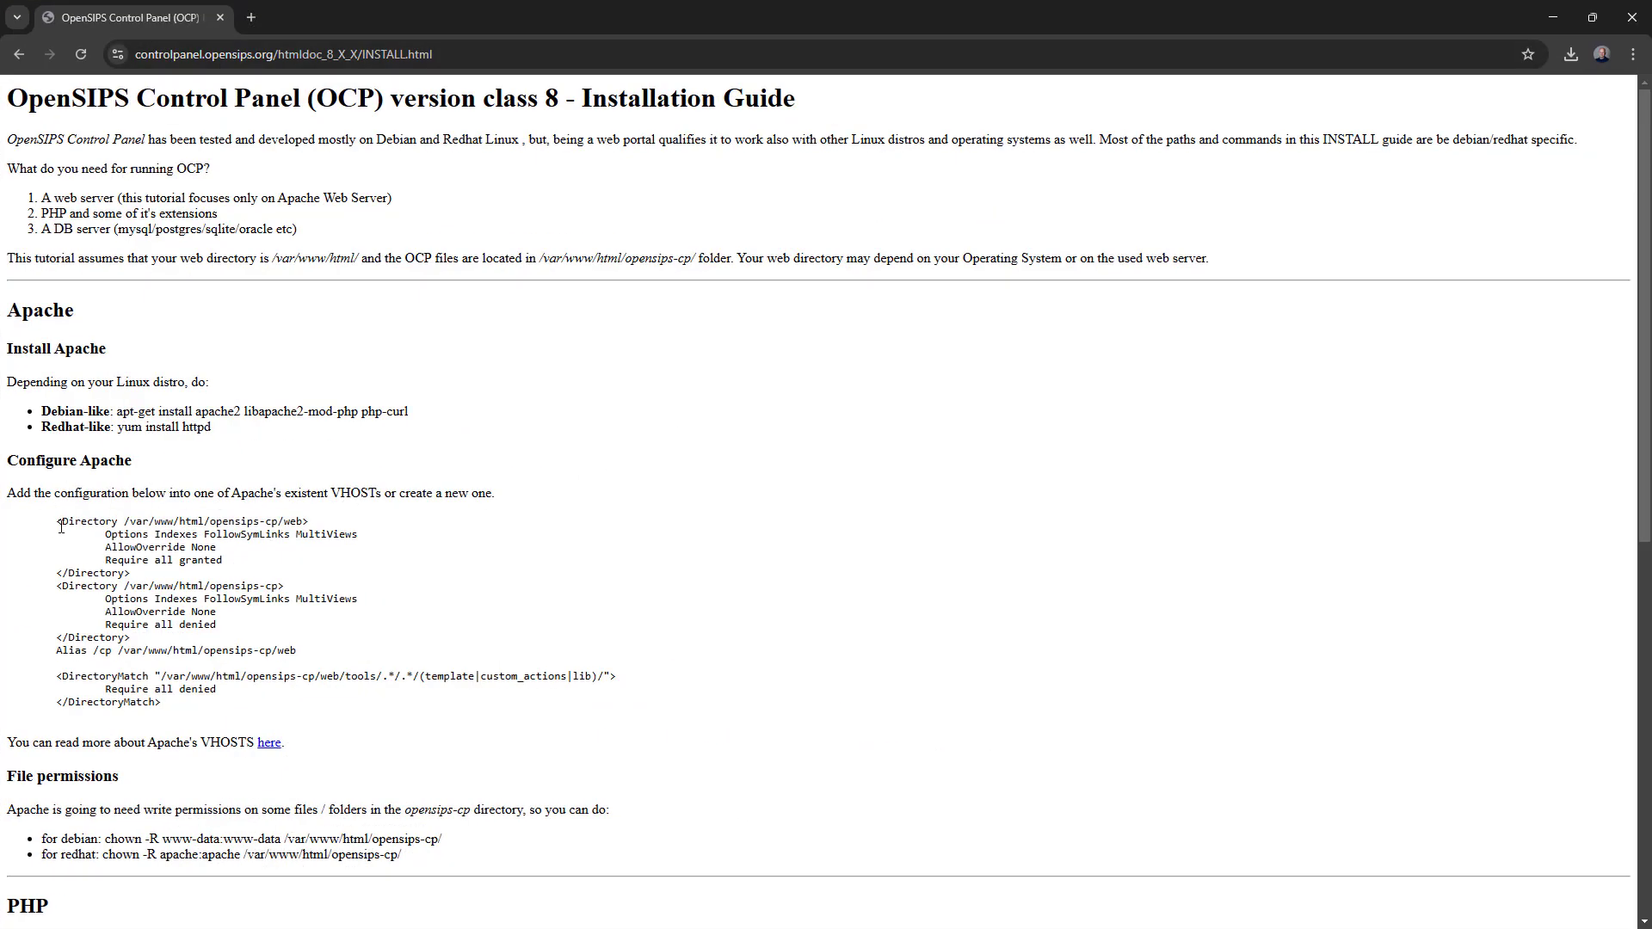
drag(58, 520, 263, 702)
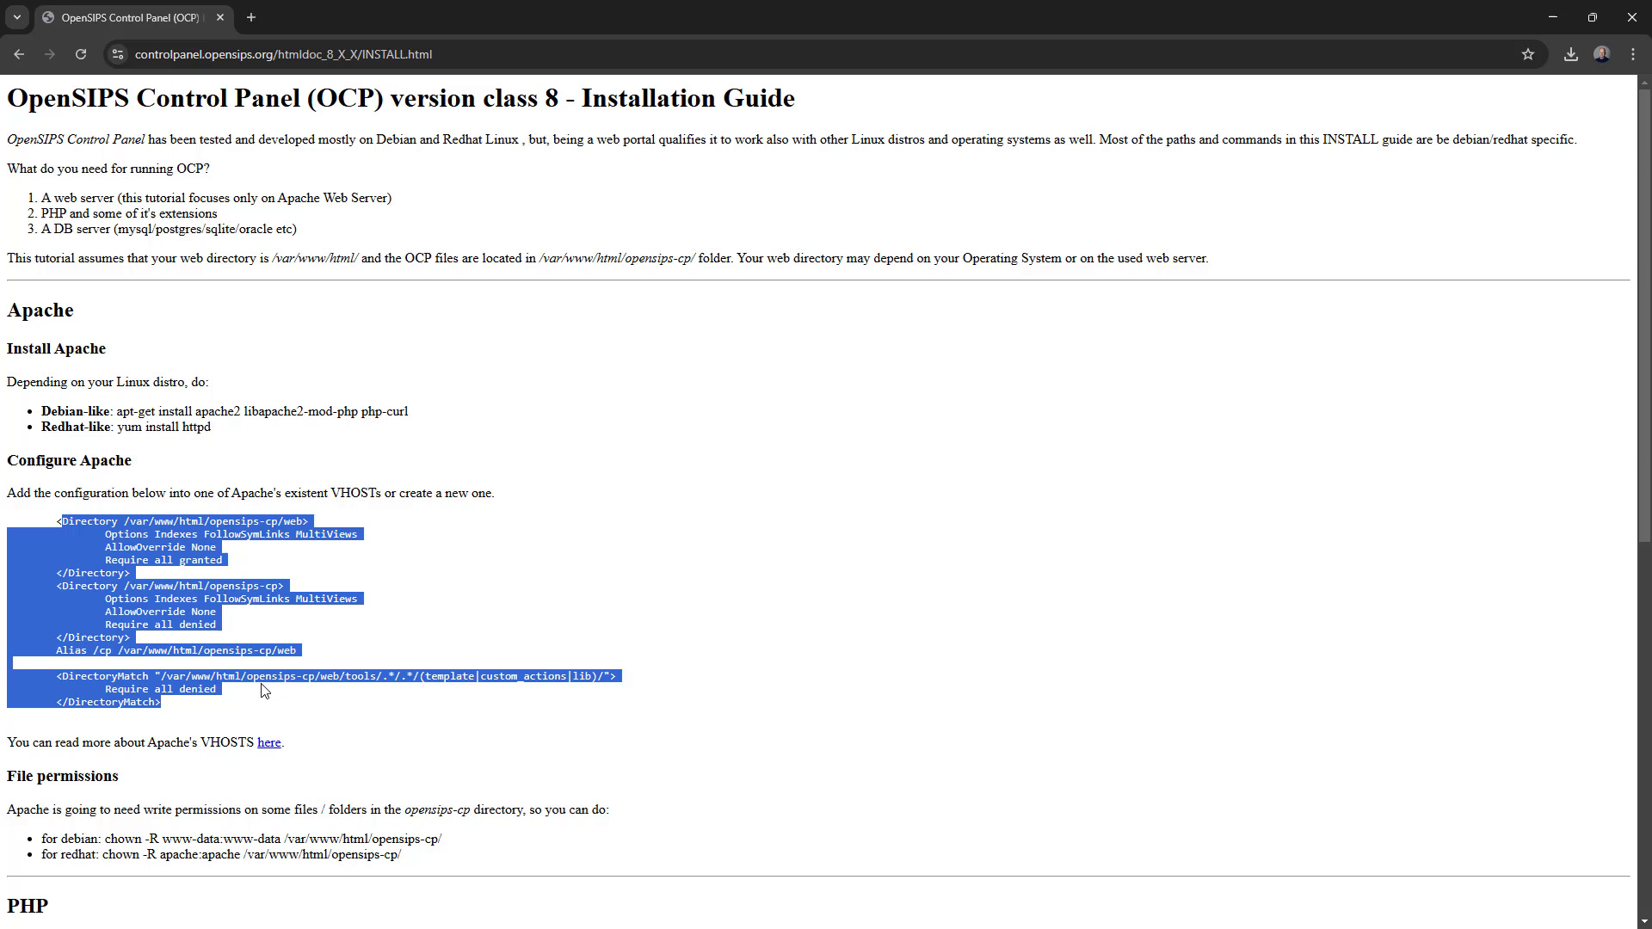
mouse_move(249, 684)
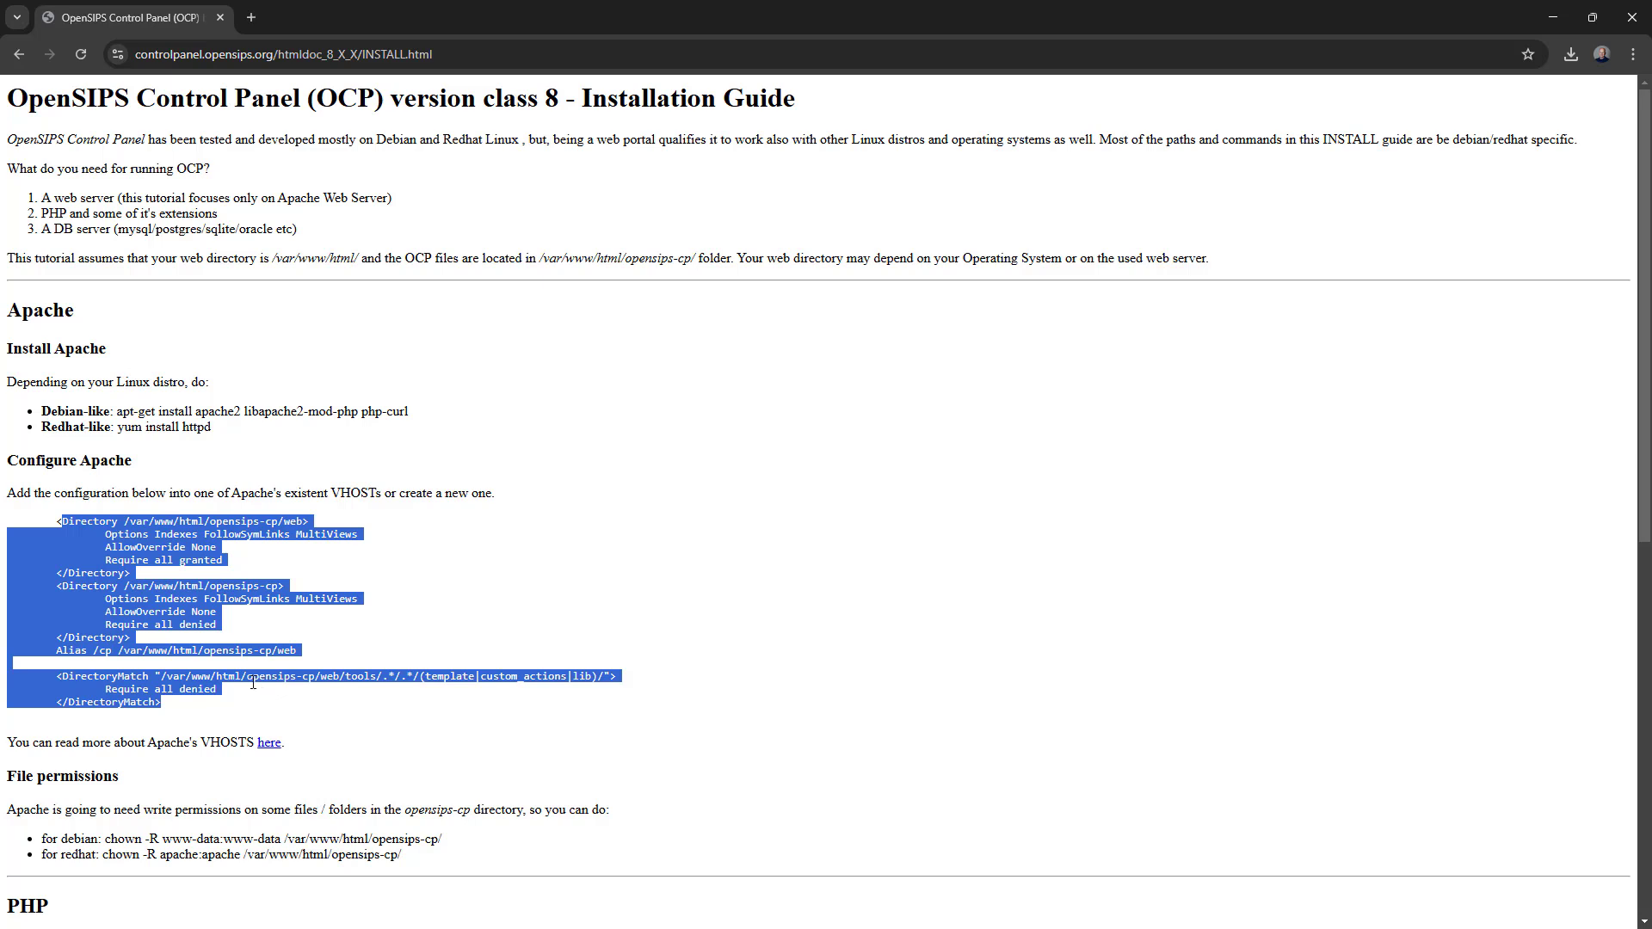
scroll(down, 3)
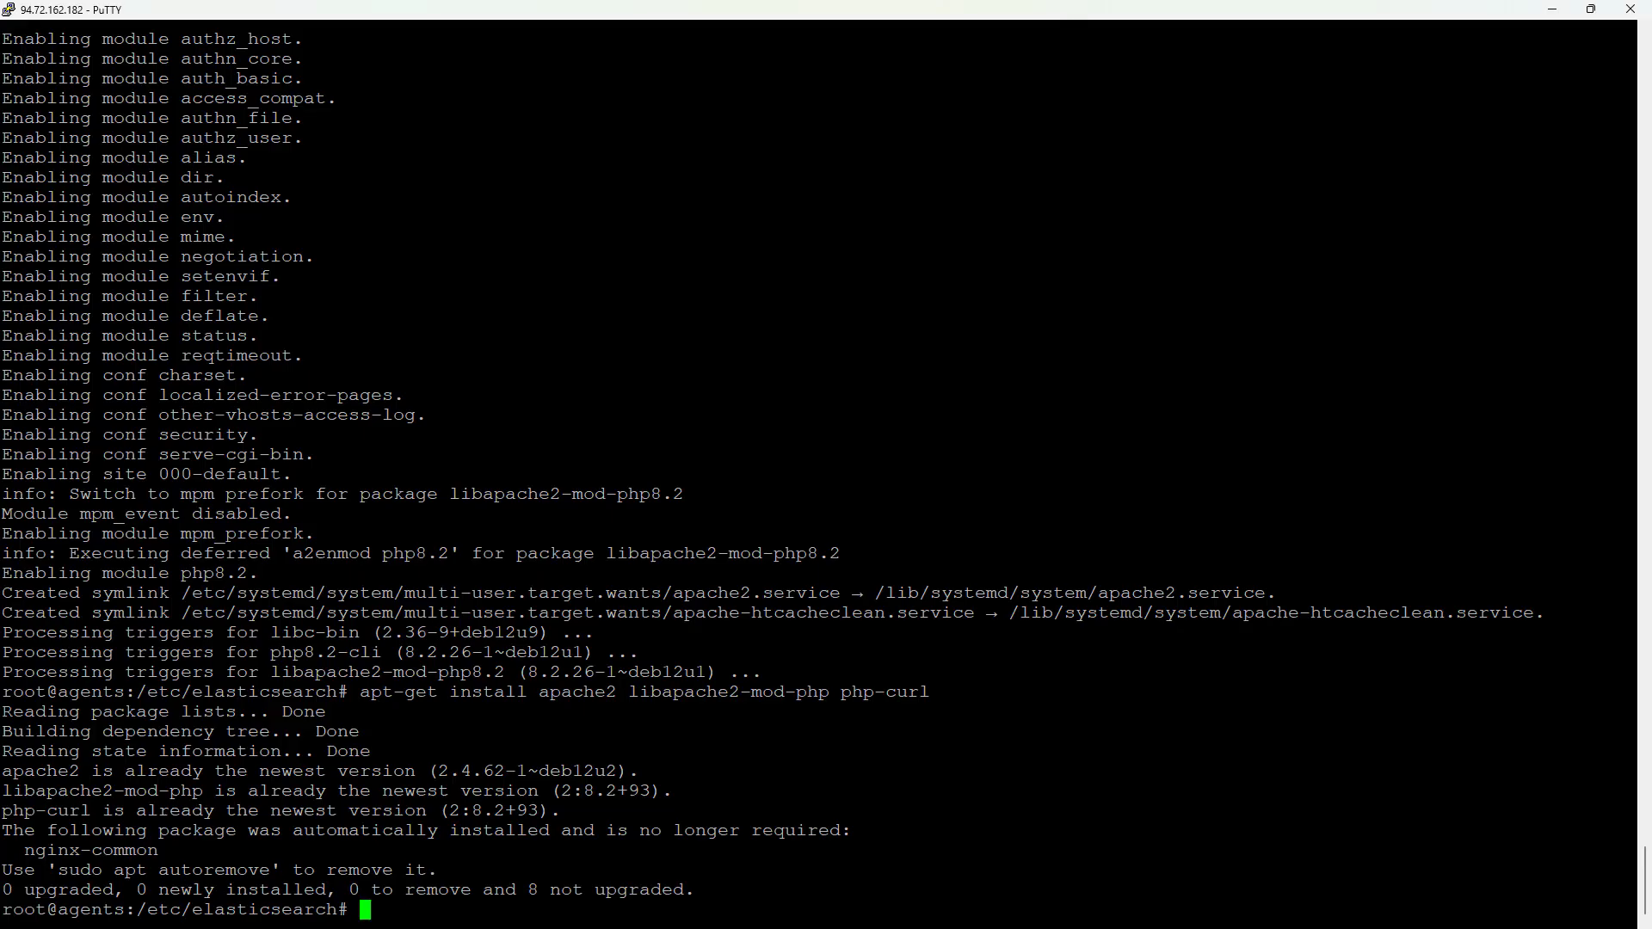
Step: Navigate to /etc/apache2/sites-enabled and open 000-default.conf in vi
text(cd)
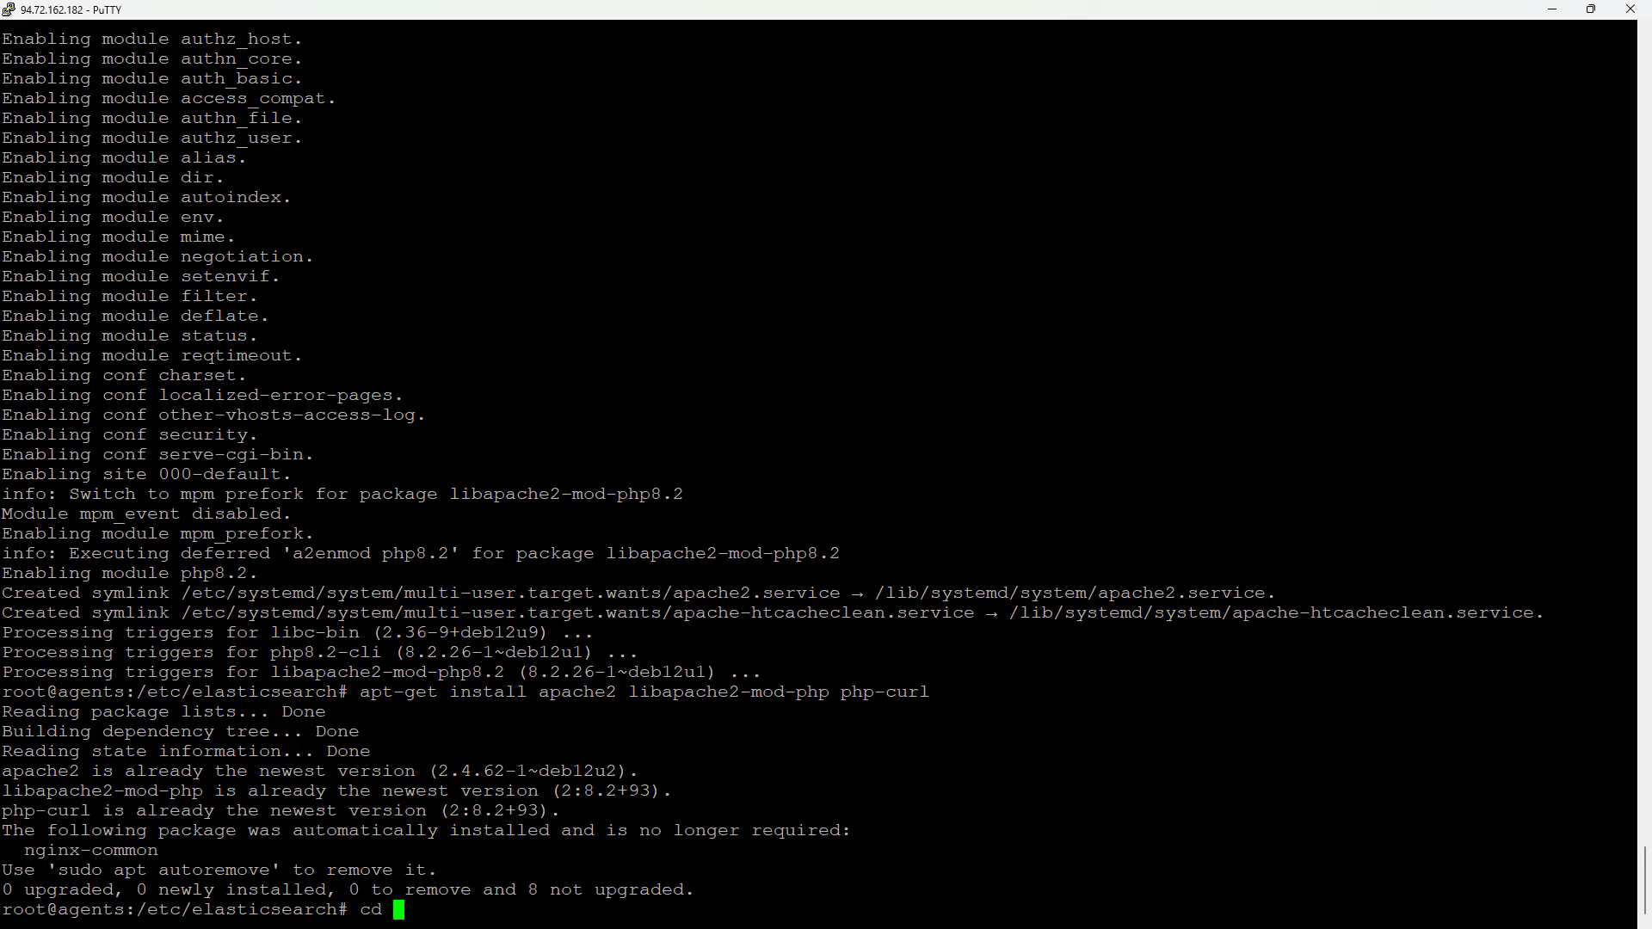
text(/etc/)
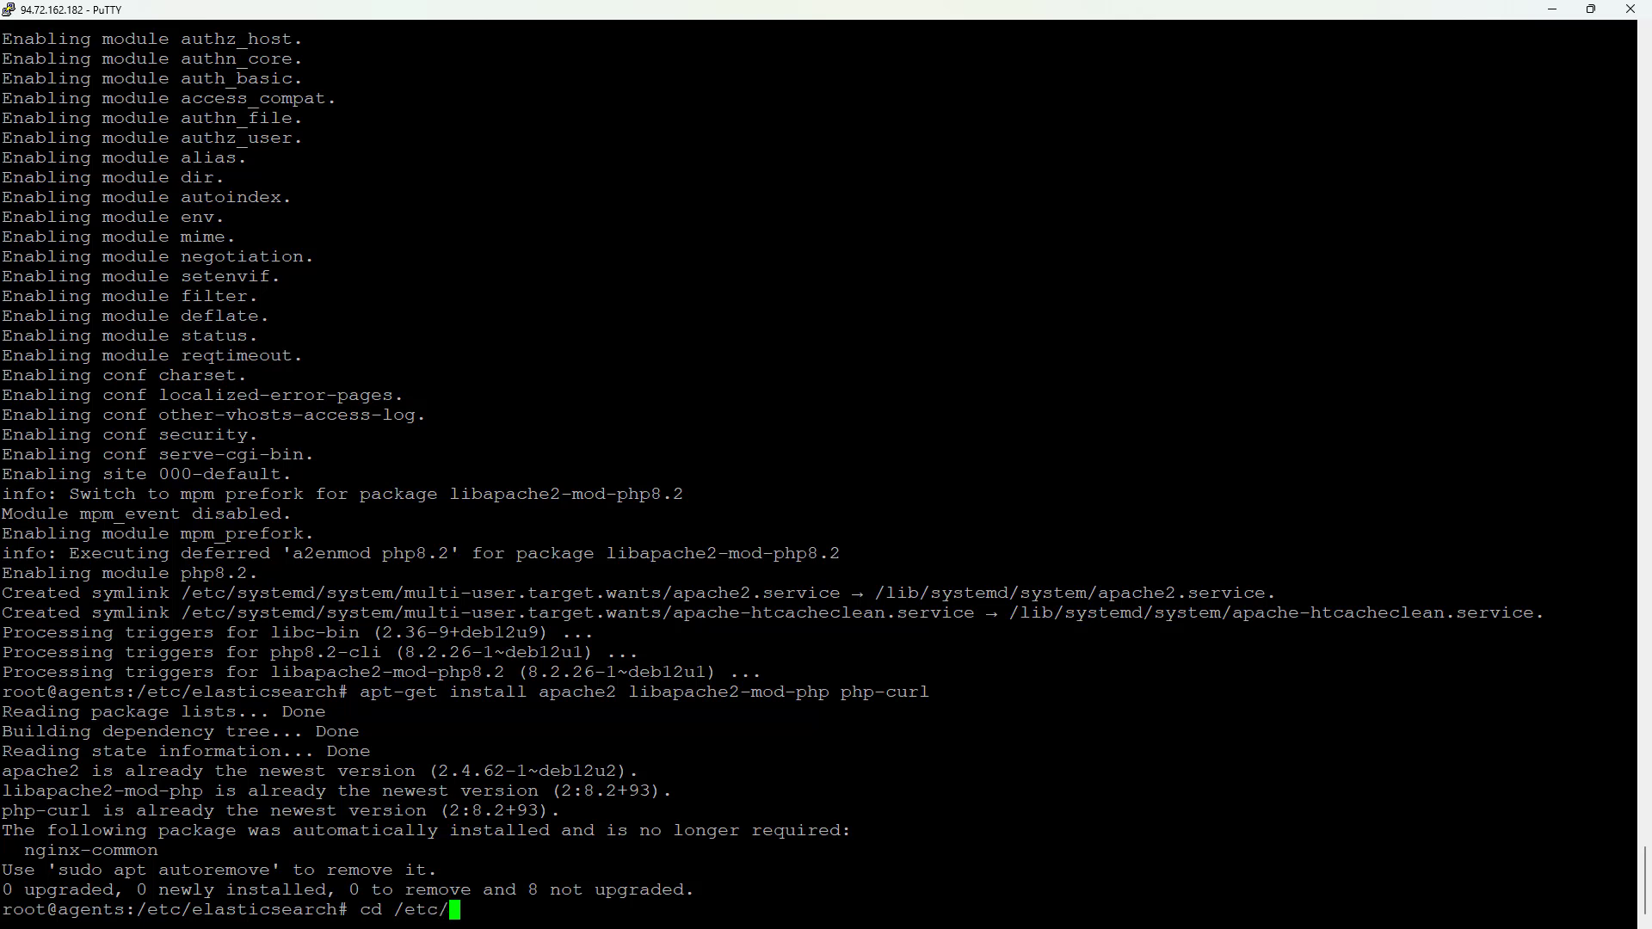
text(apache2)
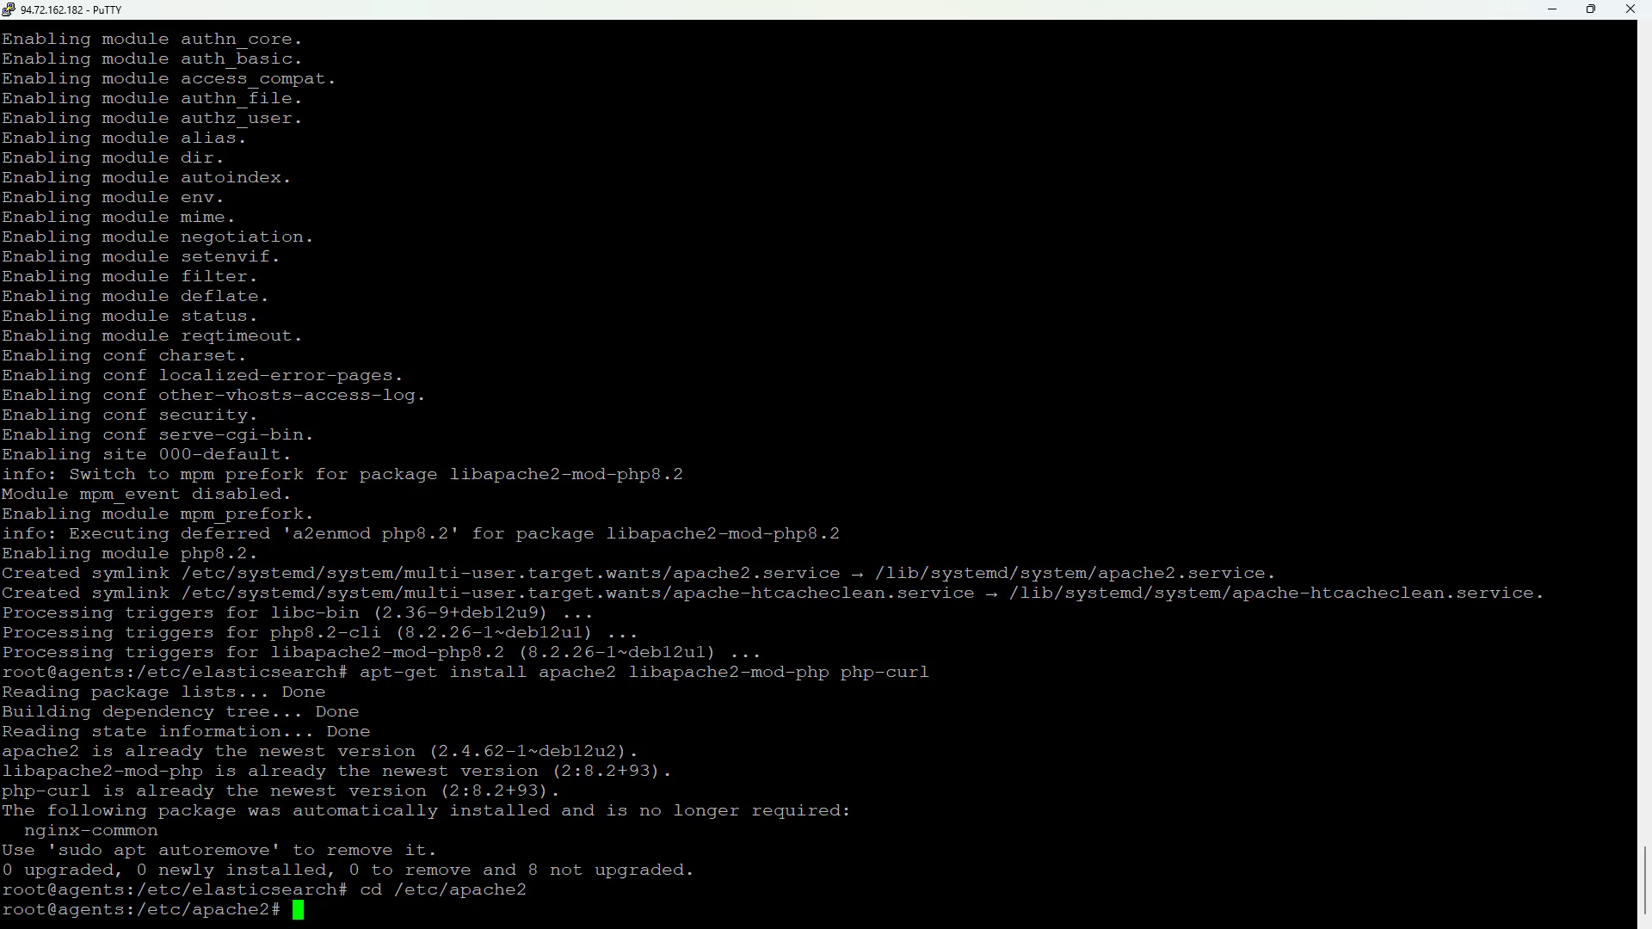
text(ls)
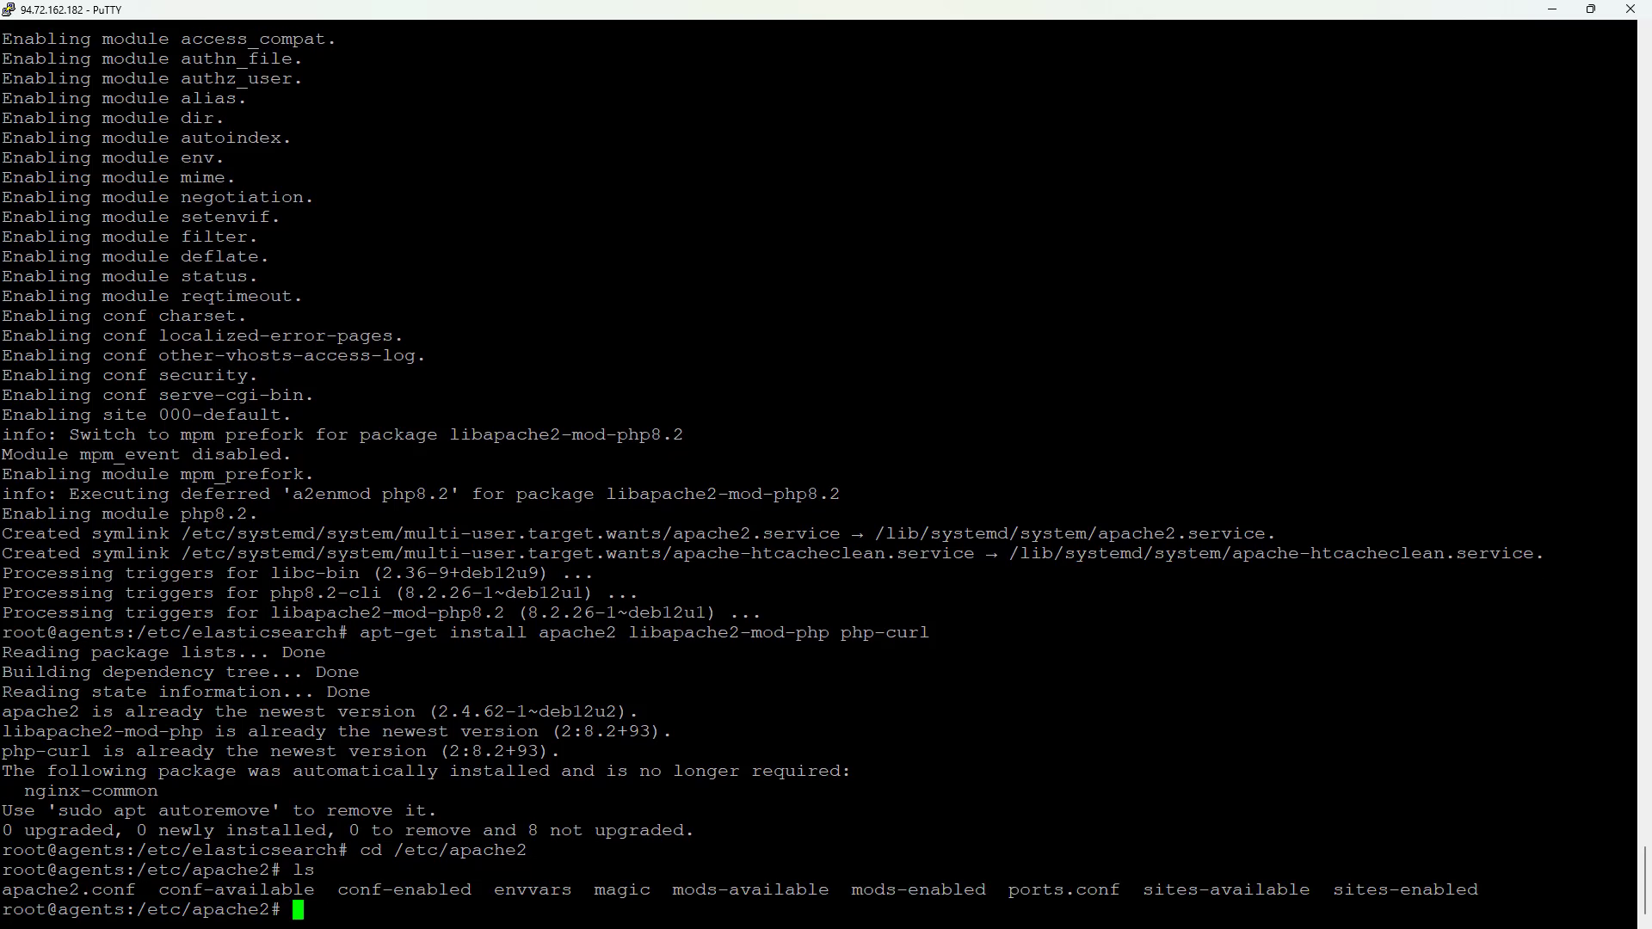
text(cd sites-)
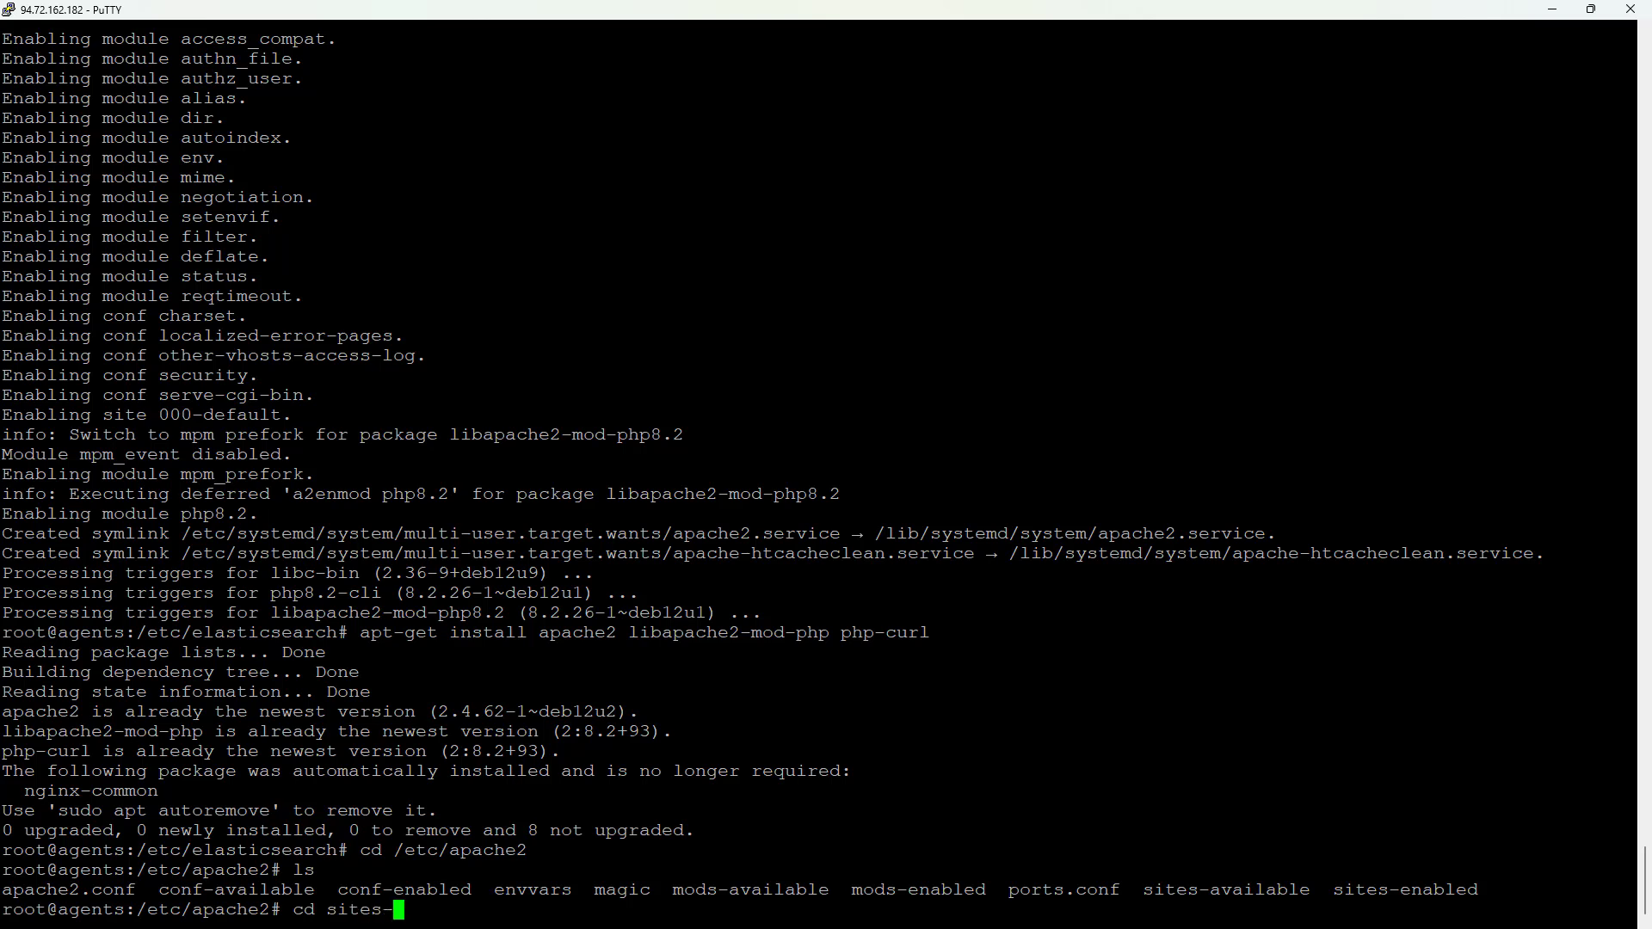
text(enabled/)
text(ls)
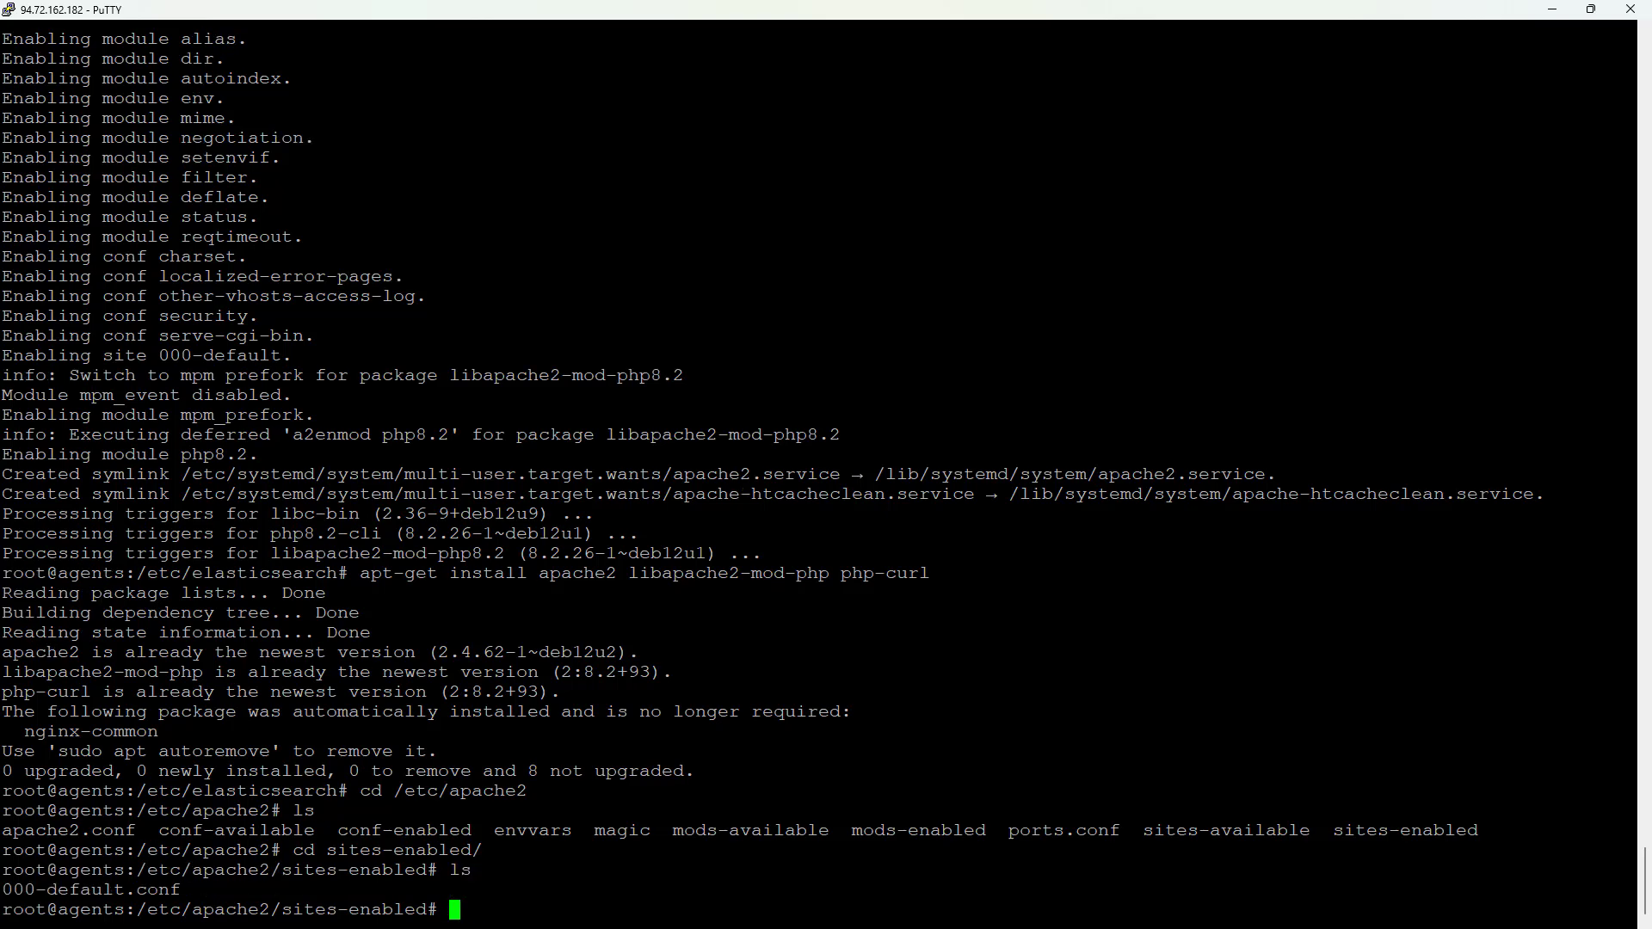
text(vi 000-default.conf)
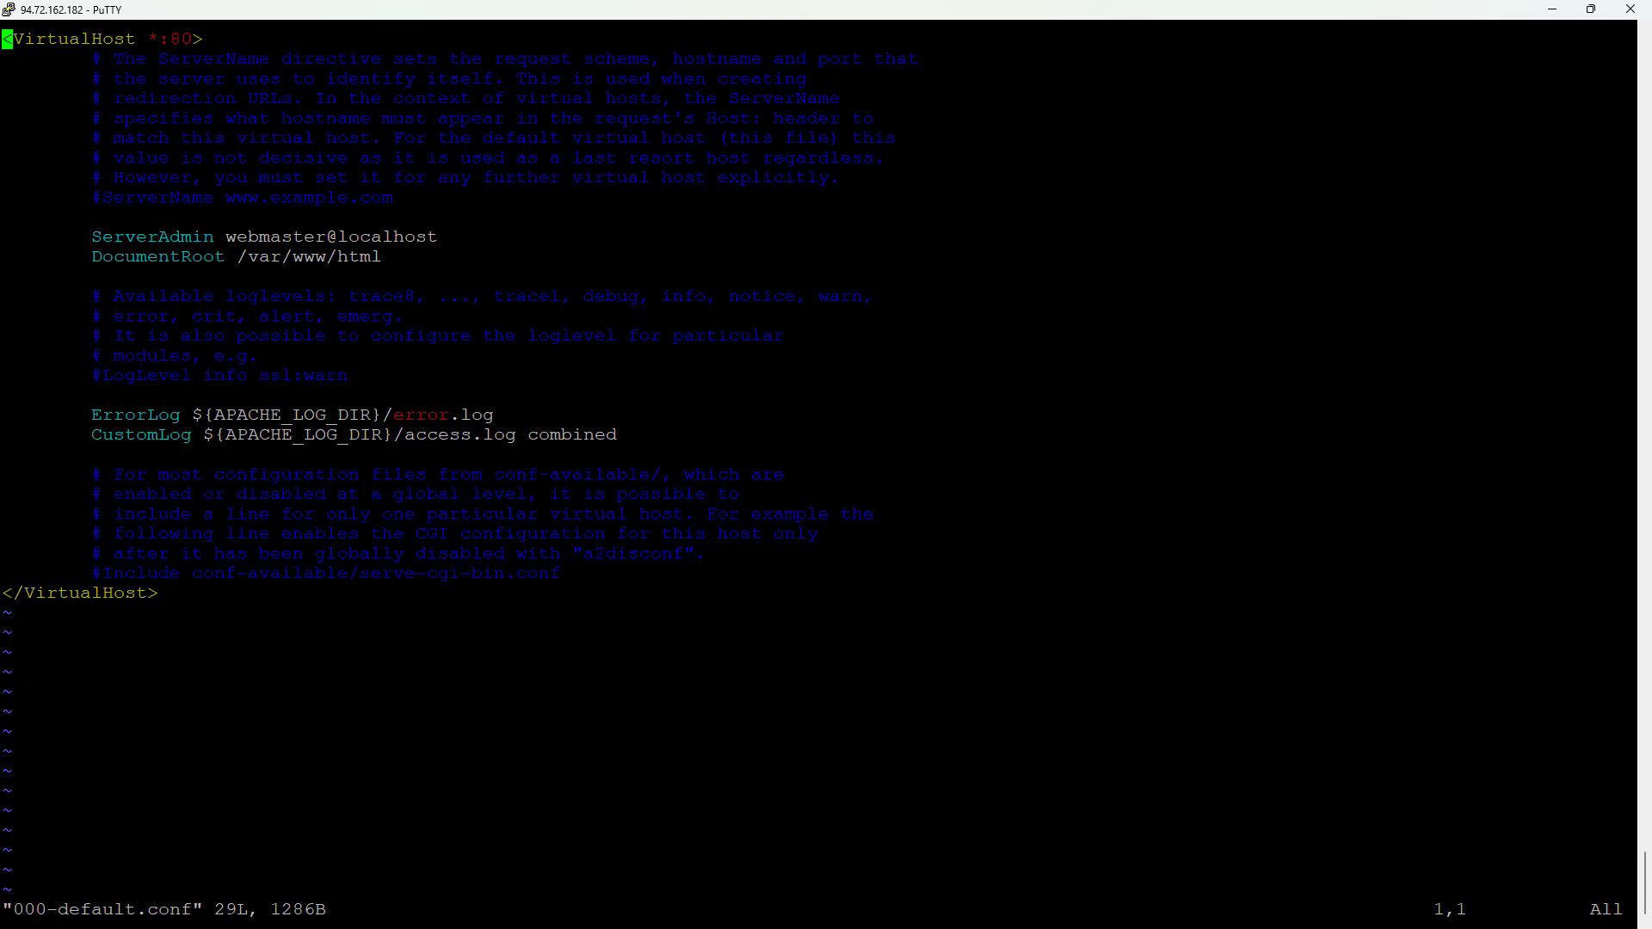
Step: Disable vi mouse handling with :set mouse= so the terminal paste works
key(i)
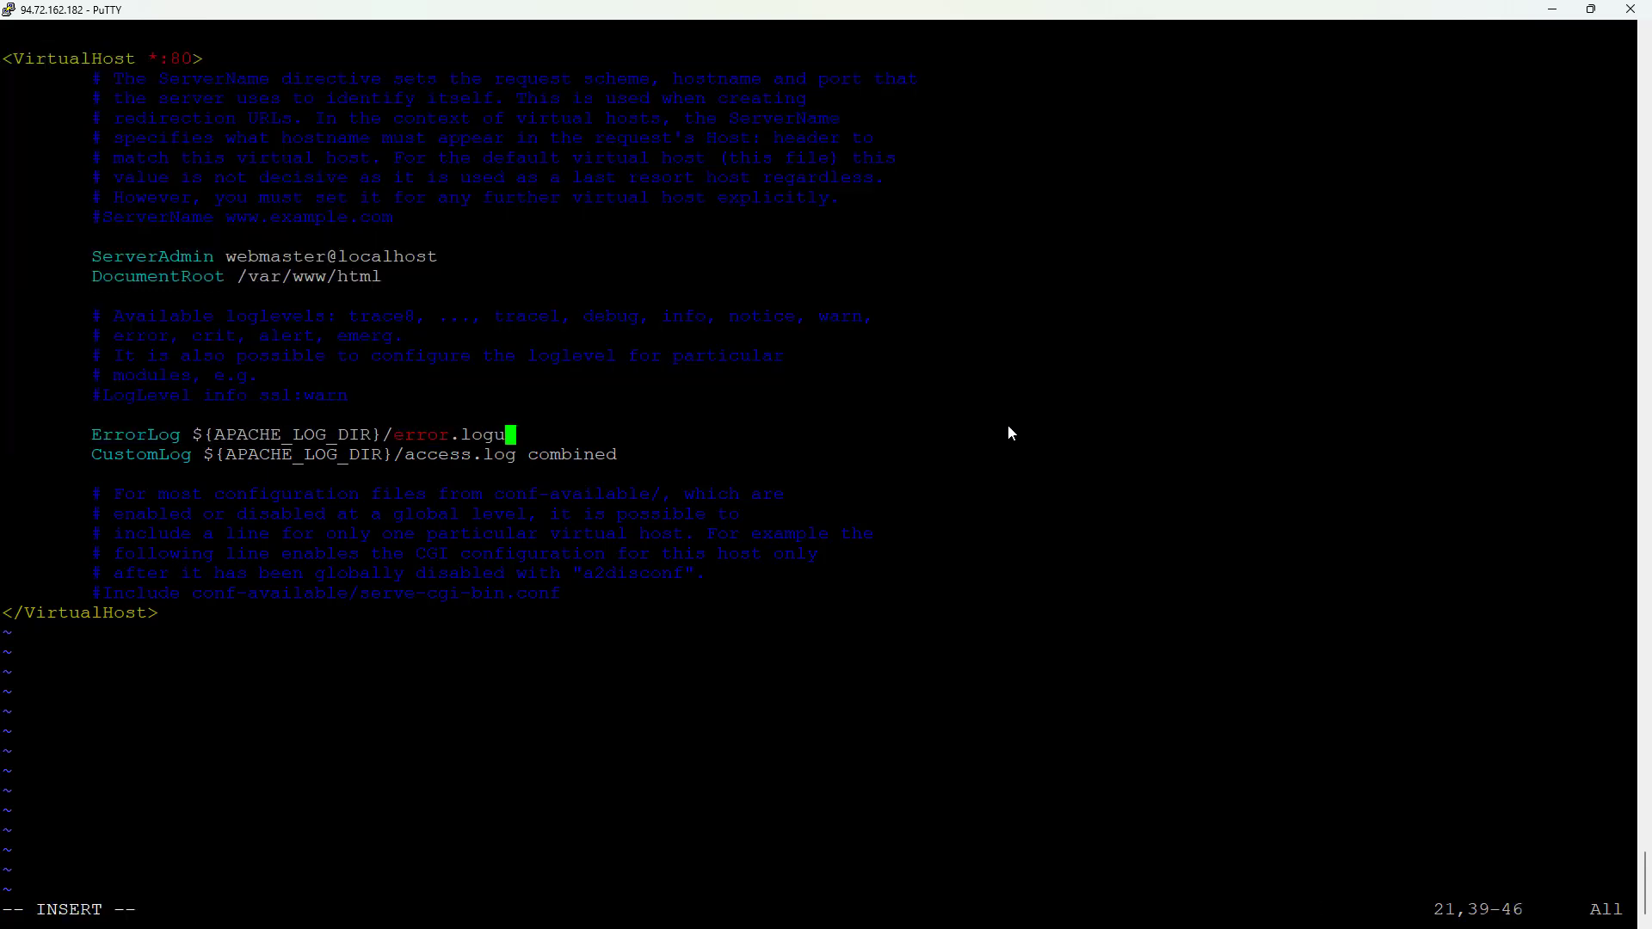
key(BackSpace)
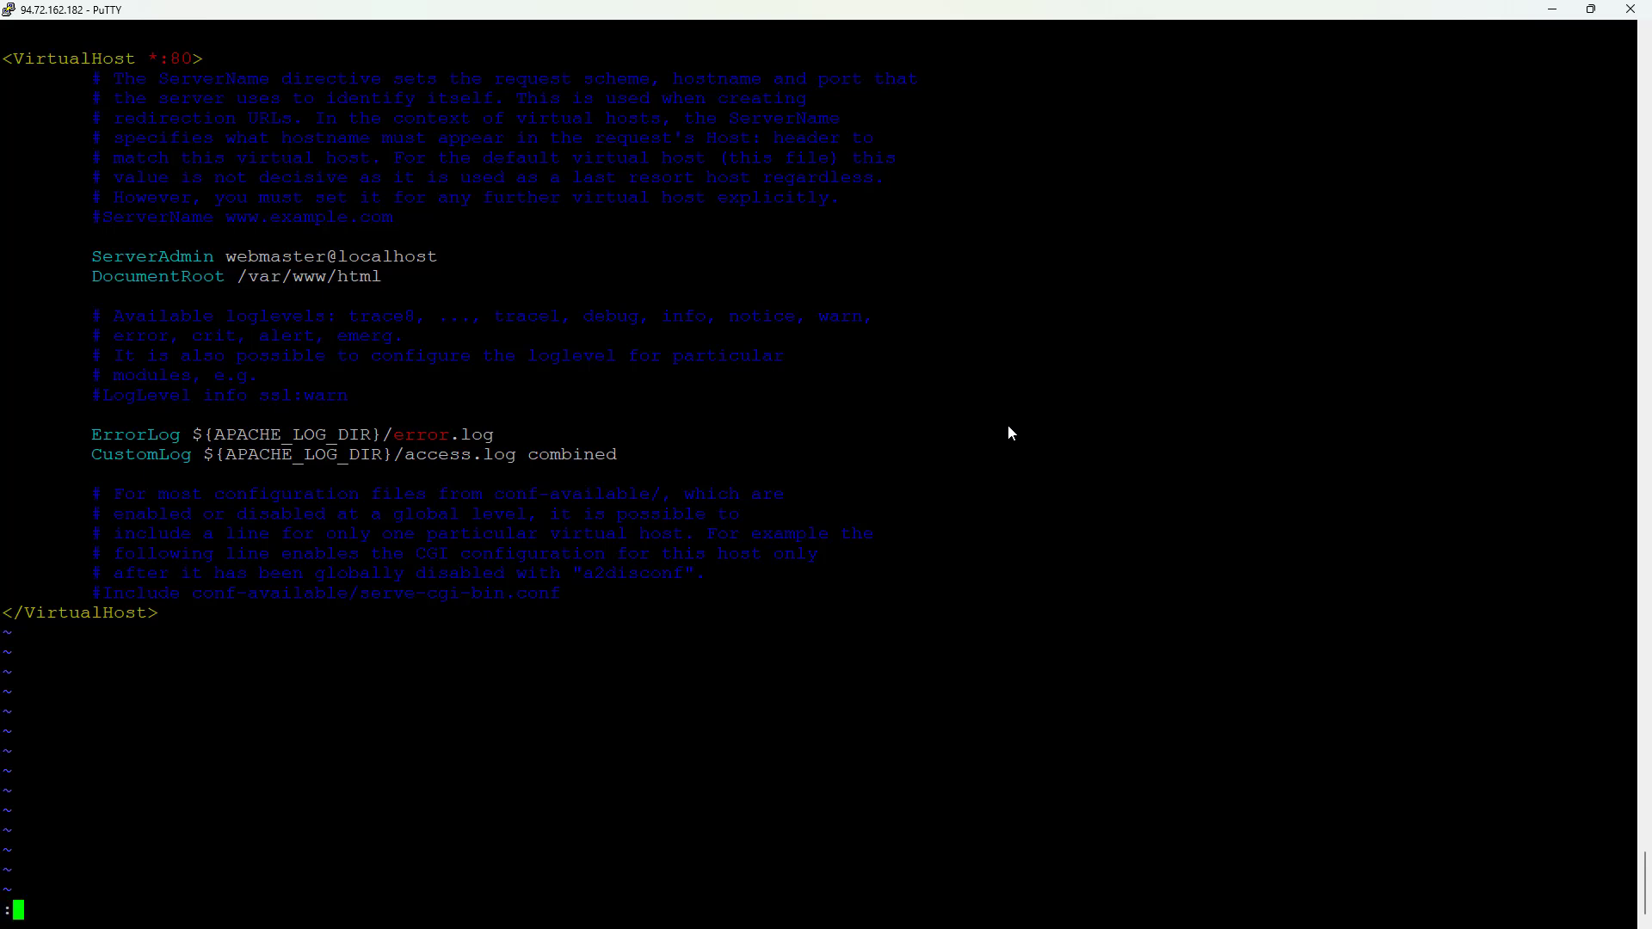
text(:set m)
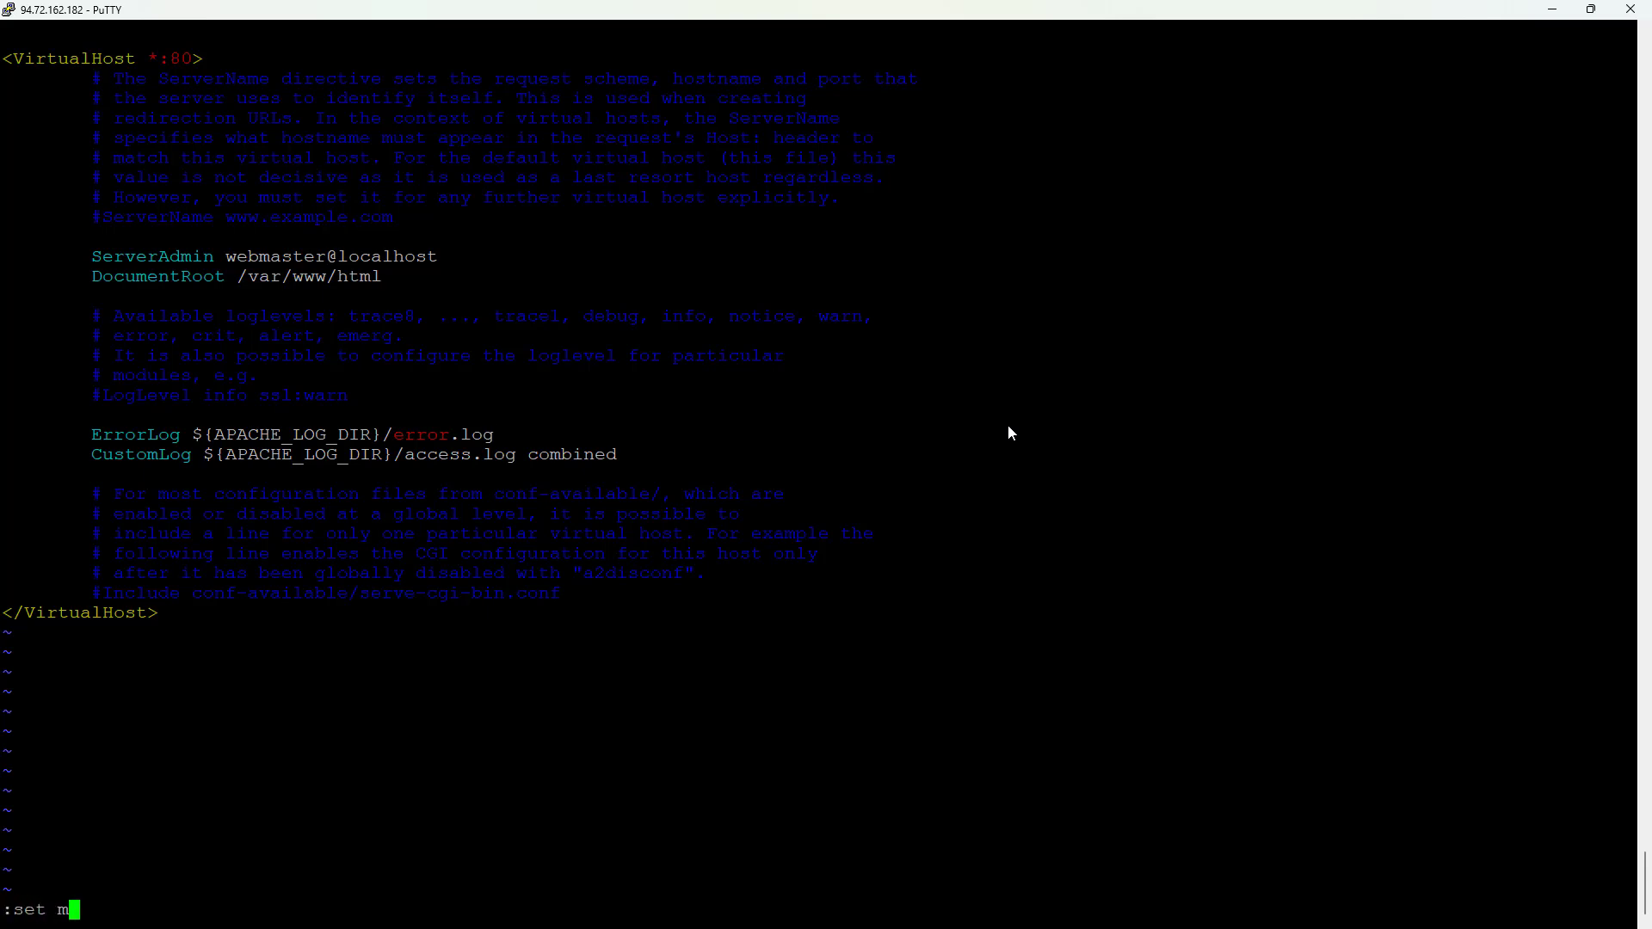
text(ouse=)
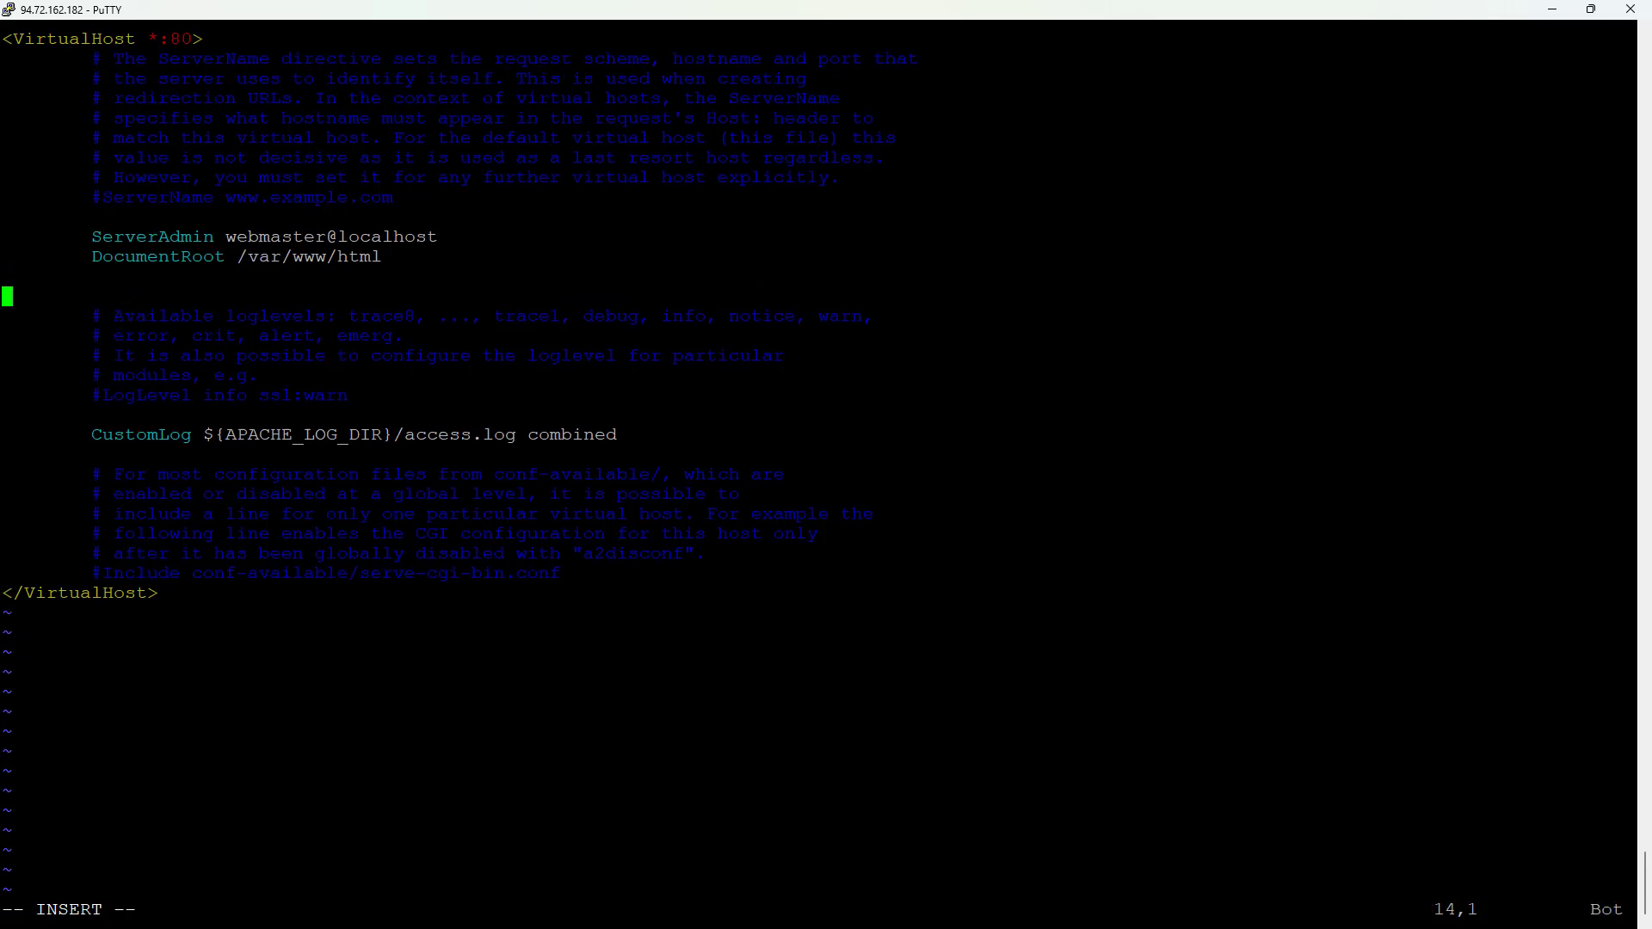
Step: Paste the OpenSIPS-CP Directory, /cp Alias and DirectoryMatch blocks below DocumentRoot
text(ErrorLog ${APACHE_LOG_DIR}/error.log)
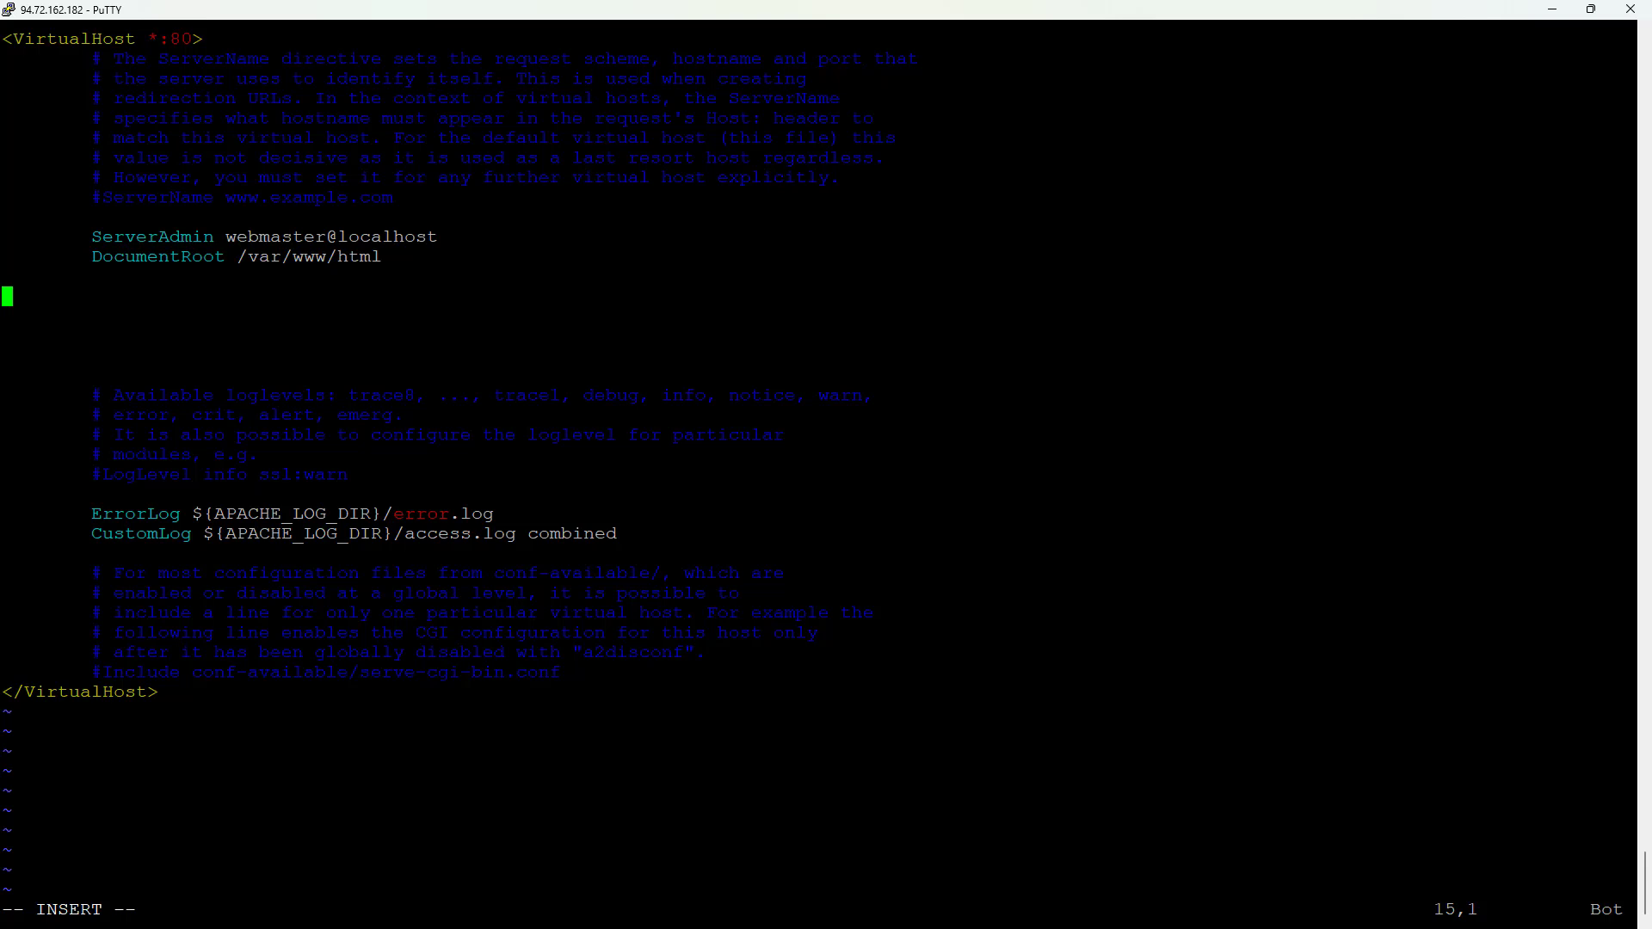
text(<Directory /var/www/html/opensips-cp/web>)
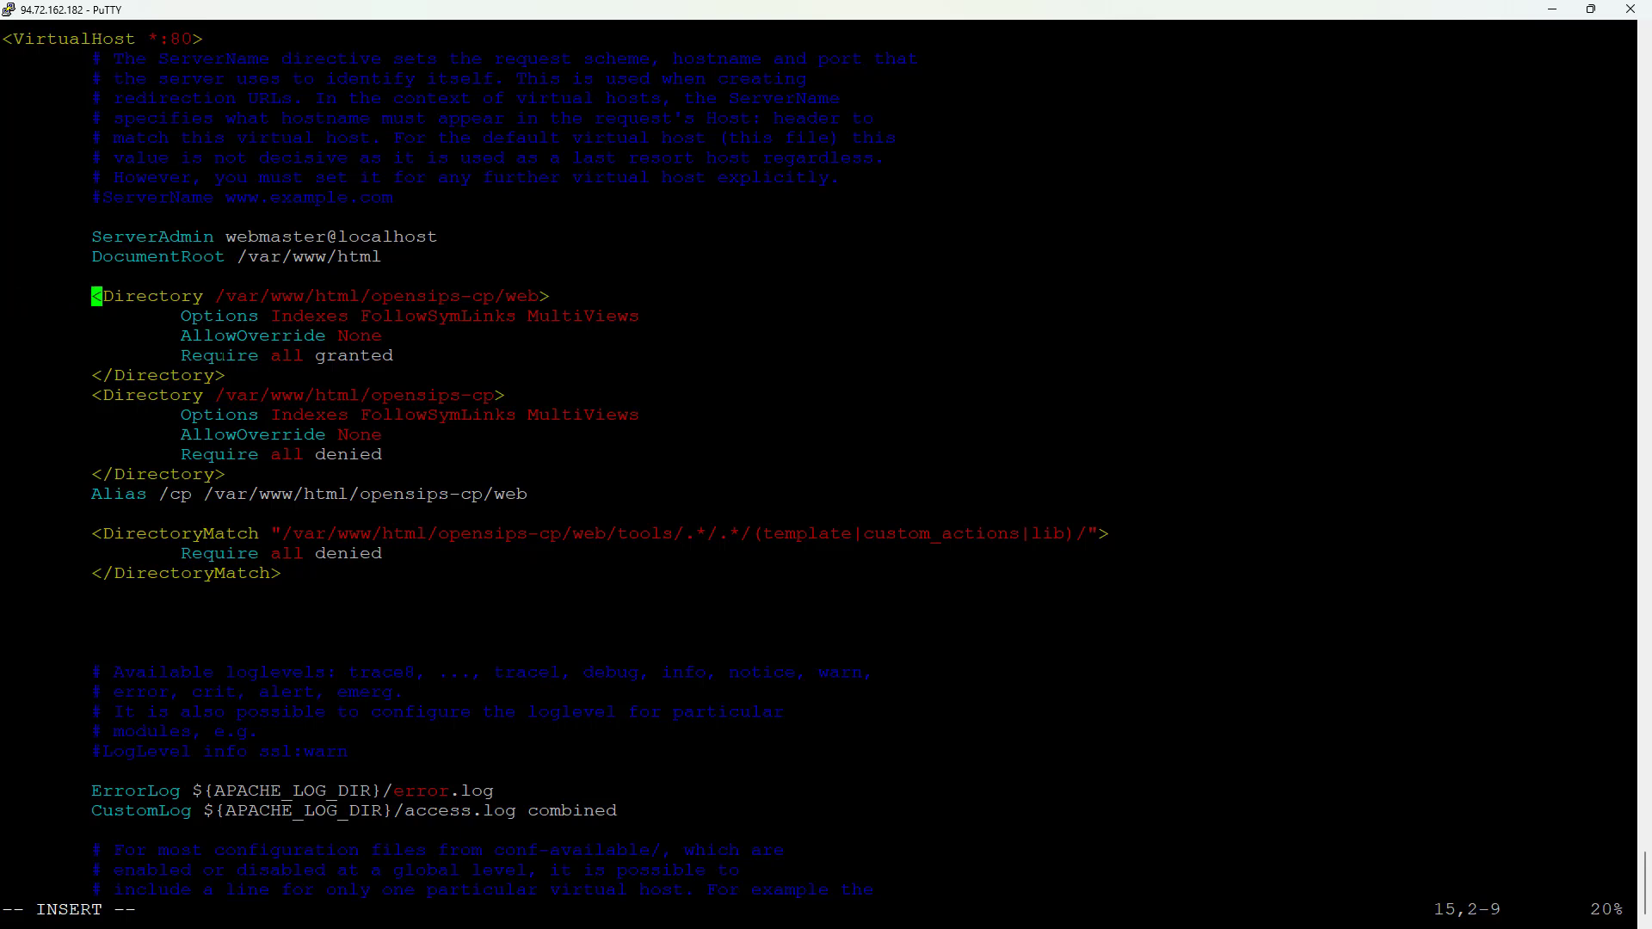
key(Down)
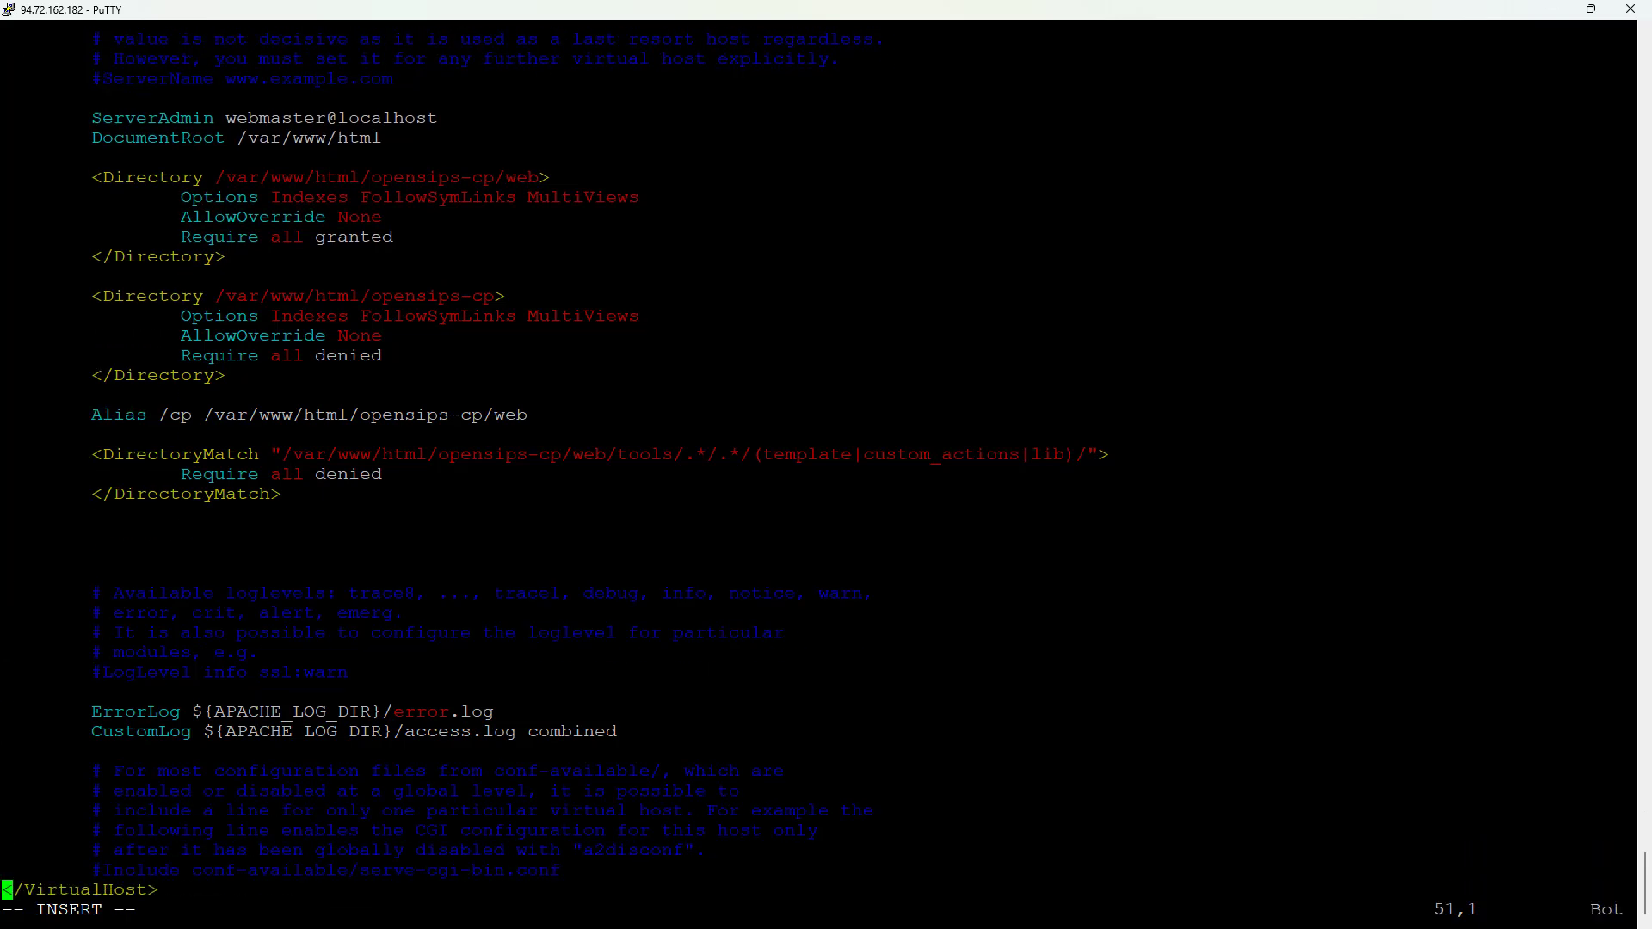
key(Up)
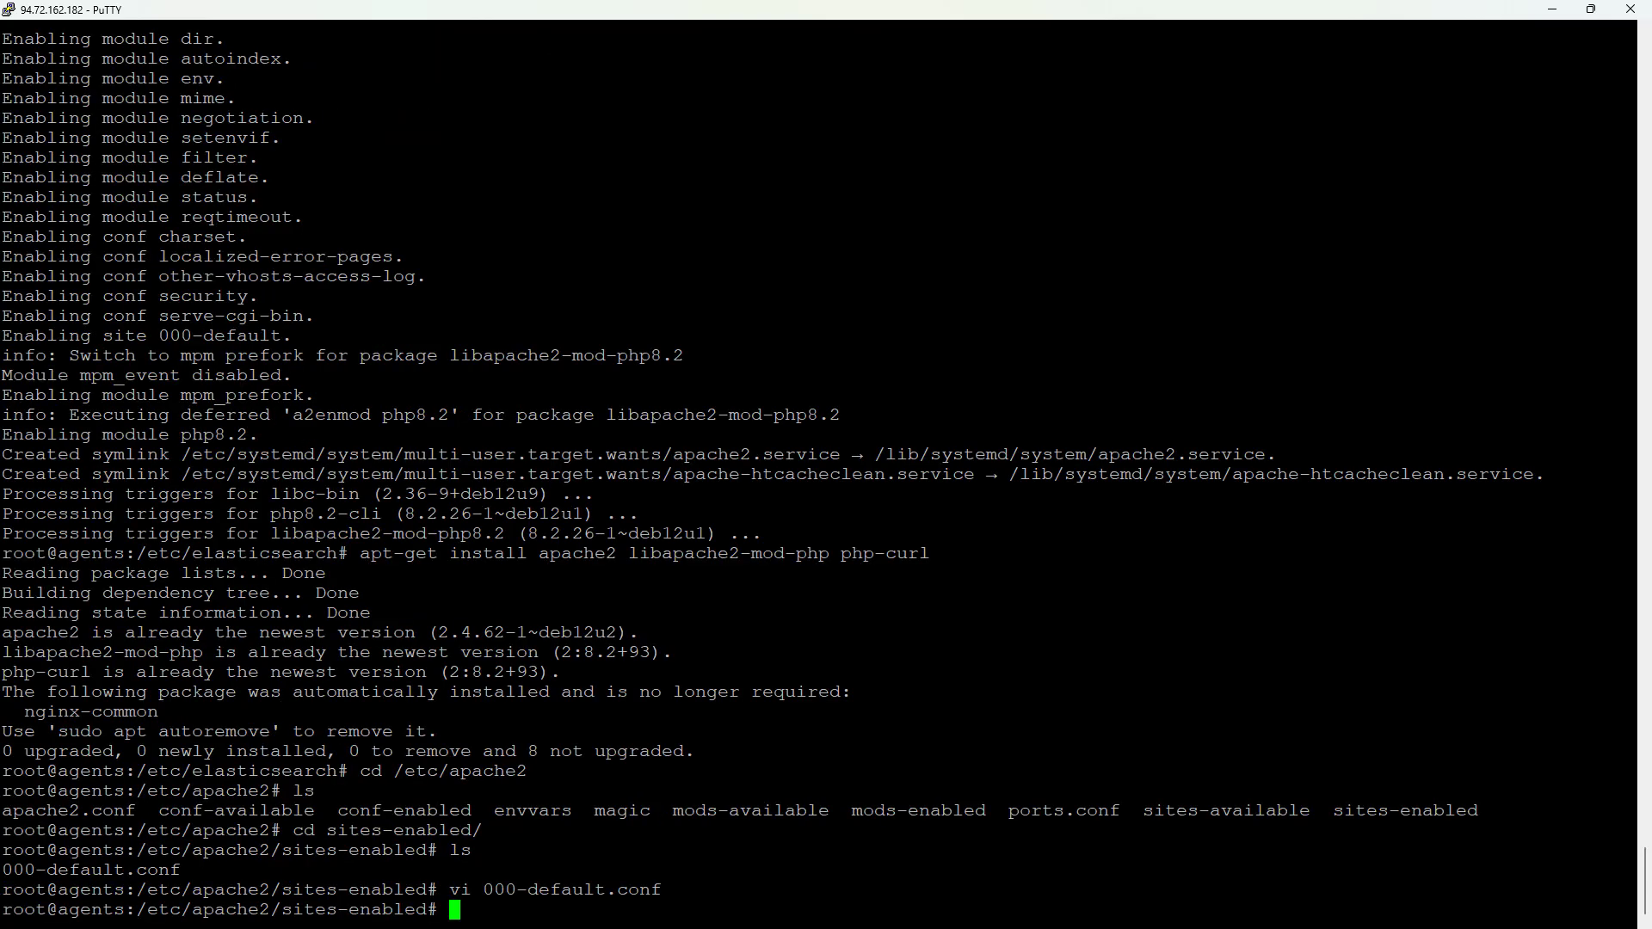
Step: Restart Apache and give www-data ownership of /var/www/html/opensips-cp/
text(systemctl)
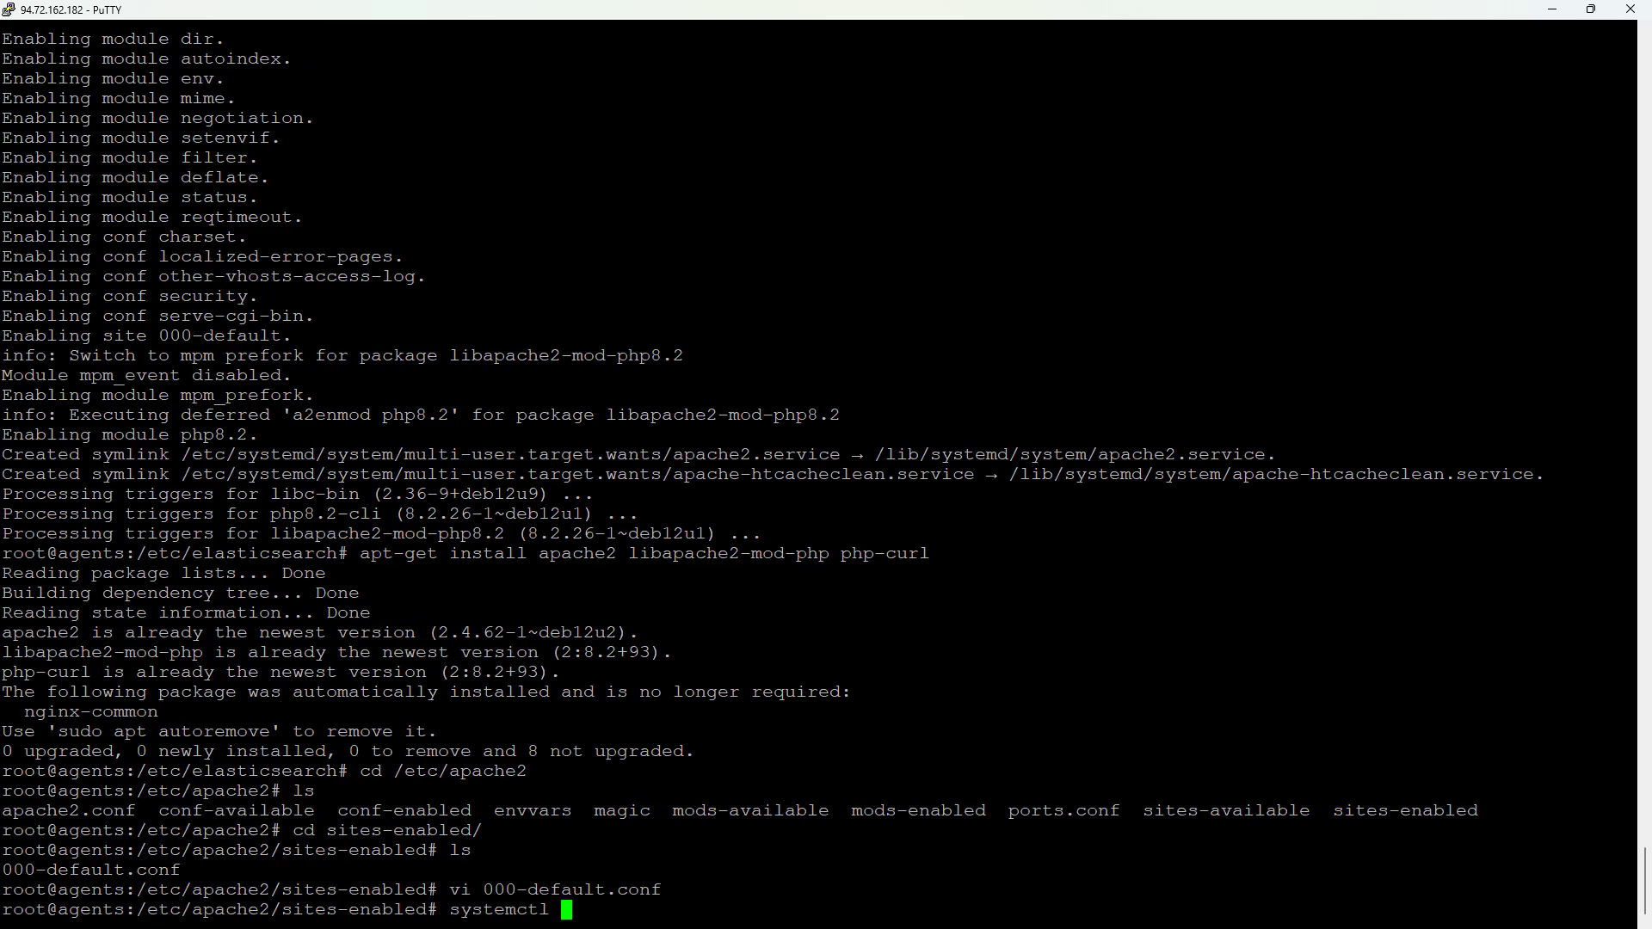
text(restart)
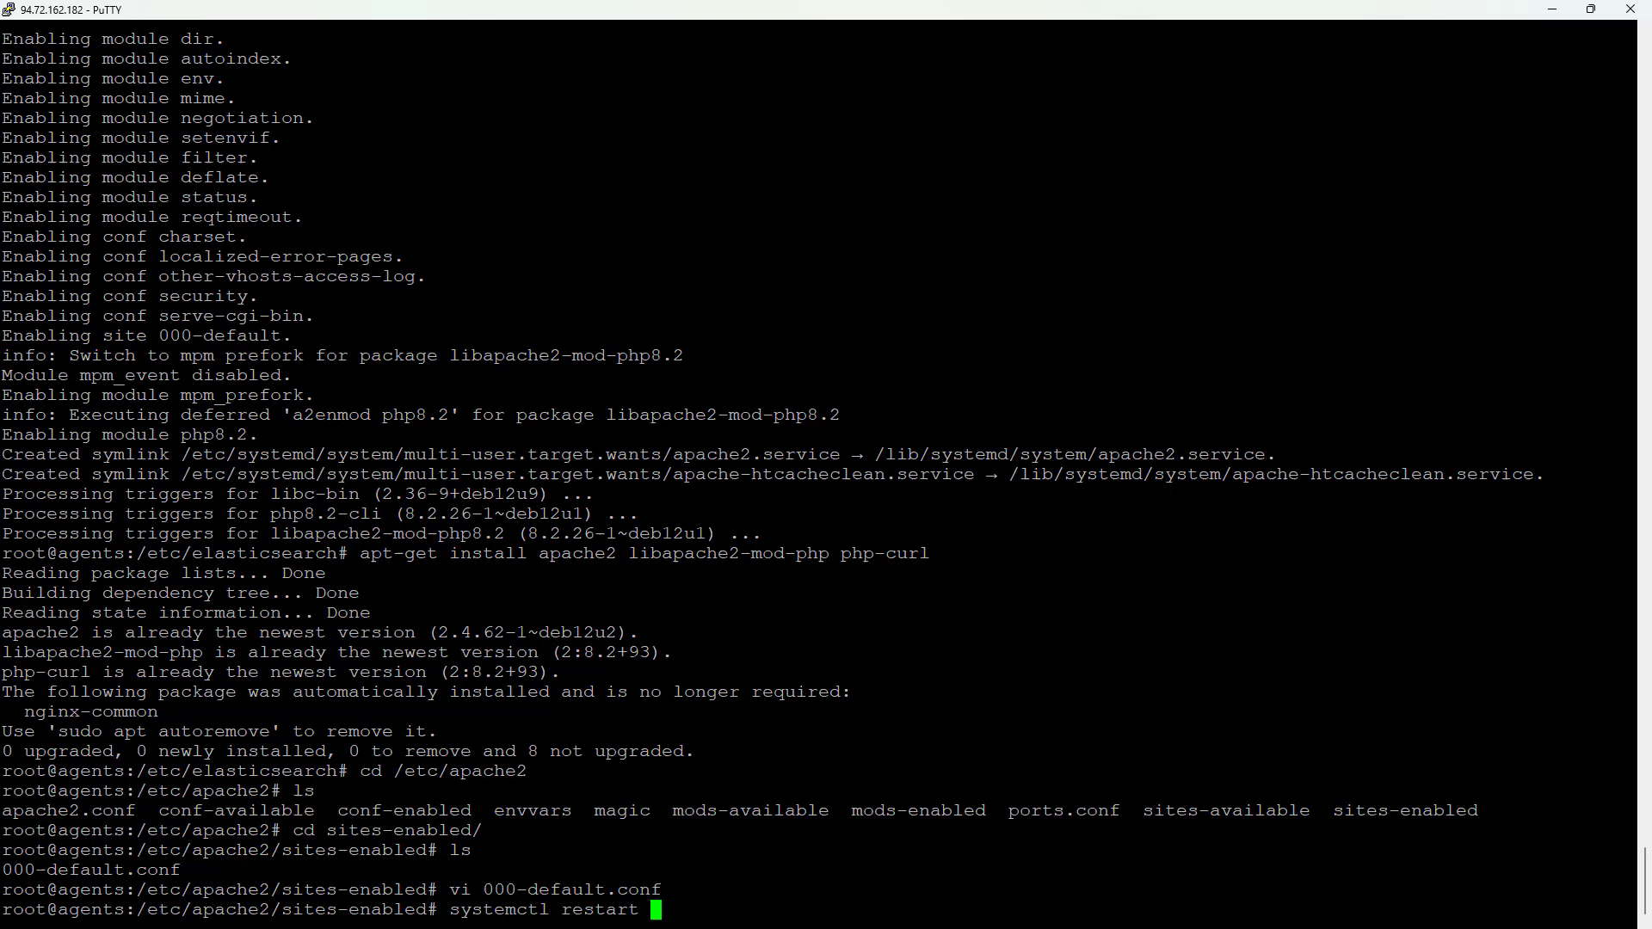
text(apache2)
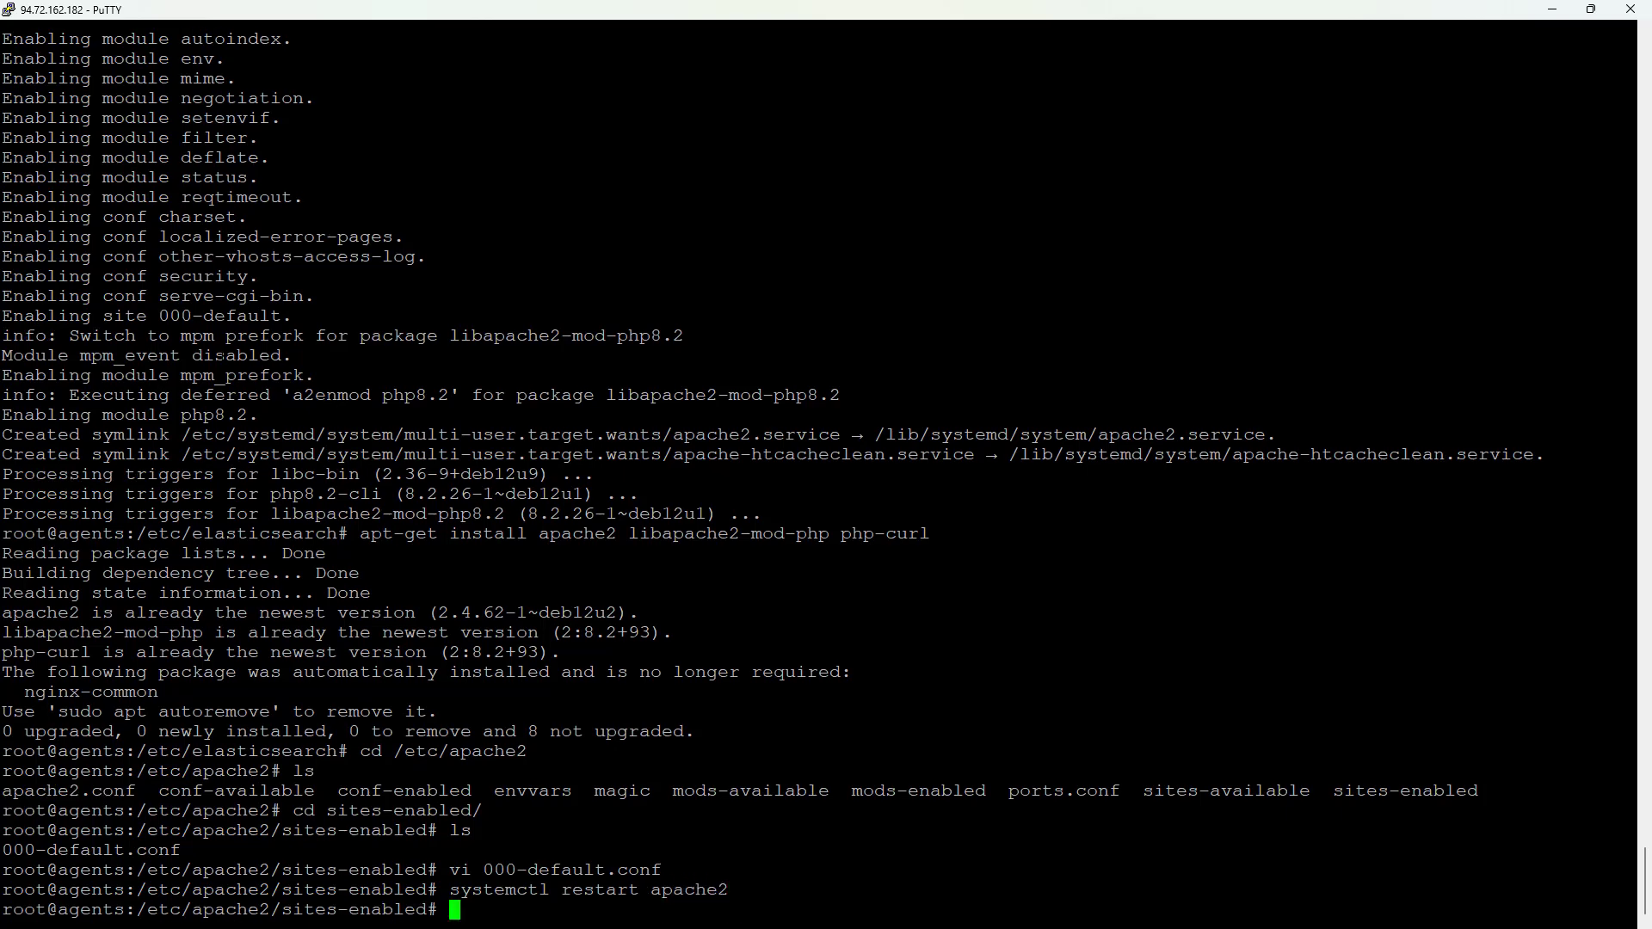
text(chown -R www-data:www-data /var/www/html/opensips-cp/)
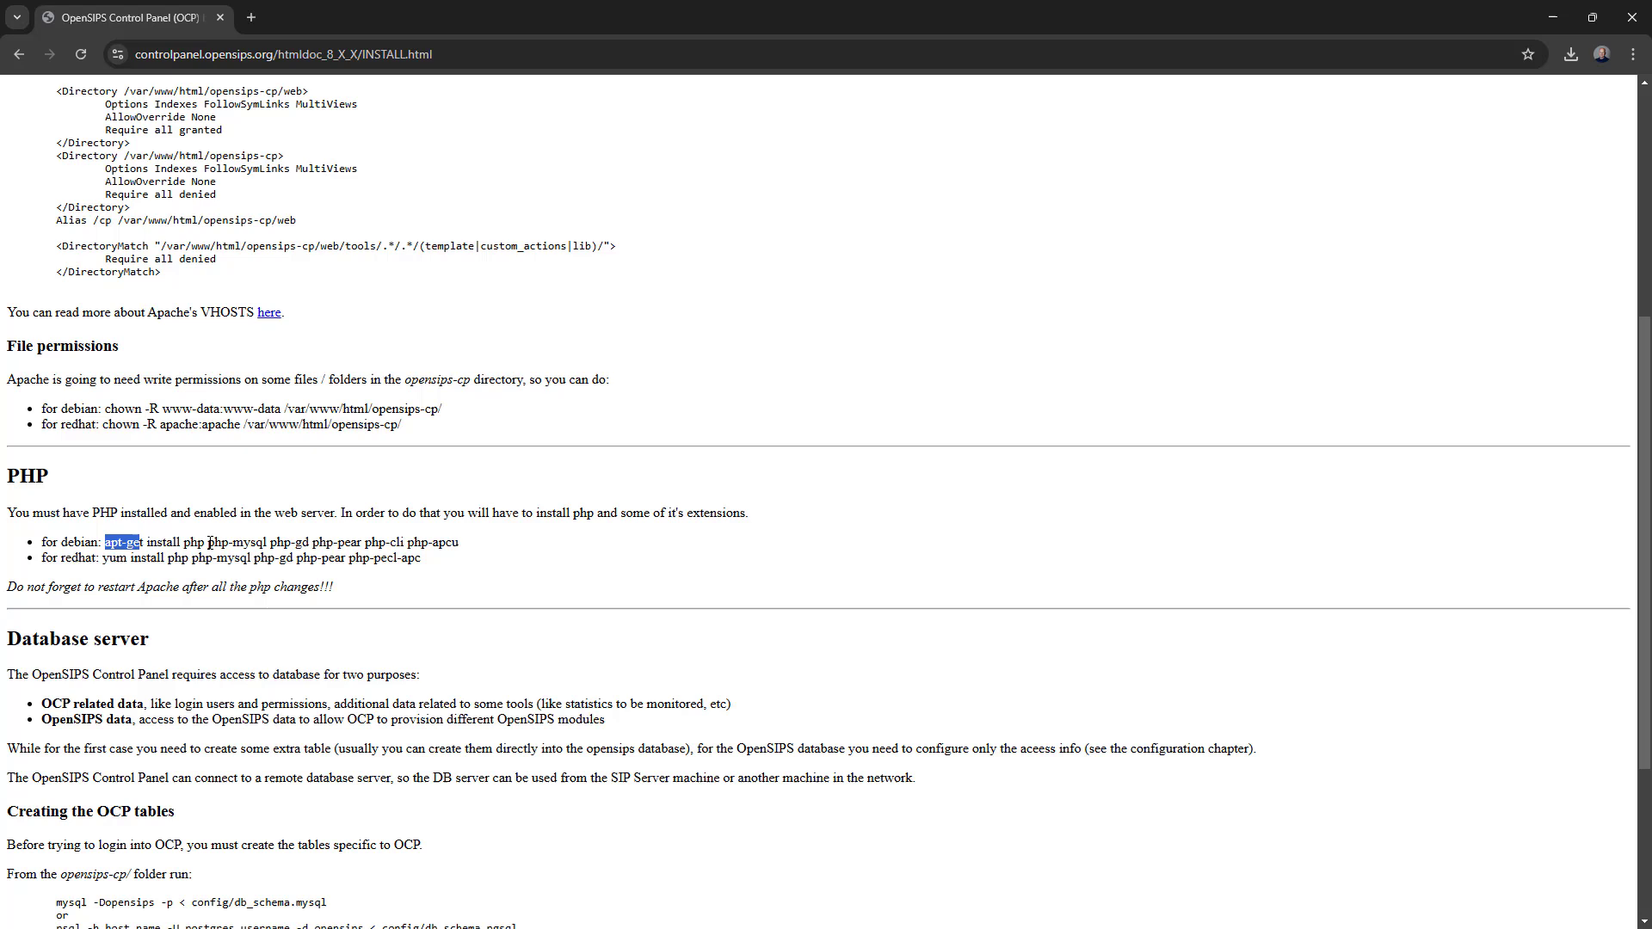
Step: Copy the guide's Debian PHP apt-get install line and run it in PuTTY
drag(105, 542, 457, 542)
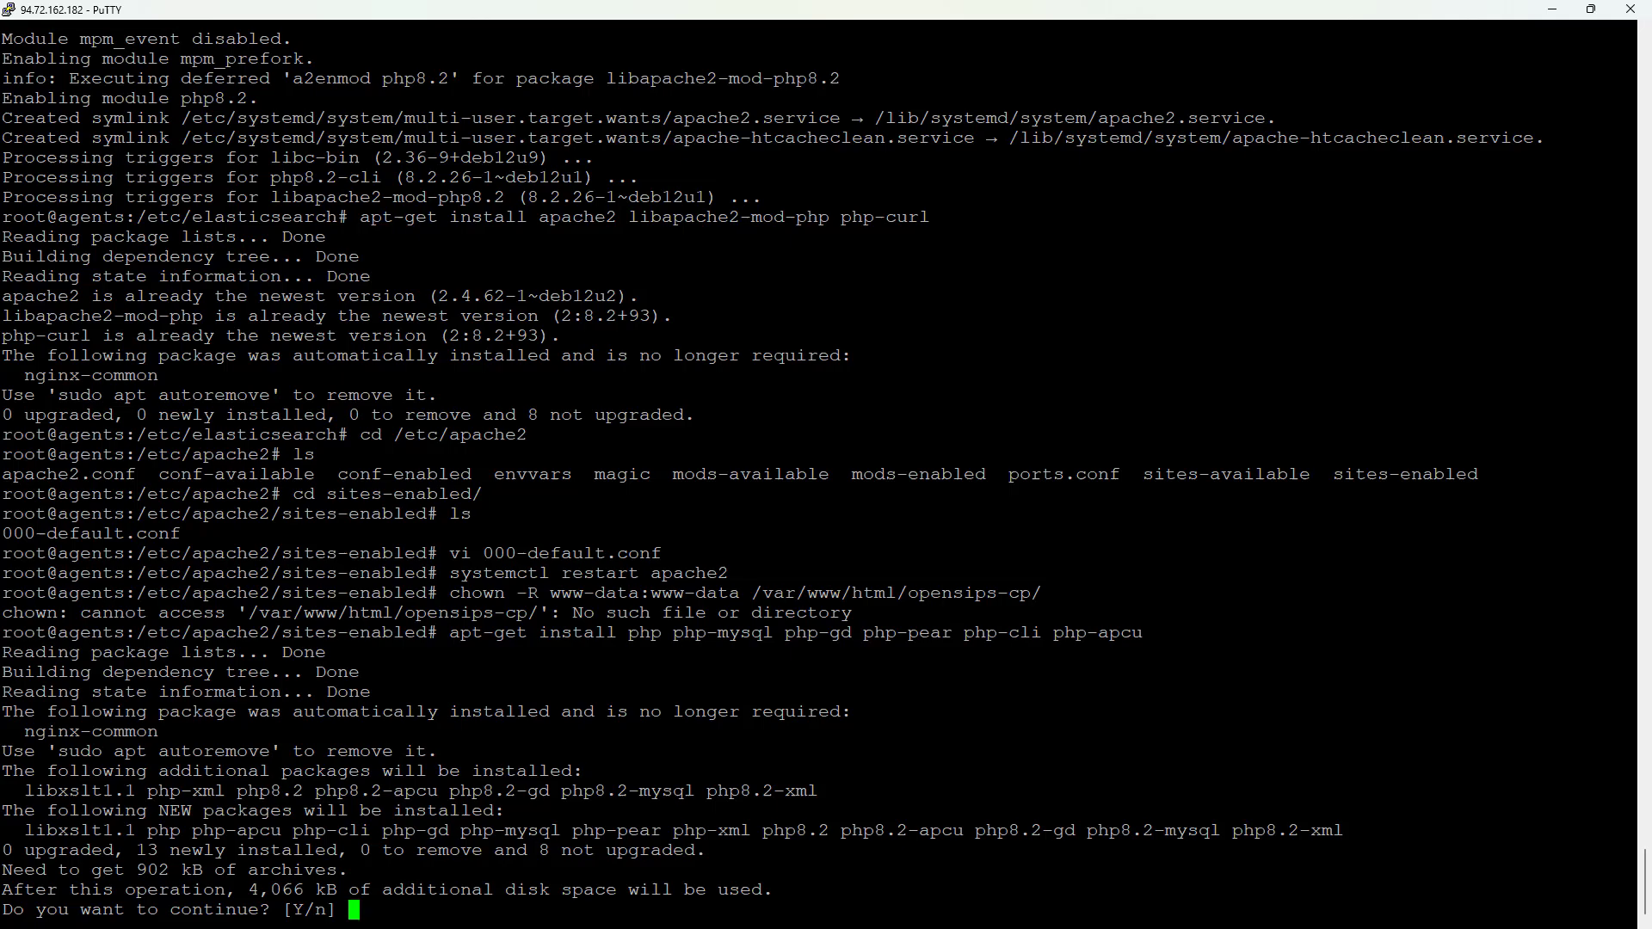
Step: Confirm installing the 13 PHP packages with 'y'
text(y)
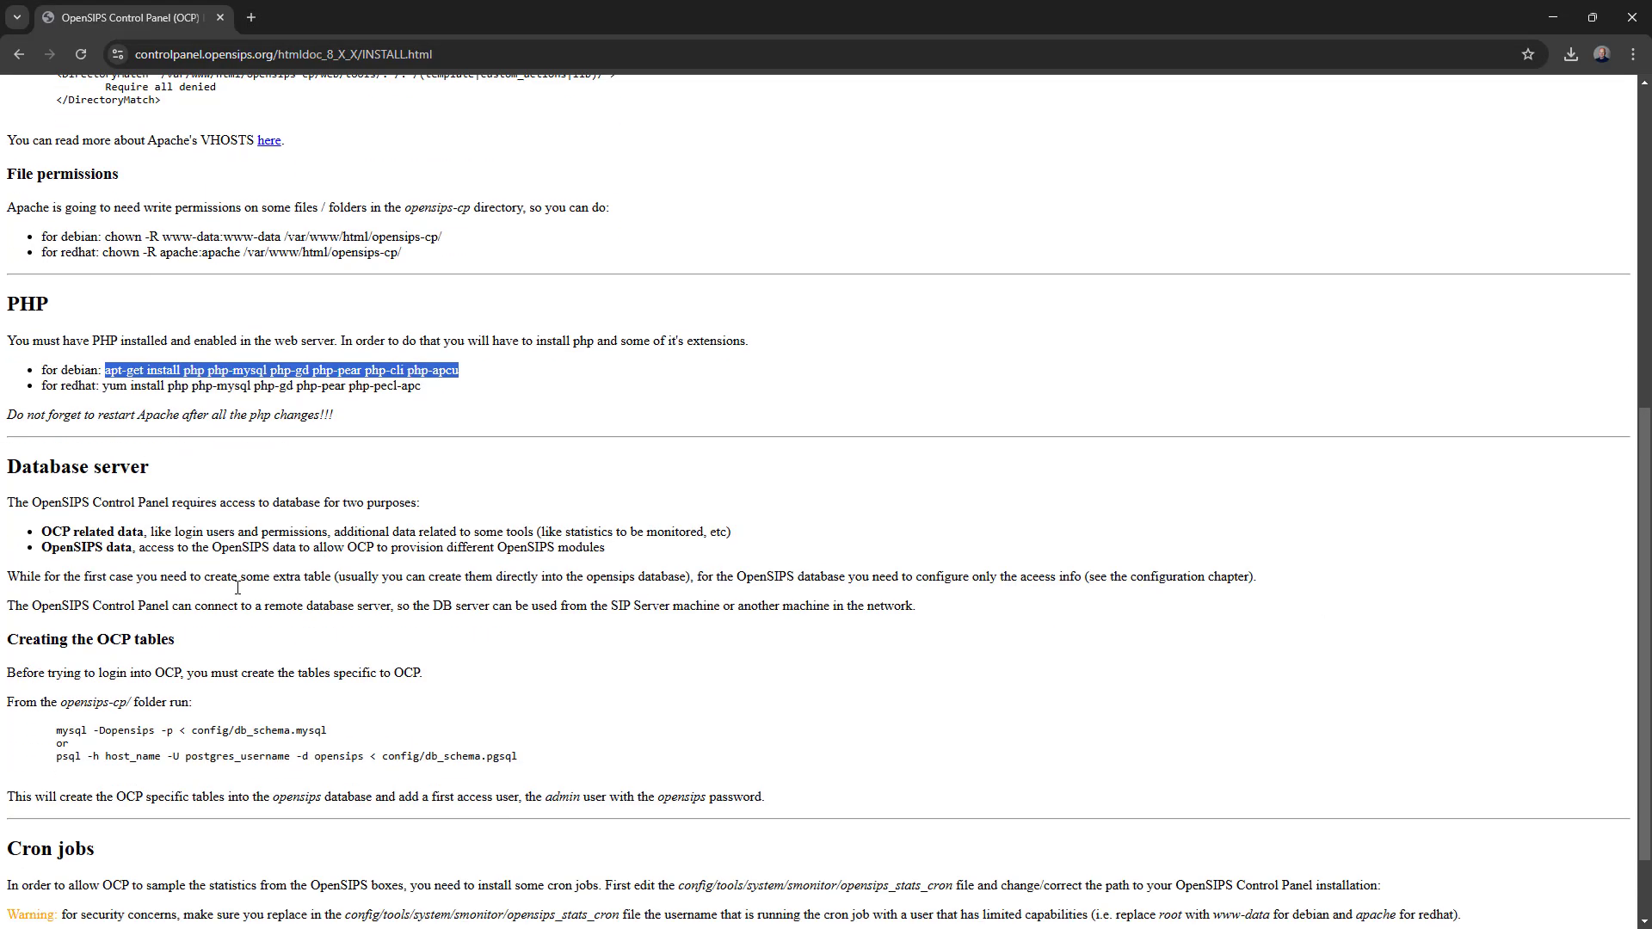
Step: From the Download page, copy the link address of the Control Panel 9.3.5 ZIP archive
scroll(down, 3)
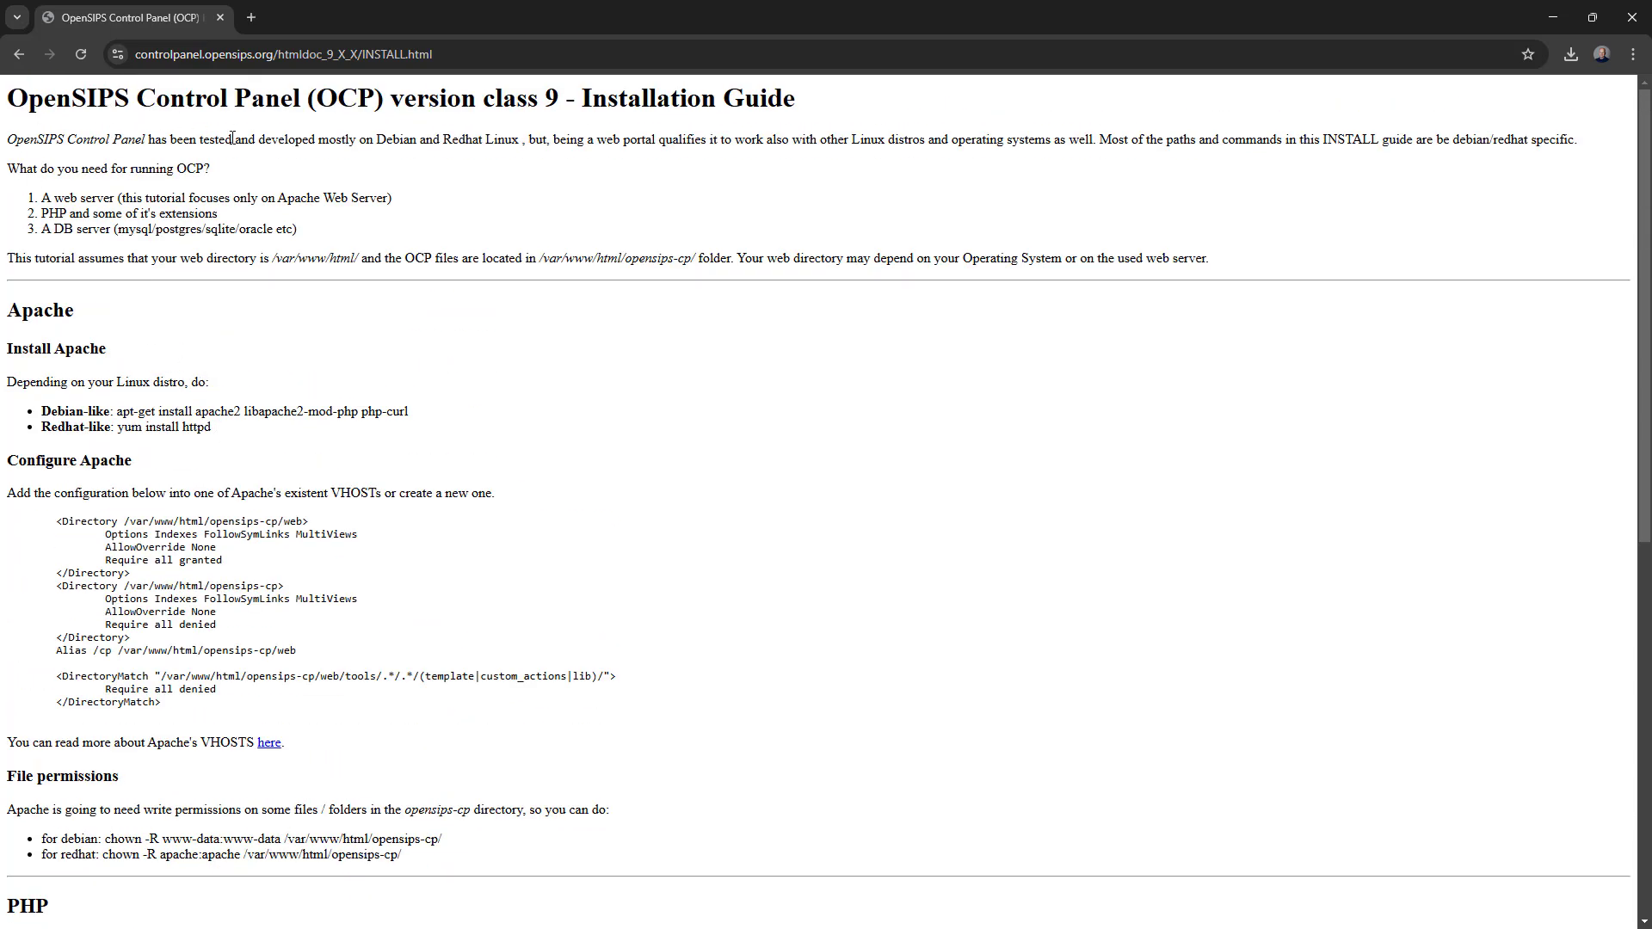
mouse_move(207, 337)
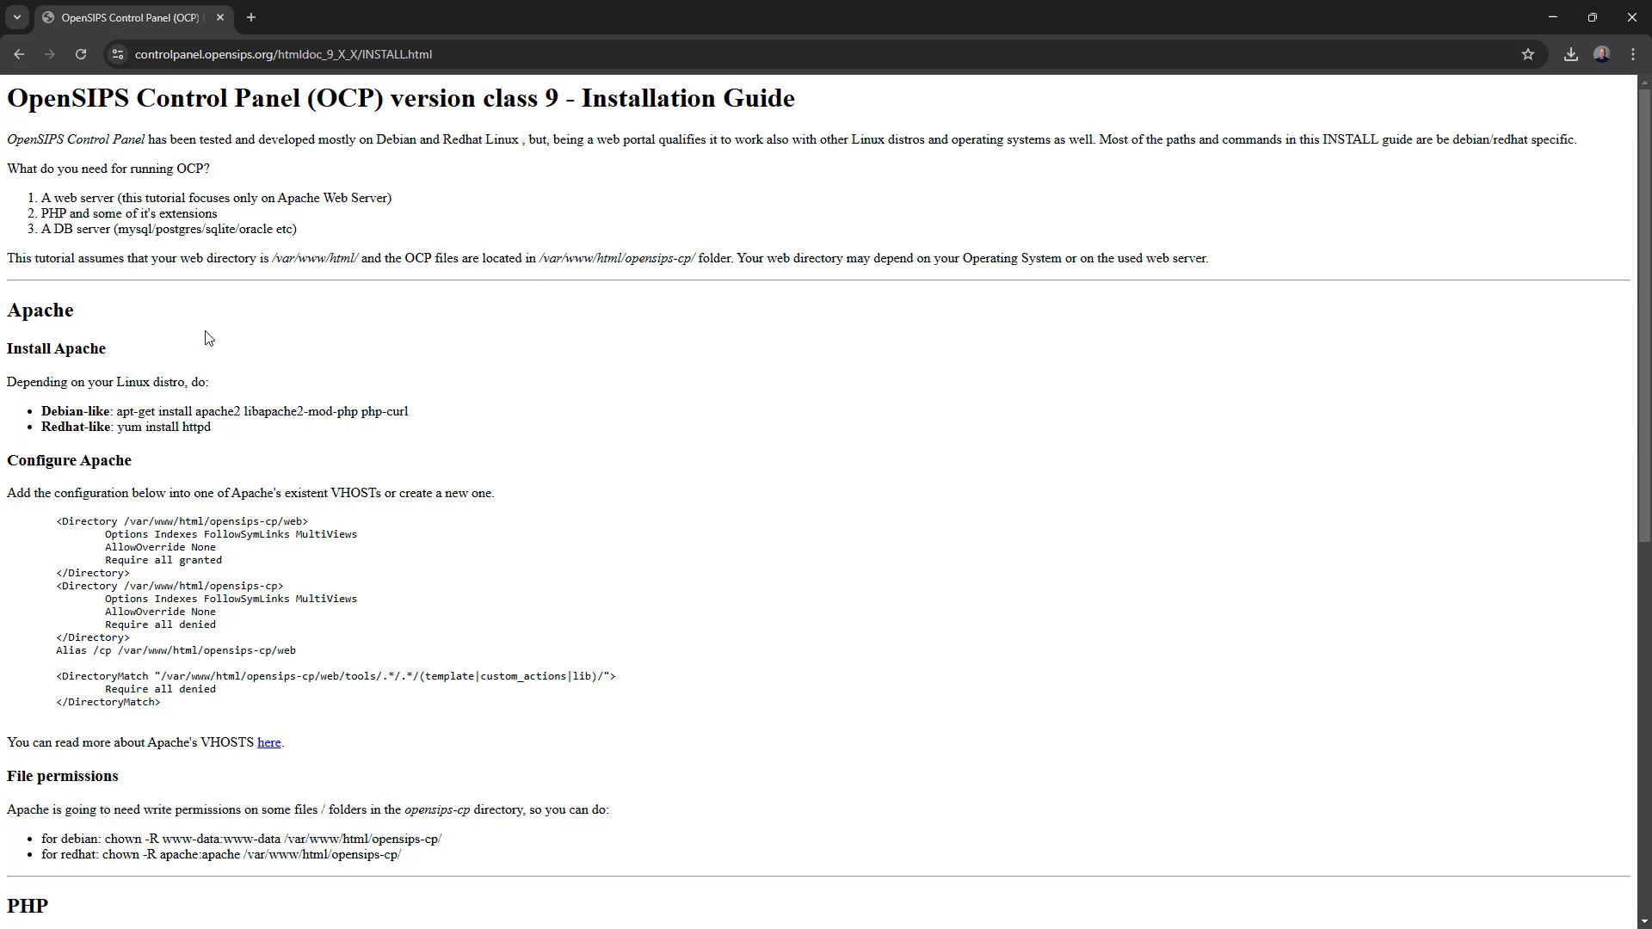
mouse_move(367, 509)
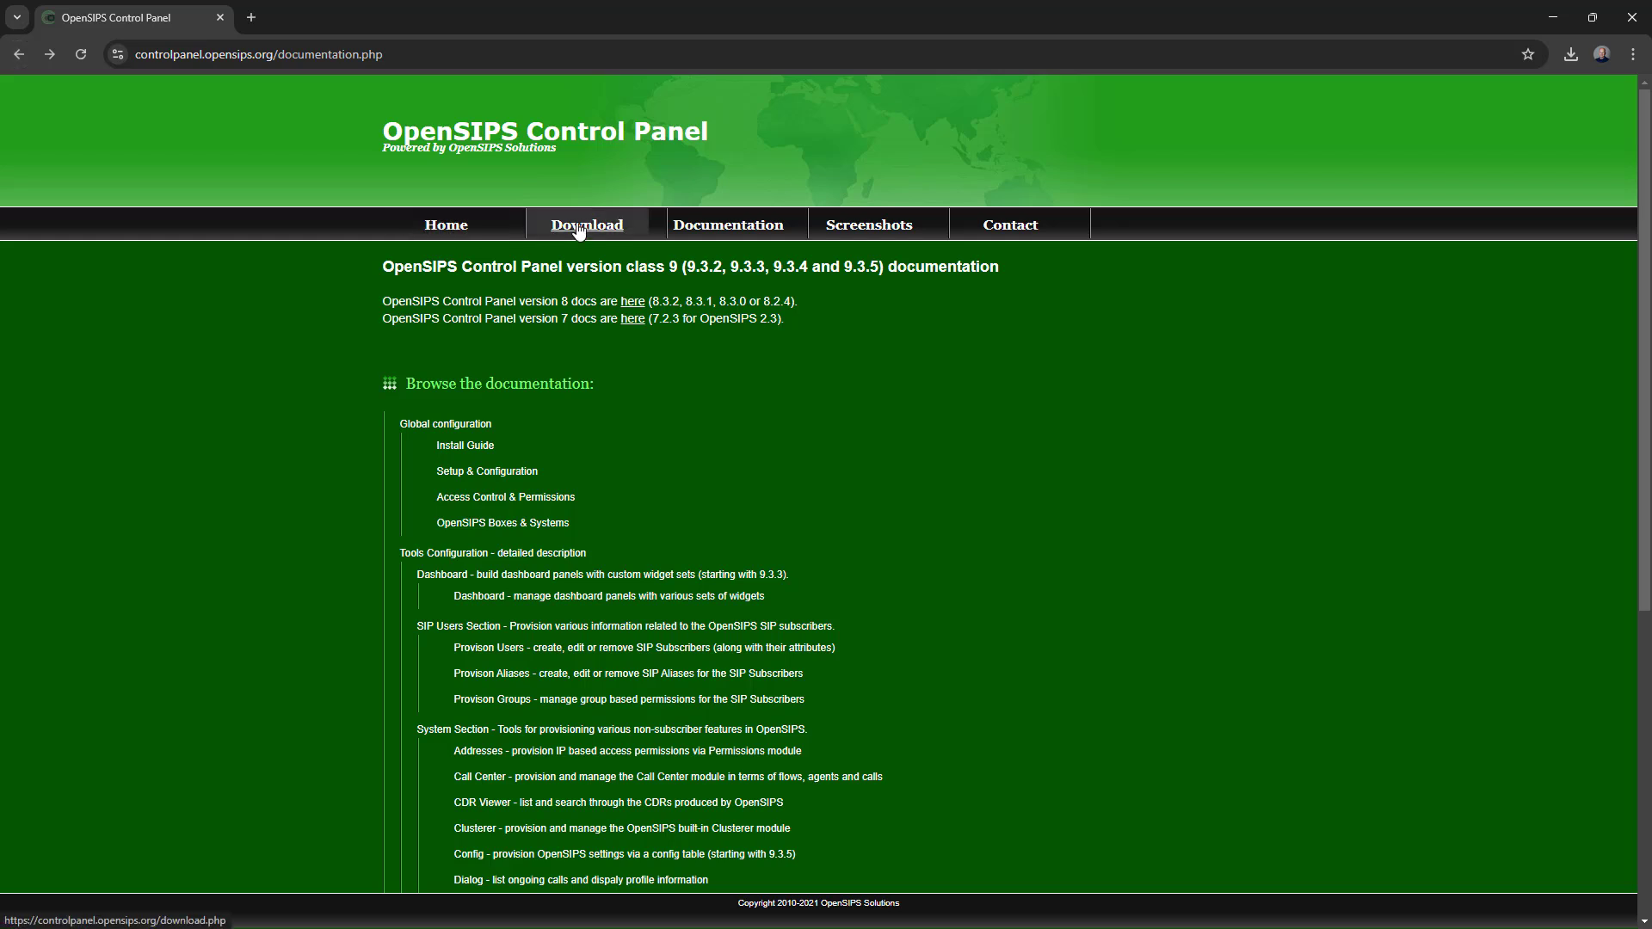
click(585, 224)
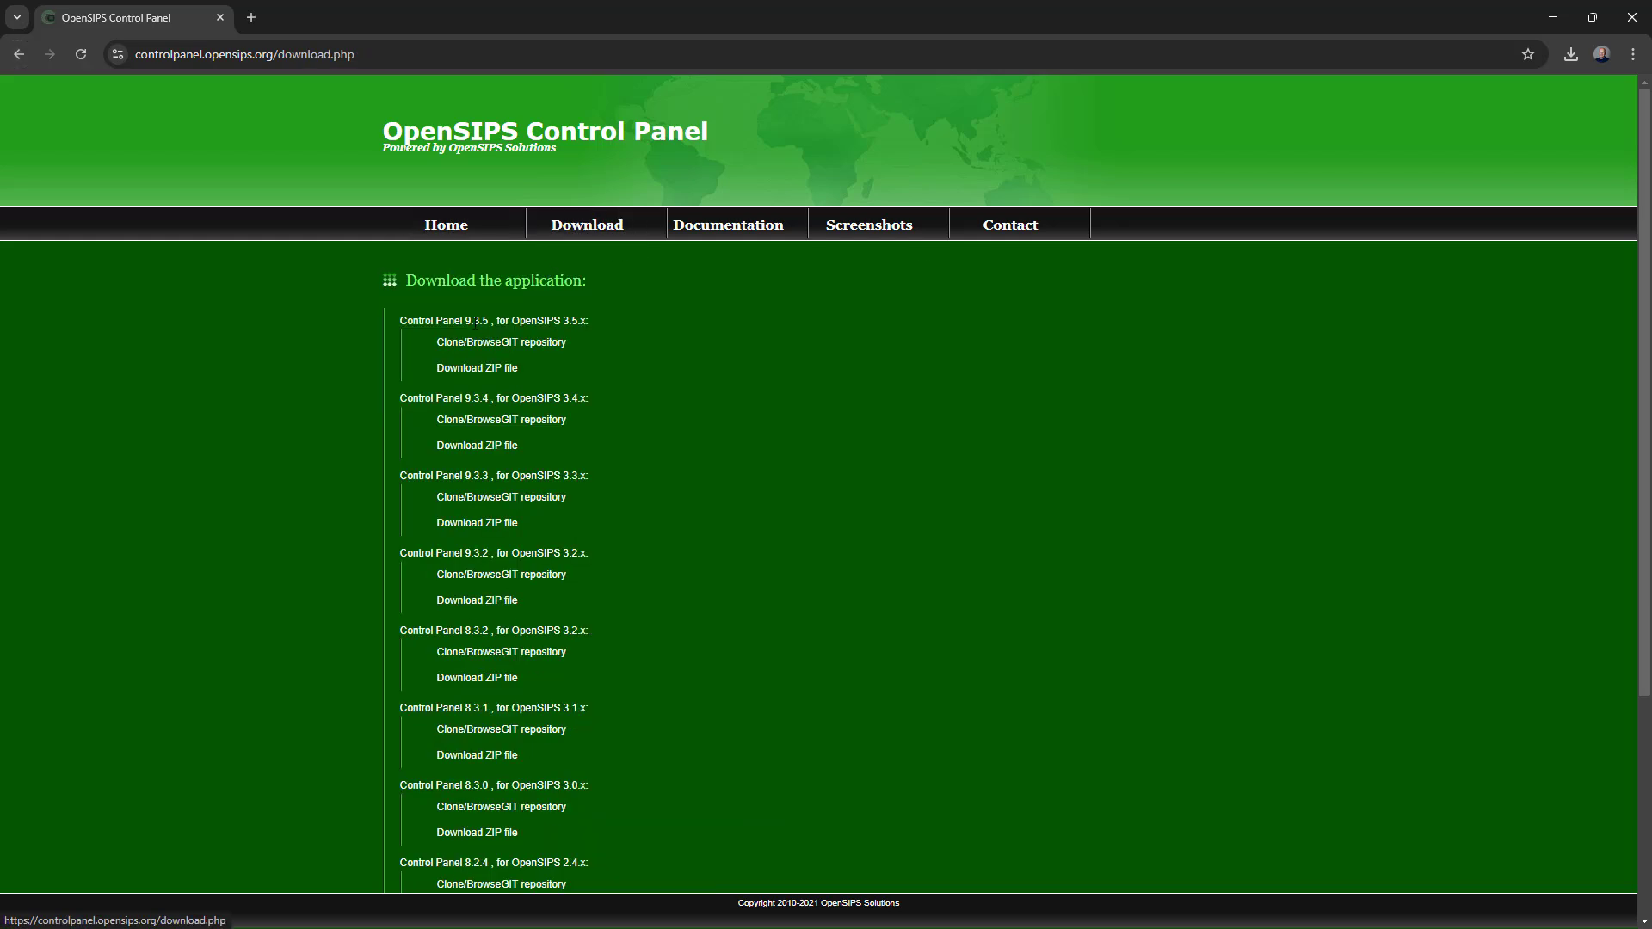
mouse_move(502, 371)
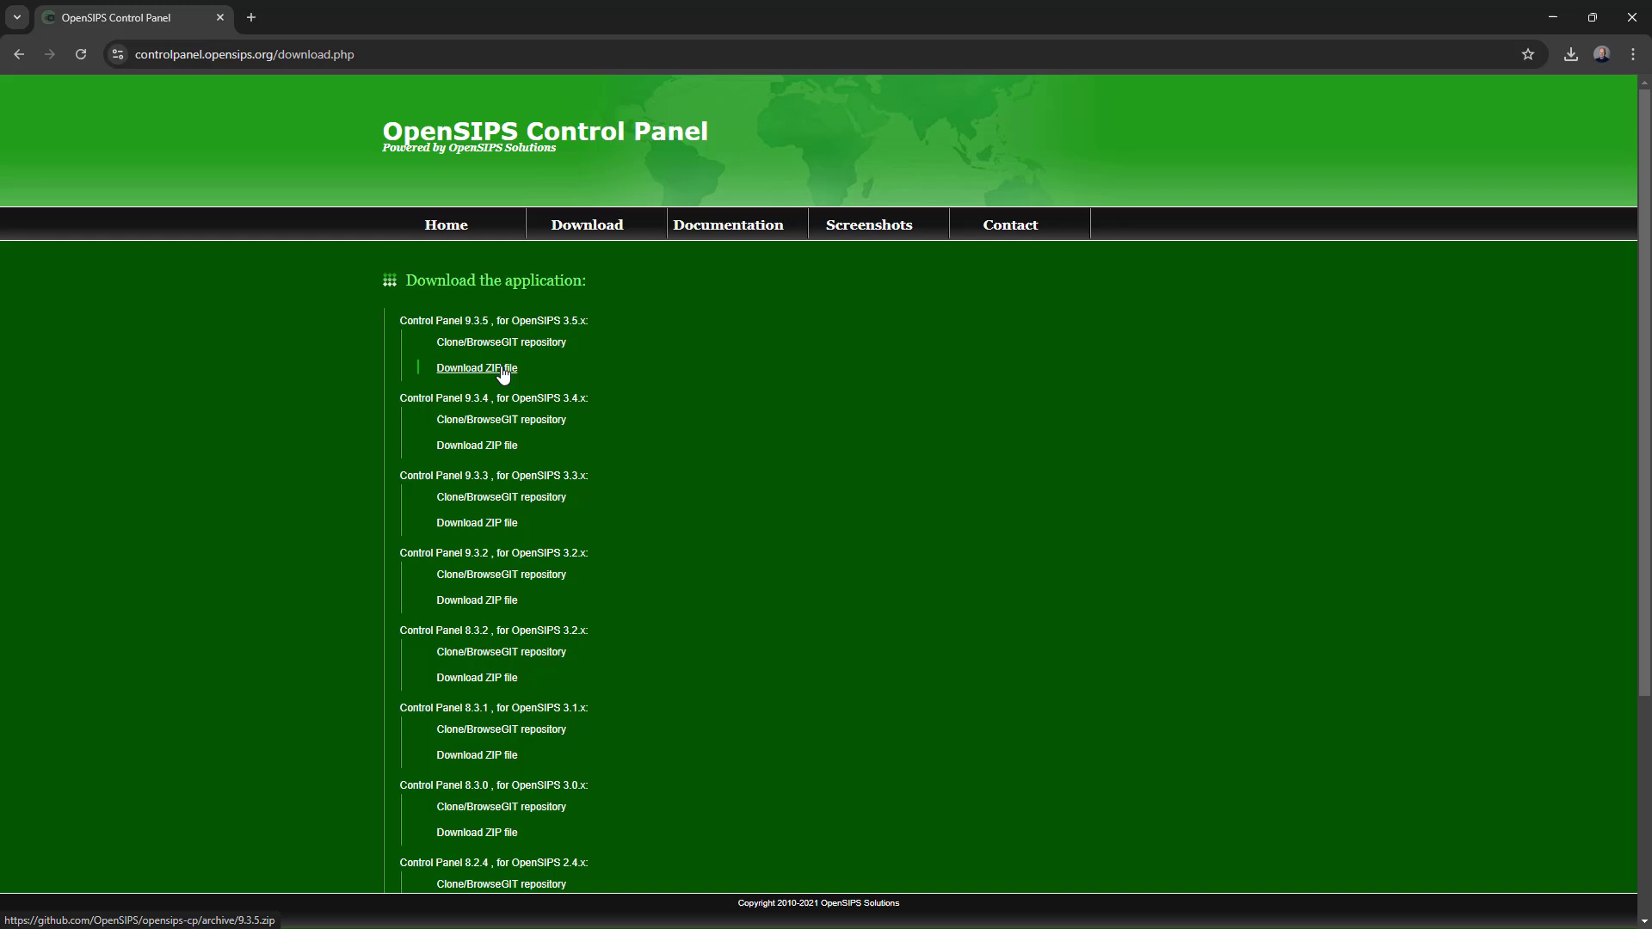
right_click(468, 366)
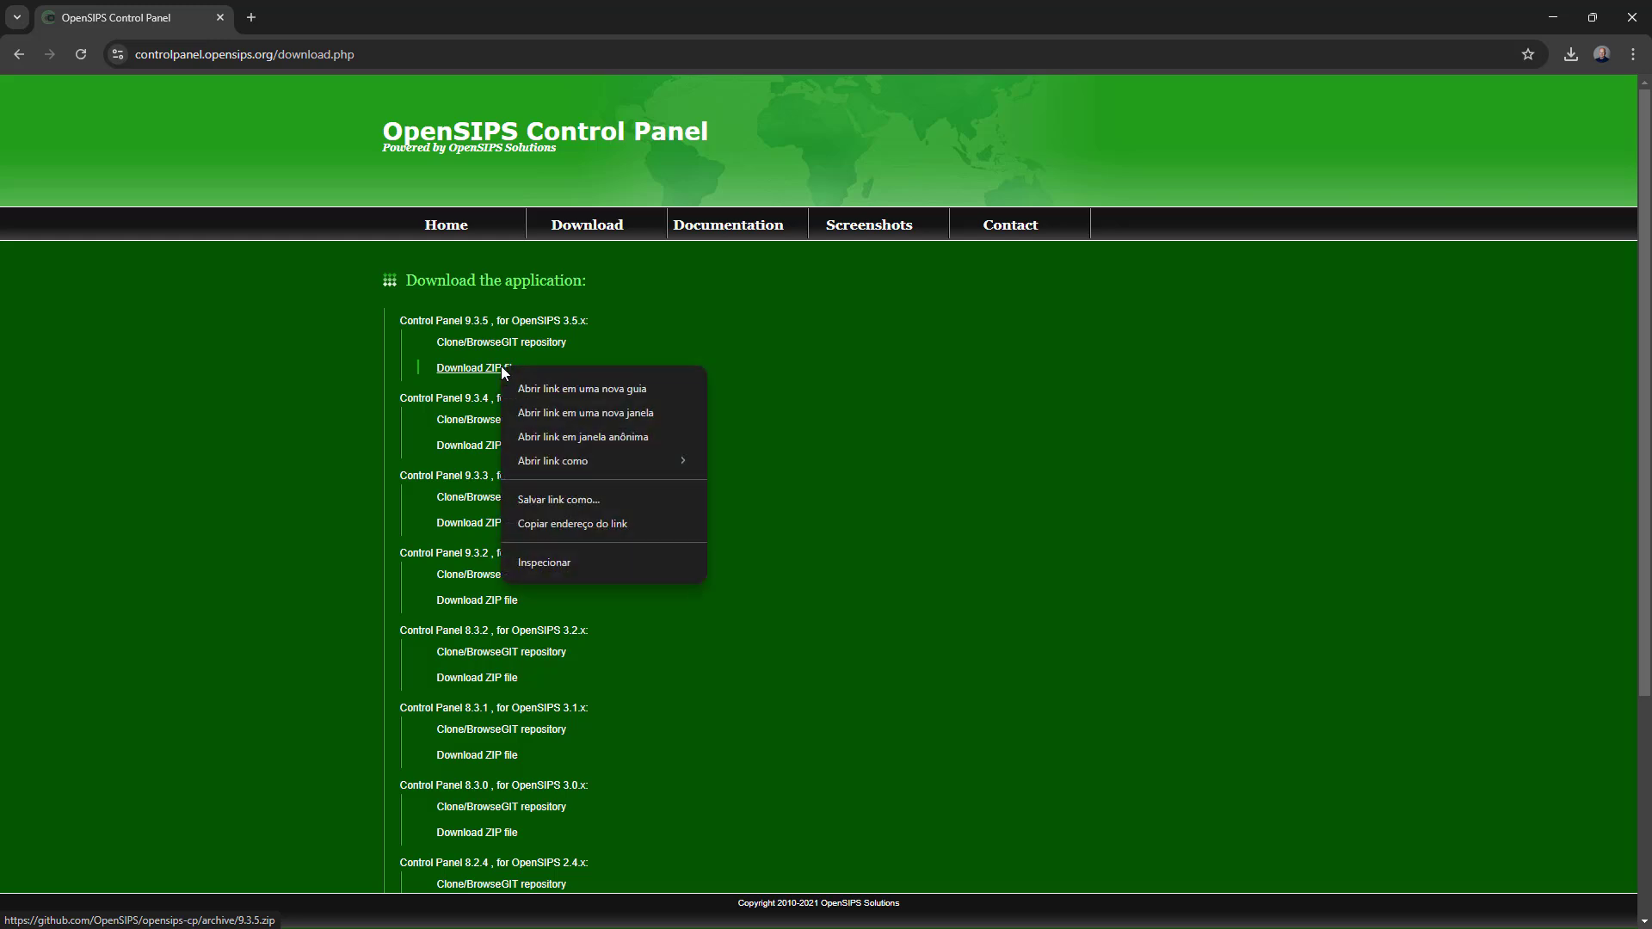
mouse_move(571, 533)
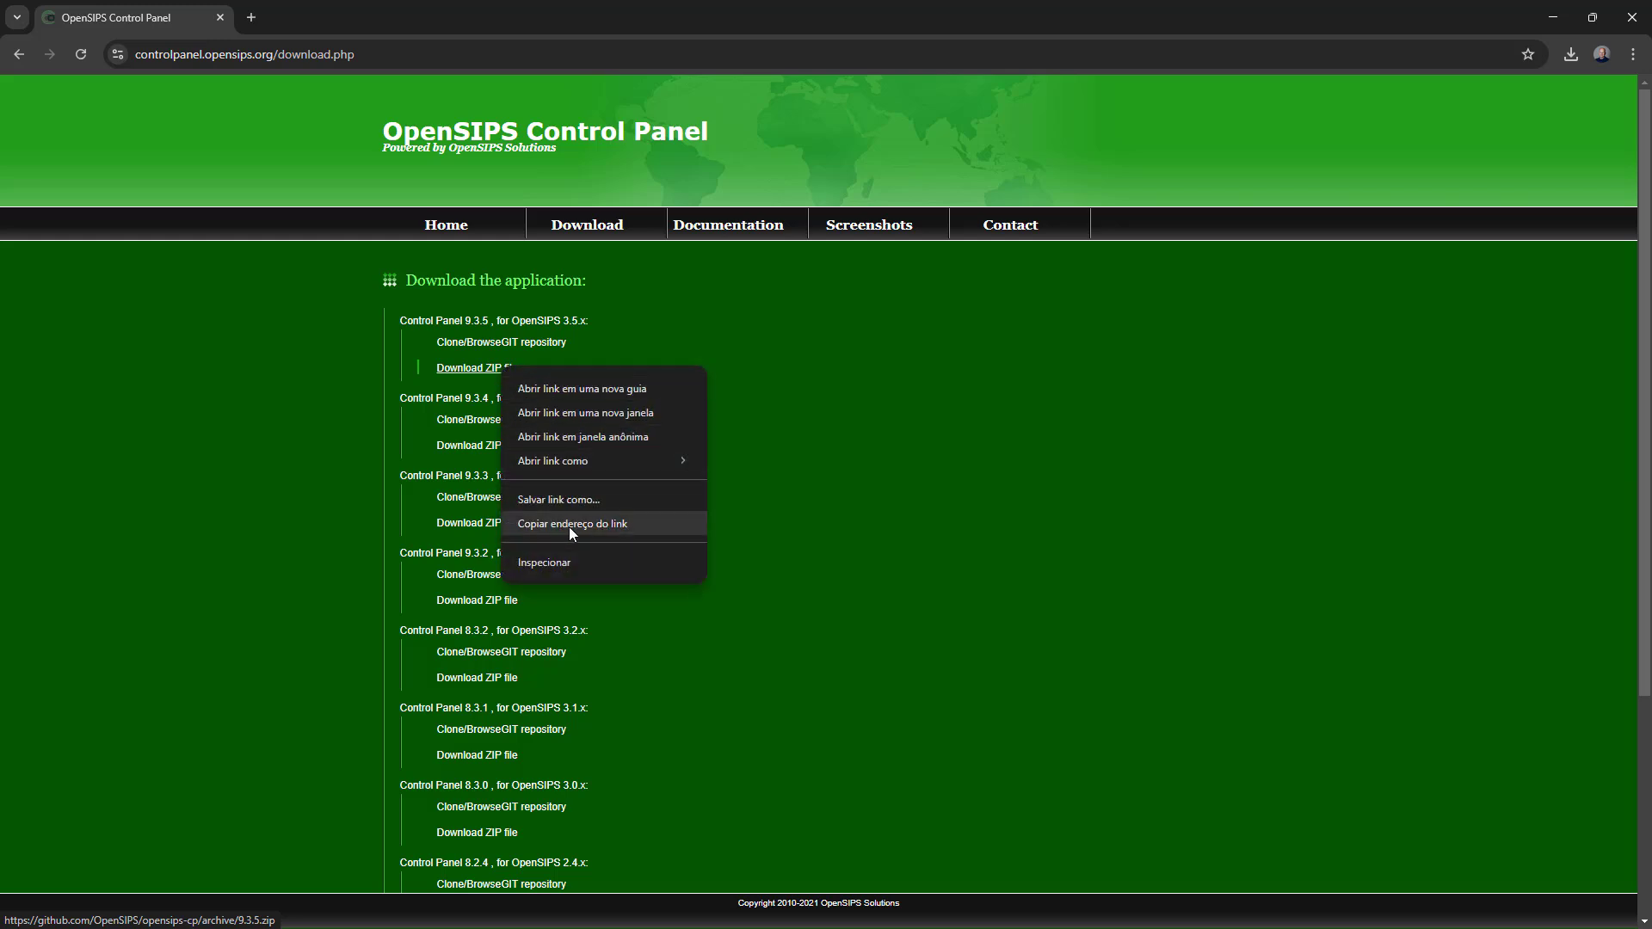
click(571, 523)
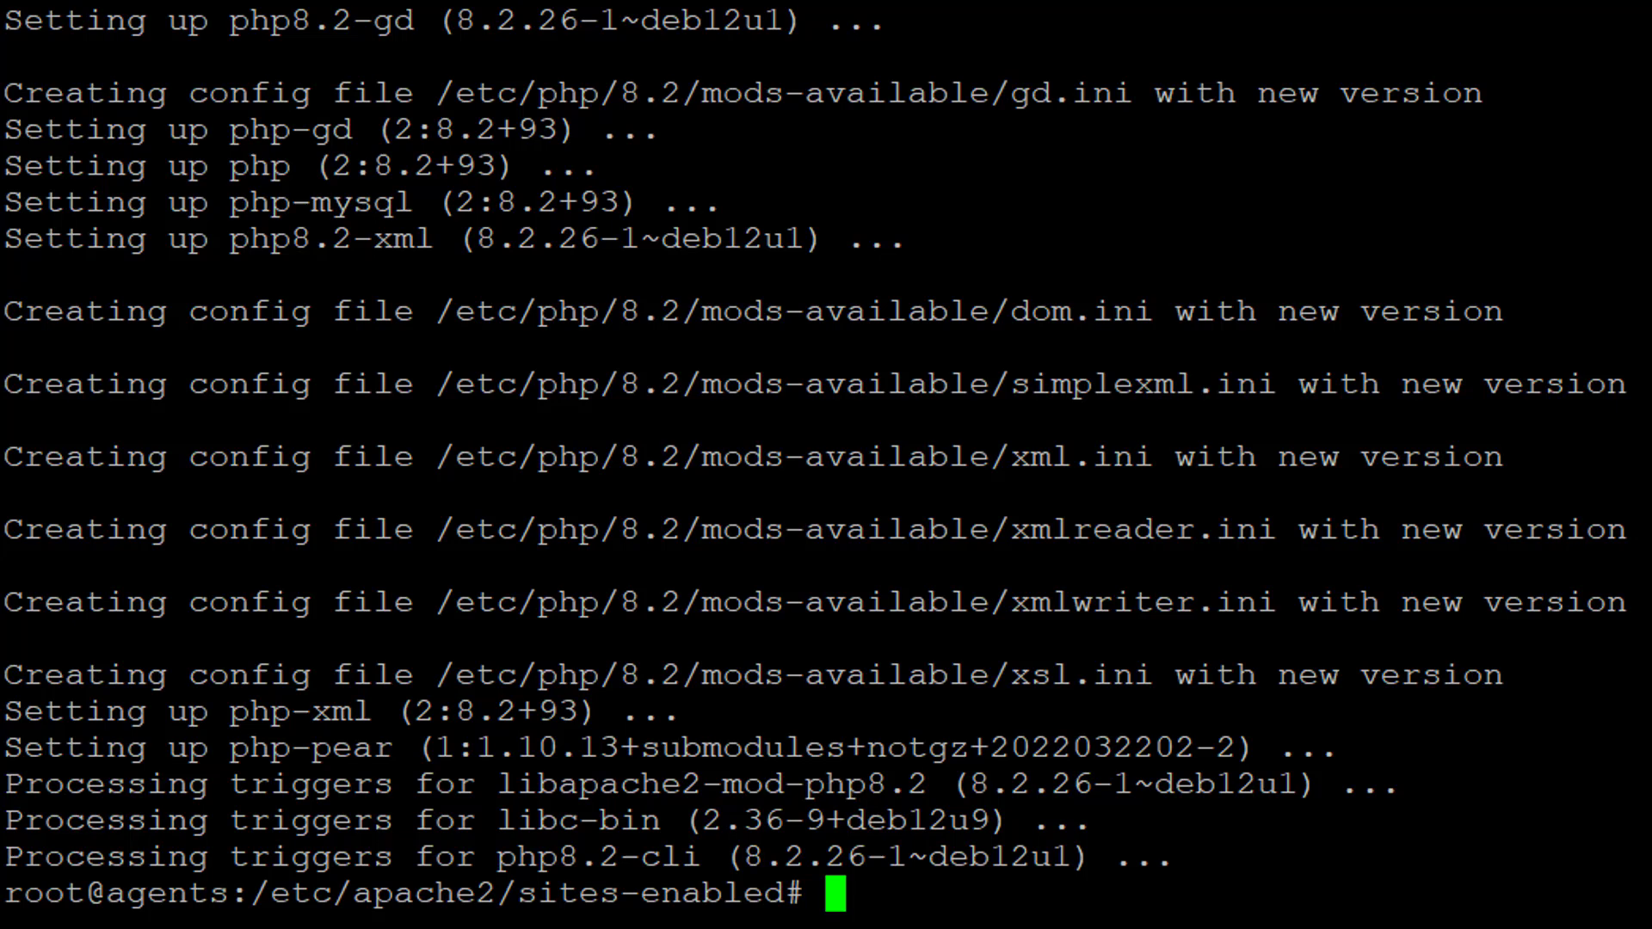
Step: In the home directory, wget the 9.3.5.zip from GitHub, install unzip and extract it
text(cd)
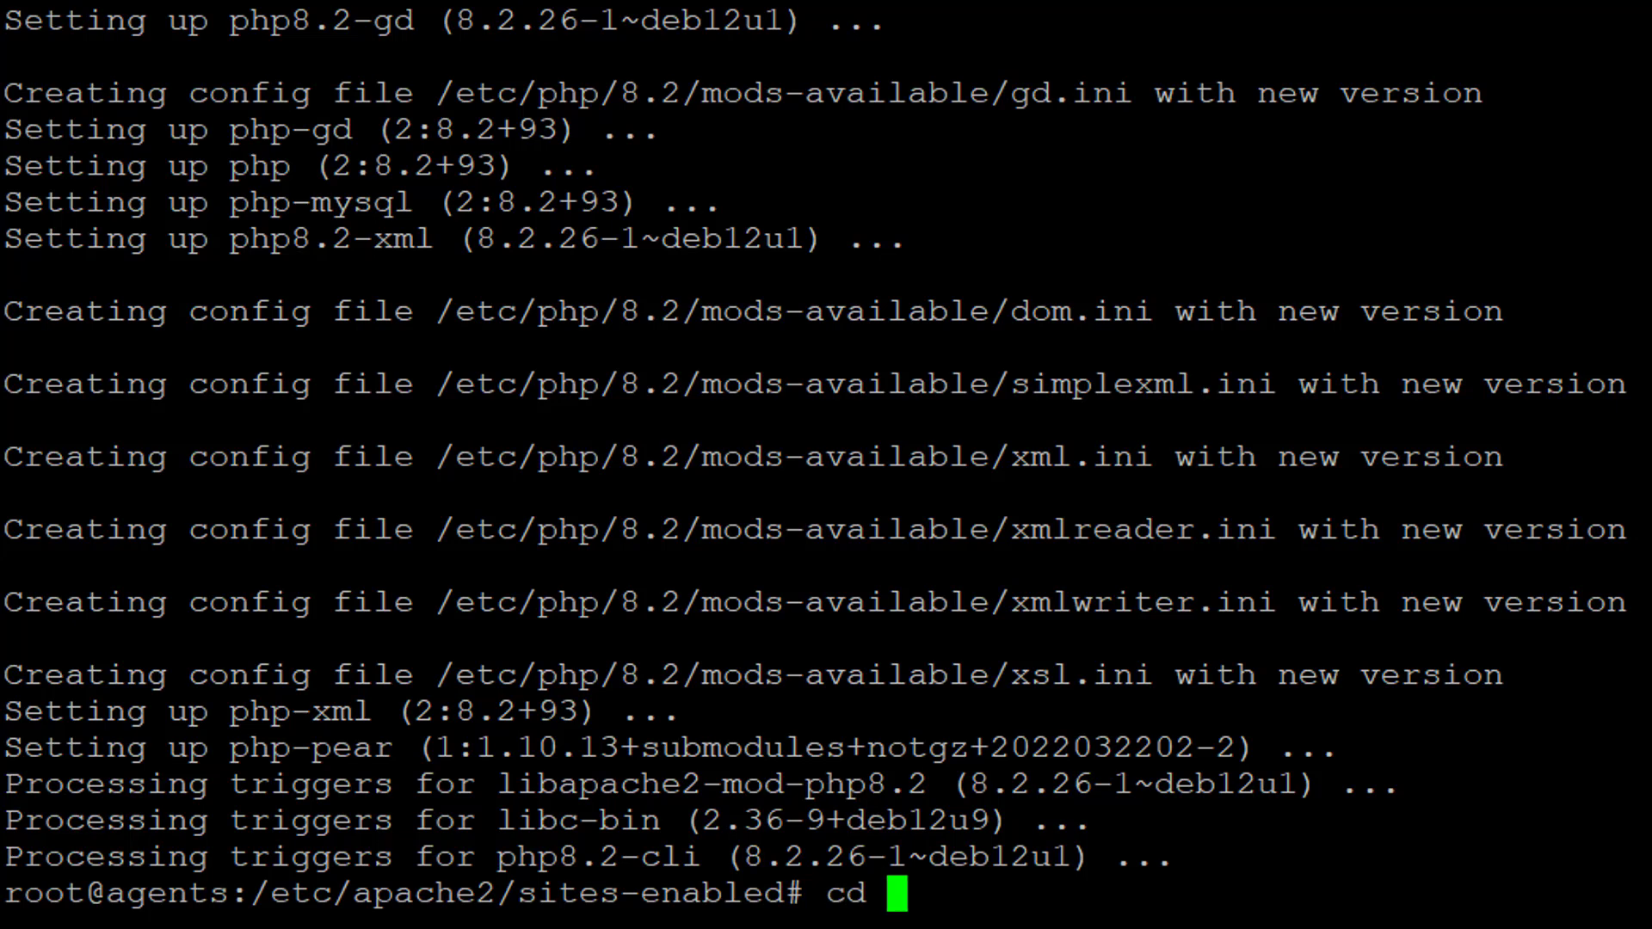
text(~)
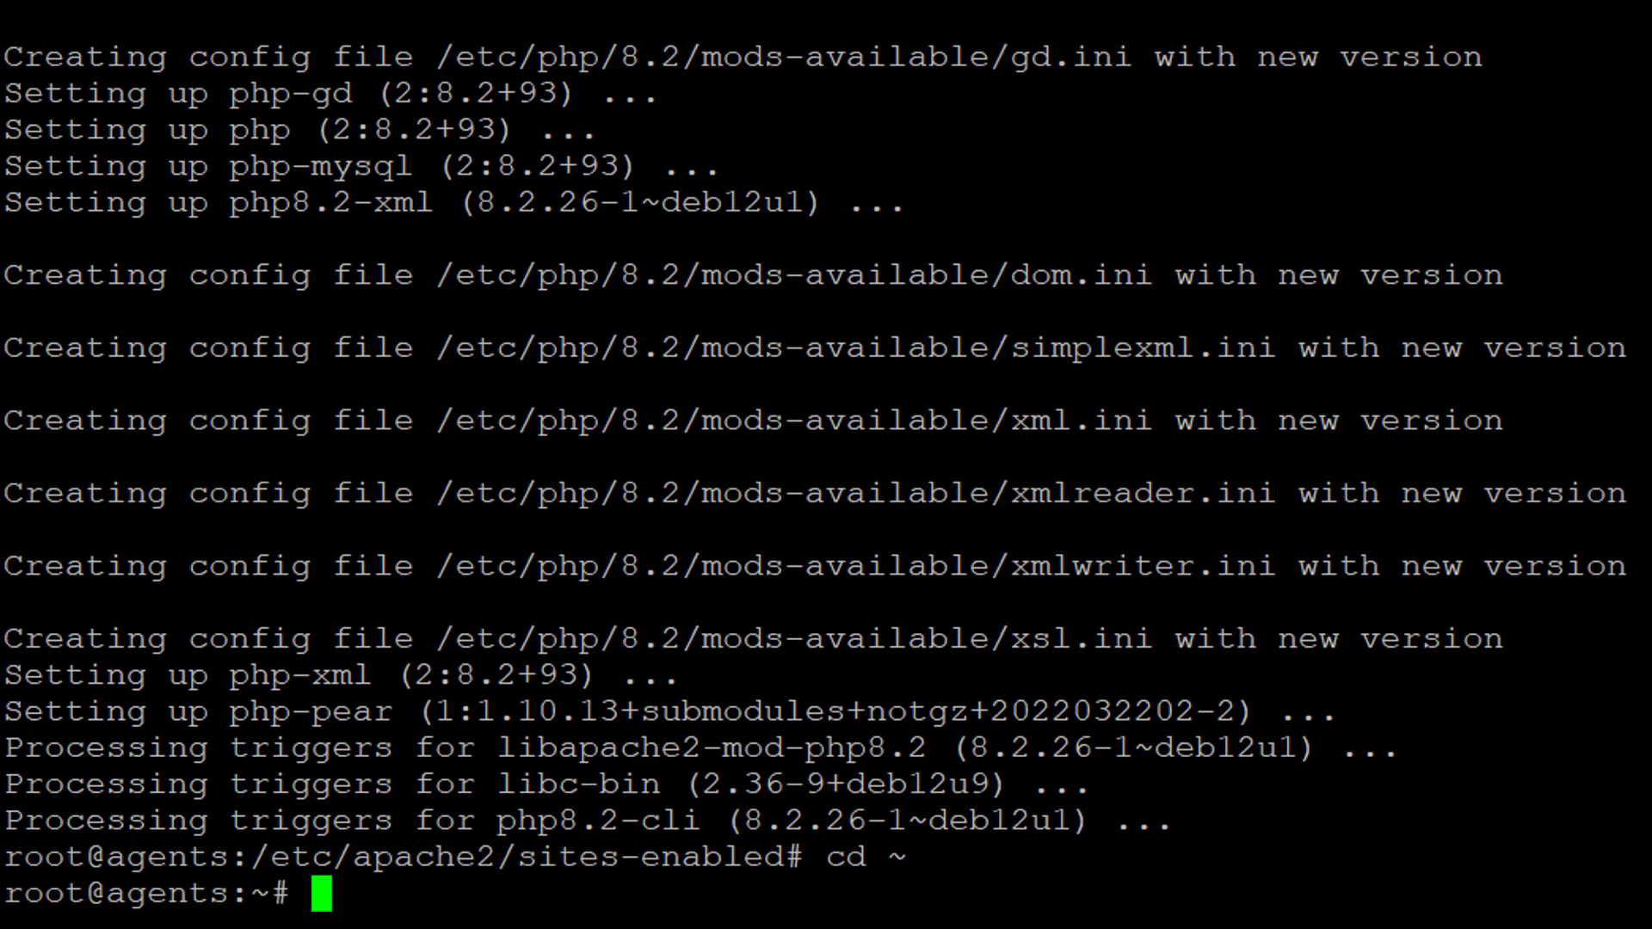
text(wget https://github.com/OpenSIPS/opensips-cp/archive/9.3.5.zip)
text(unzip  9.3.5.zip)
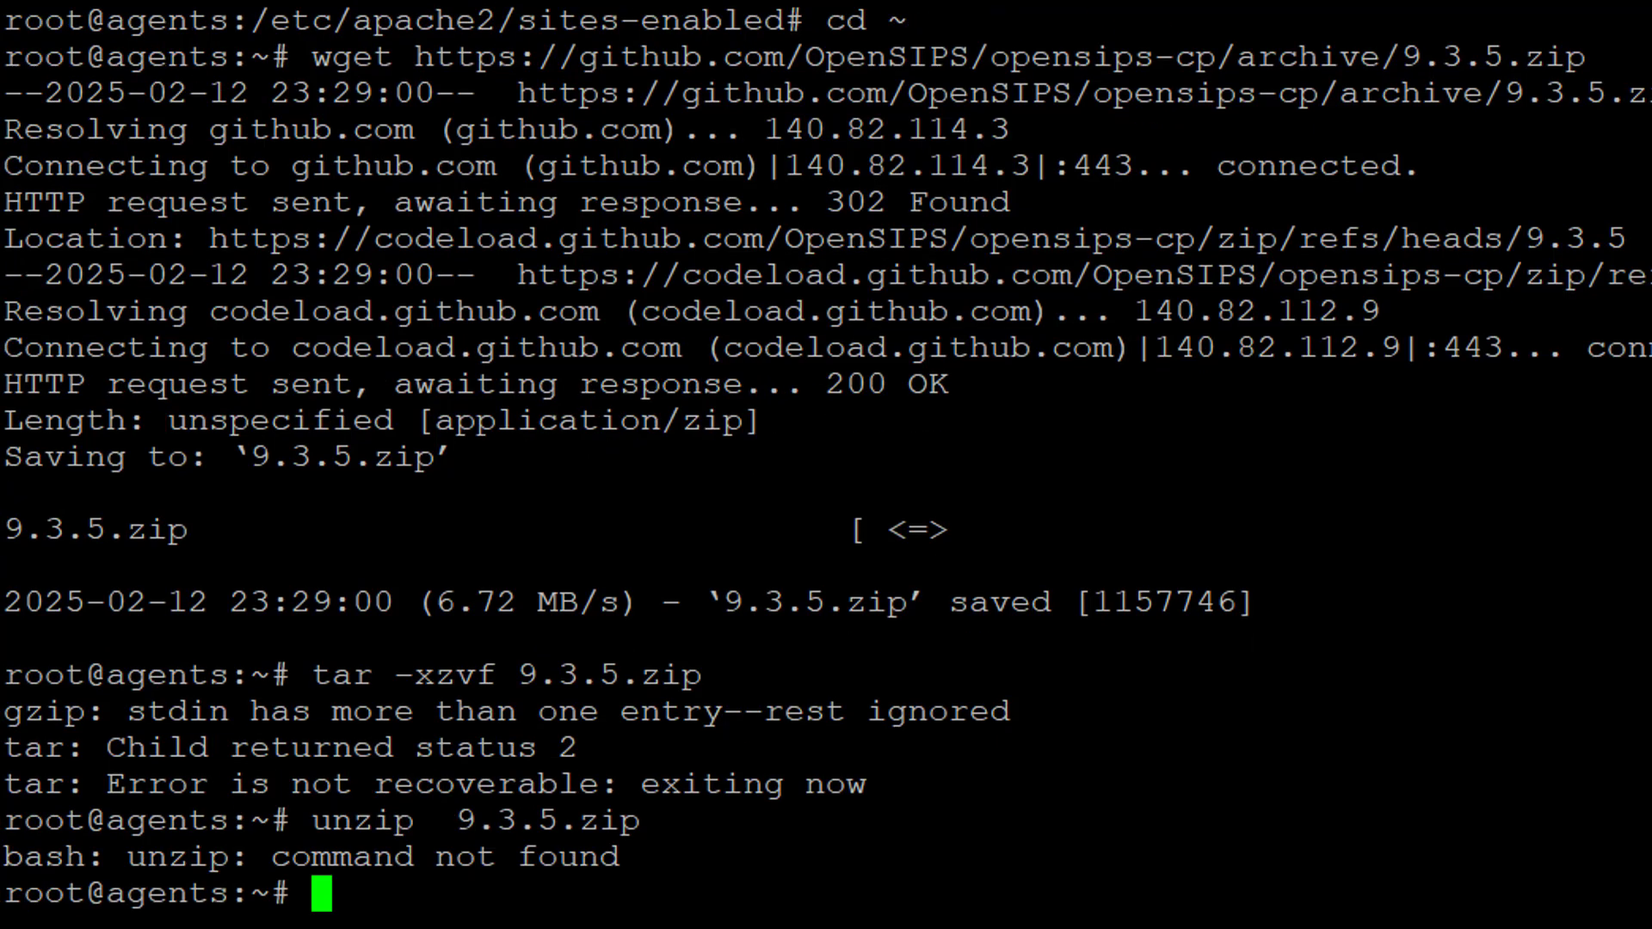
text(apt in)
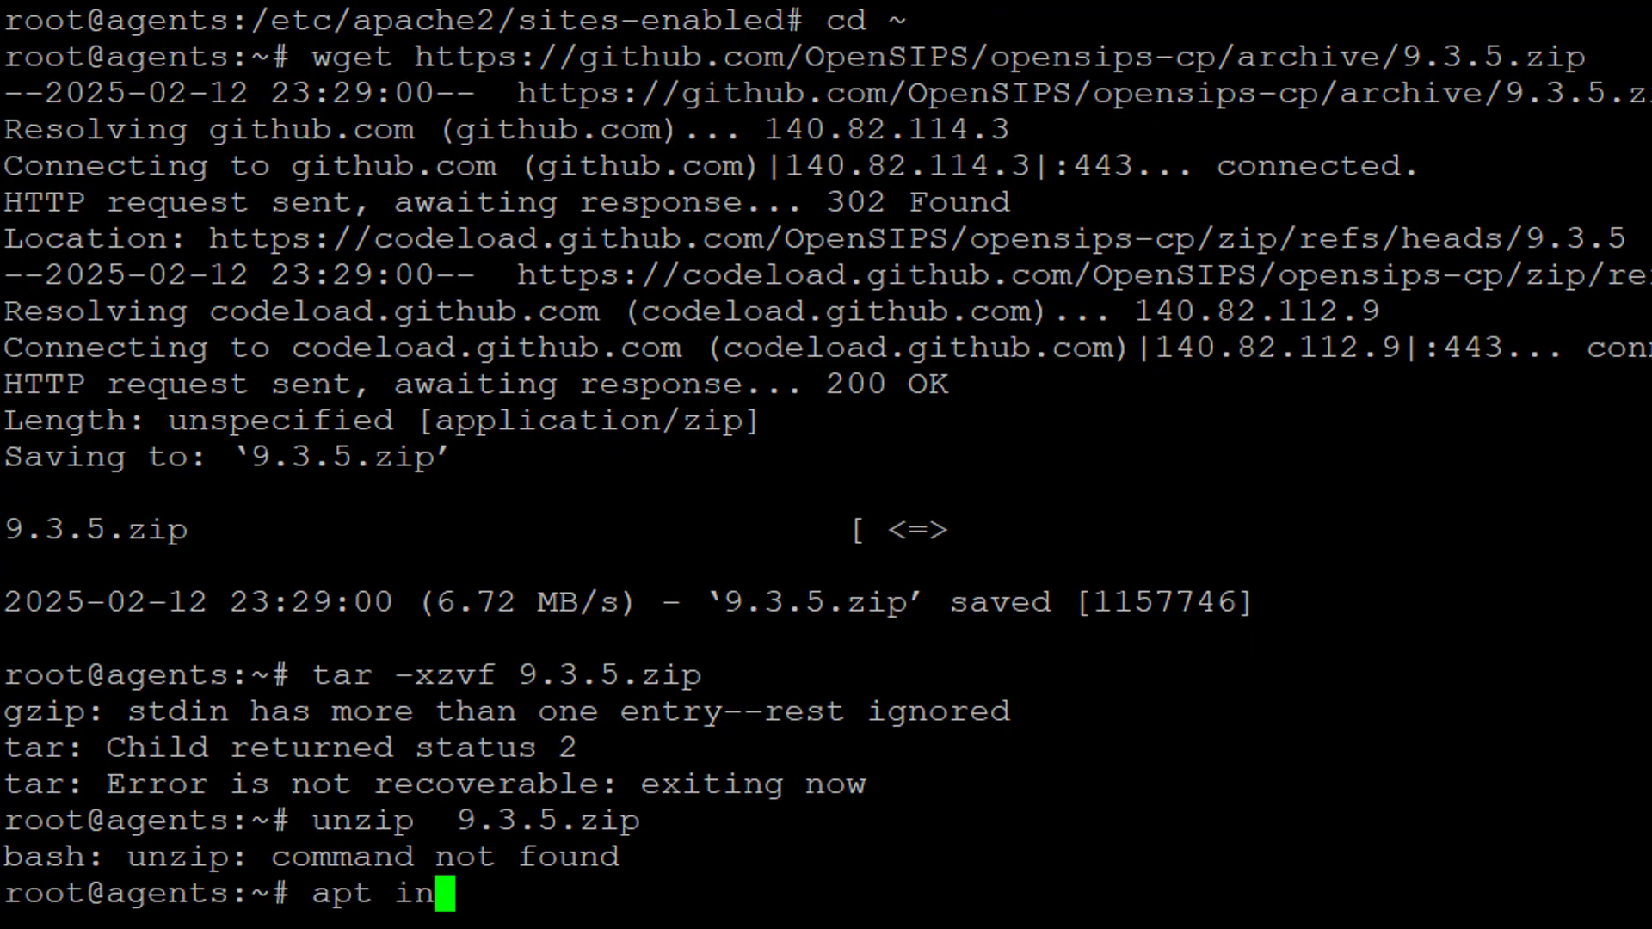
text(stall unz)
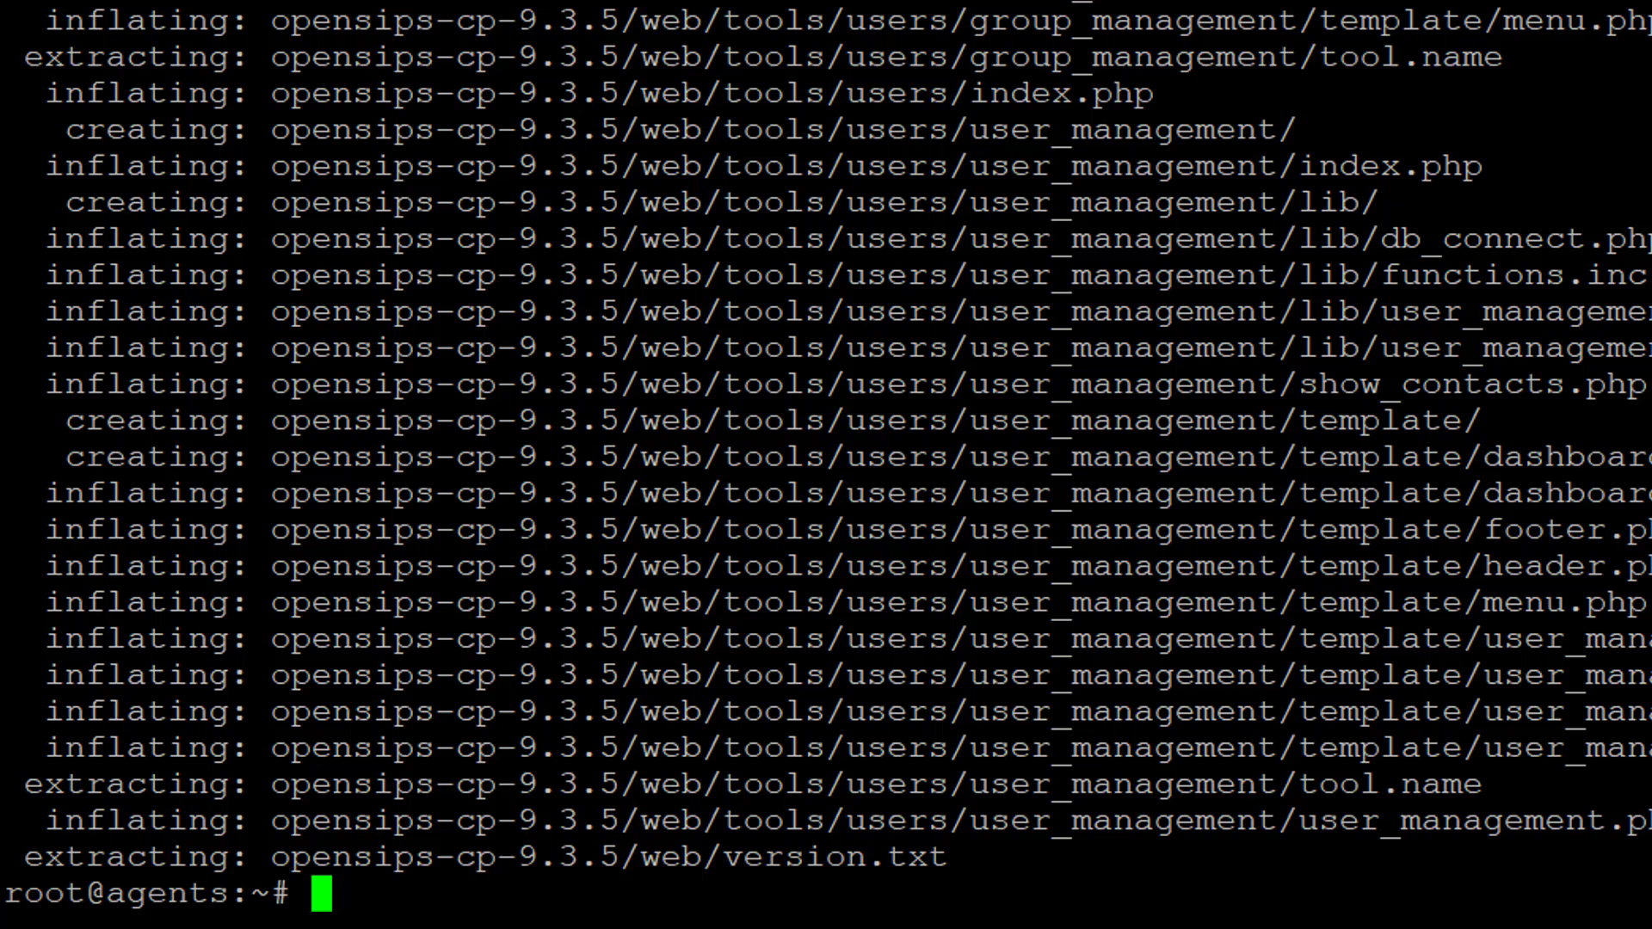
Step: Move the opensips-cp-9.3.5 folder to /var/www/html/opensips-cp after listing the directory
text(ls)
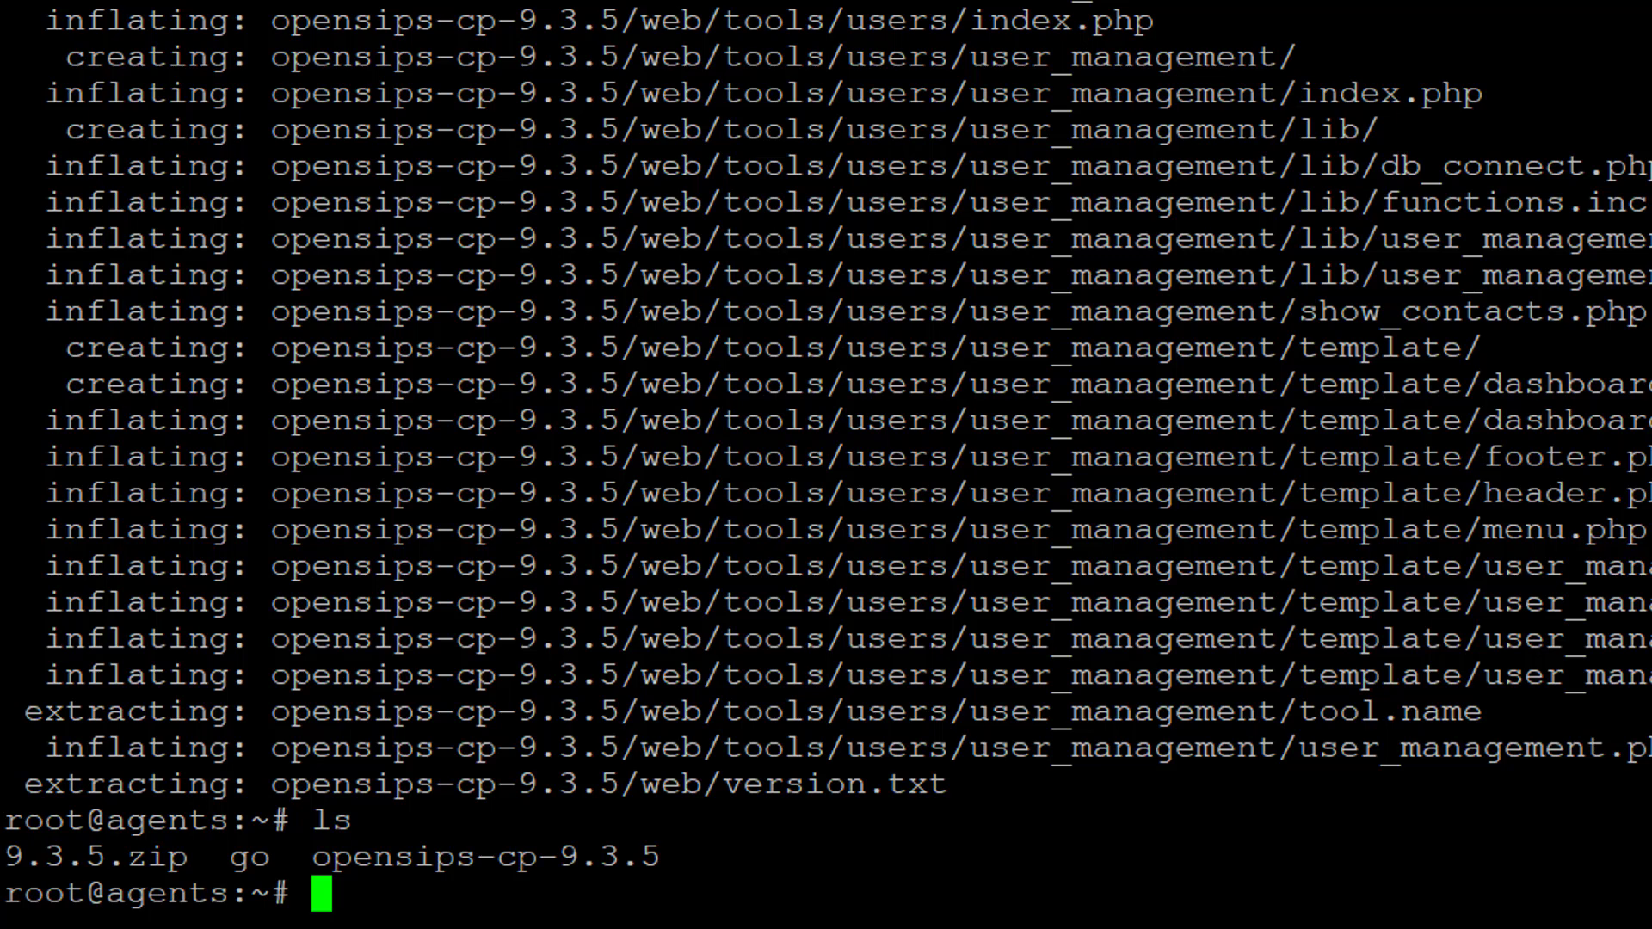
text(mv opensips-cp-9.3.5/)
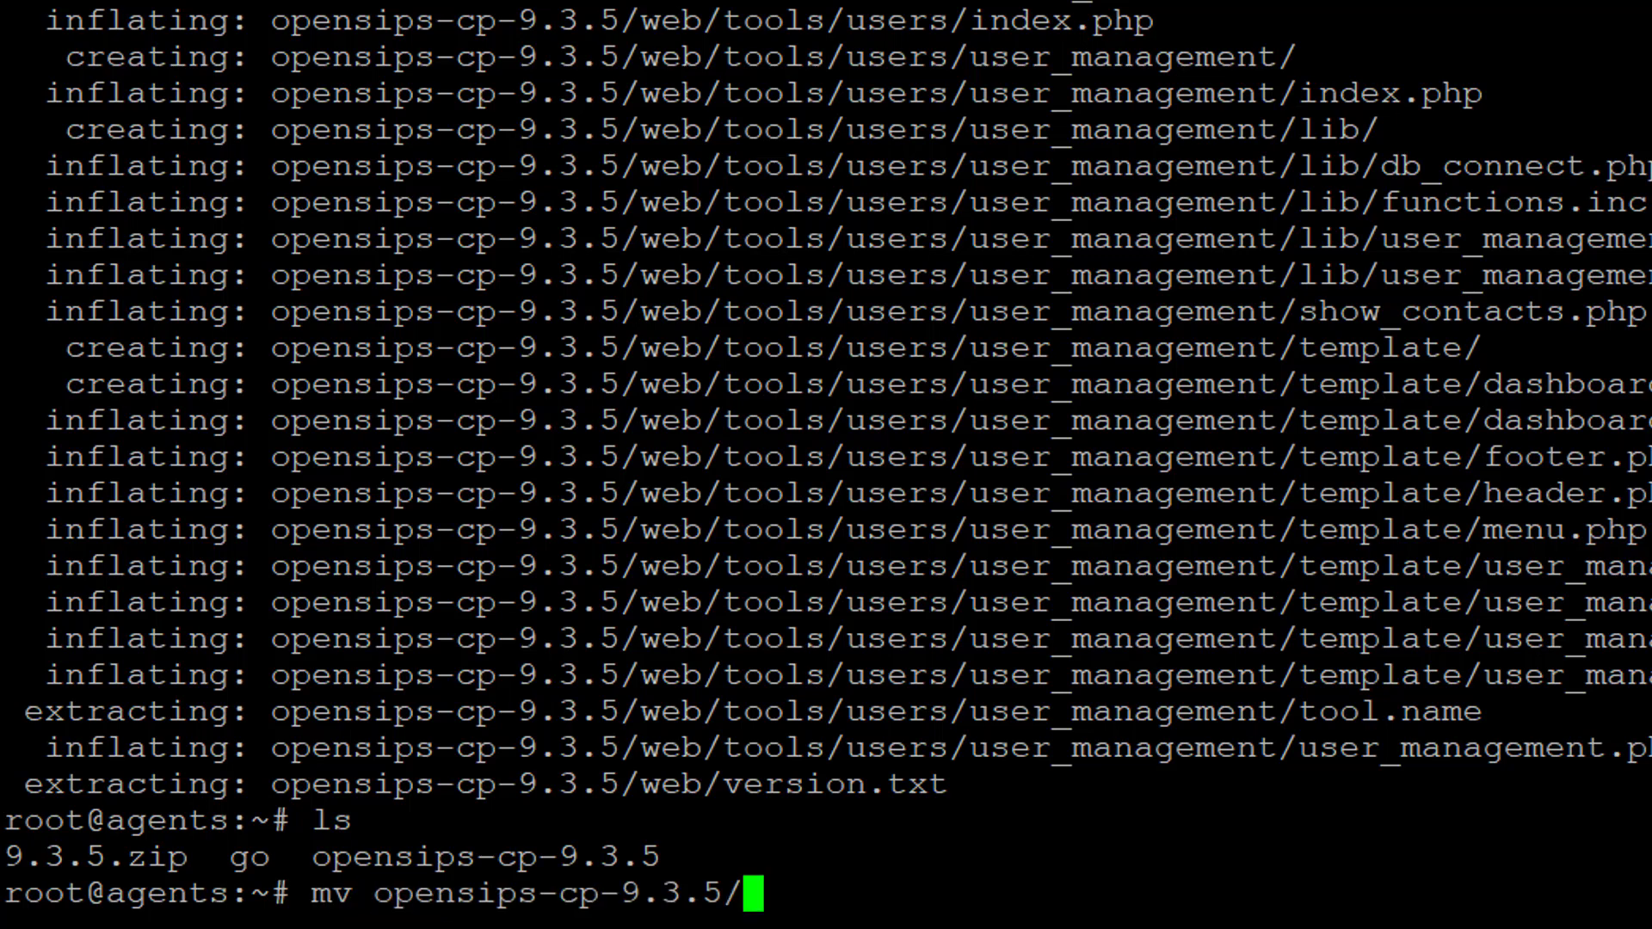
text(/)
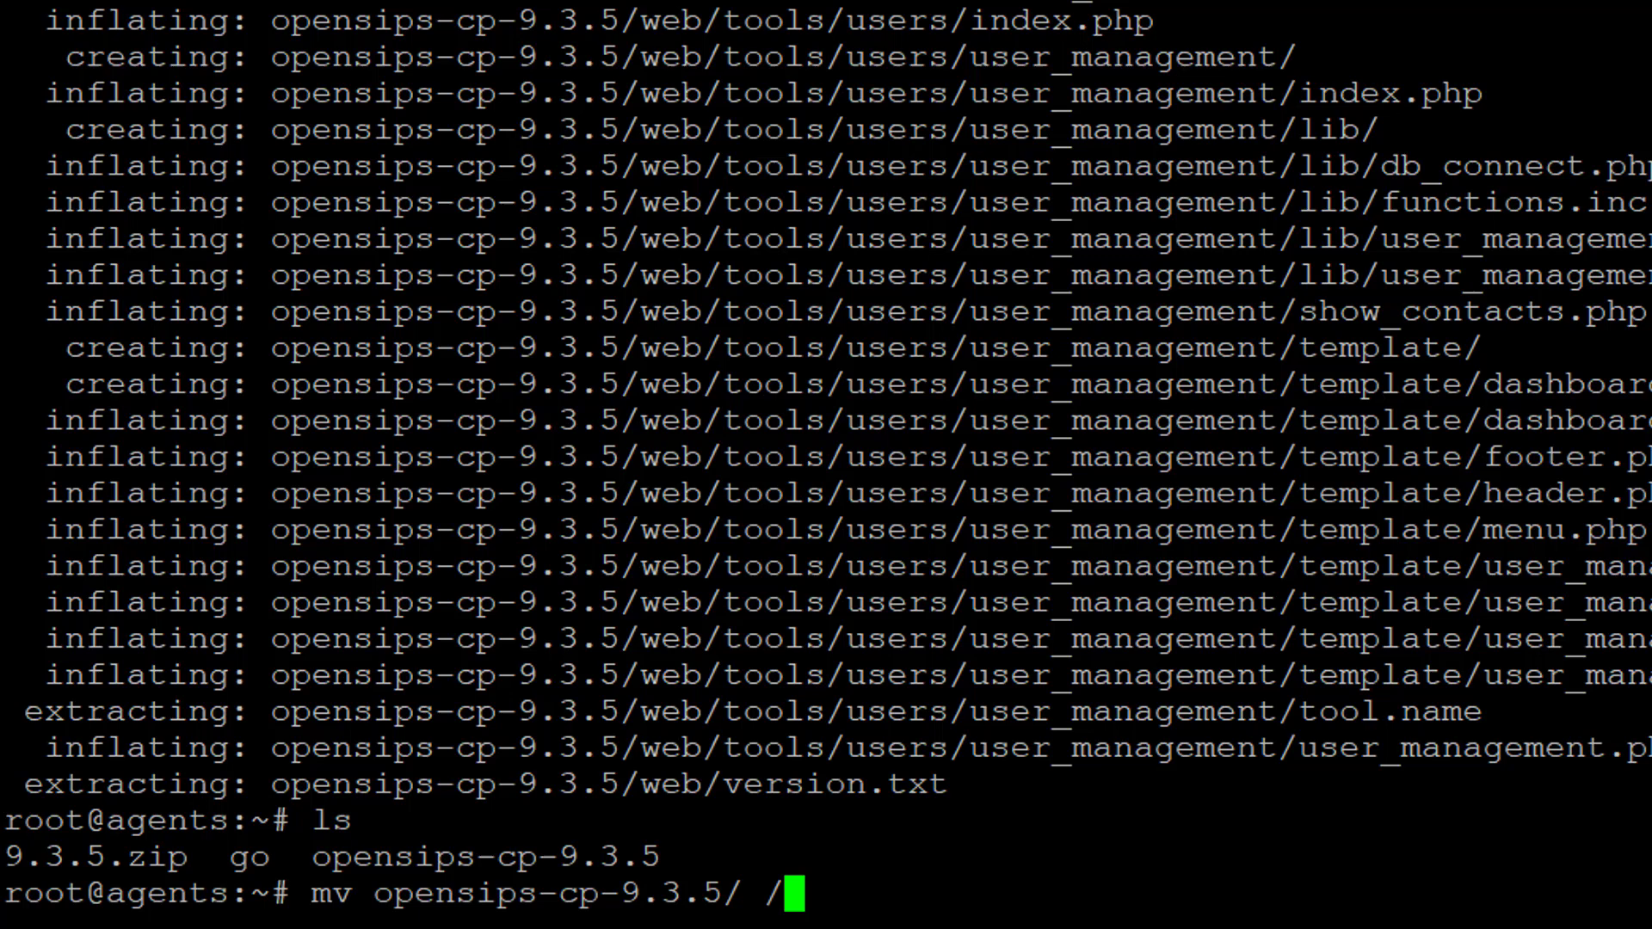
text(var/ww)
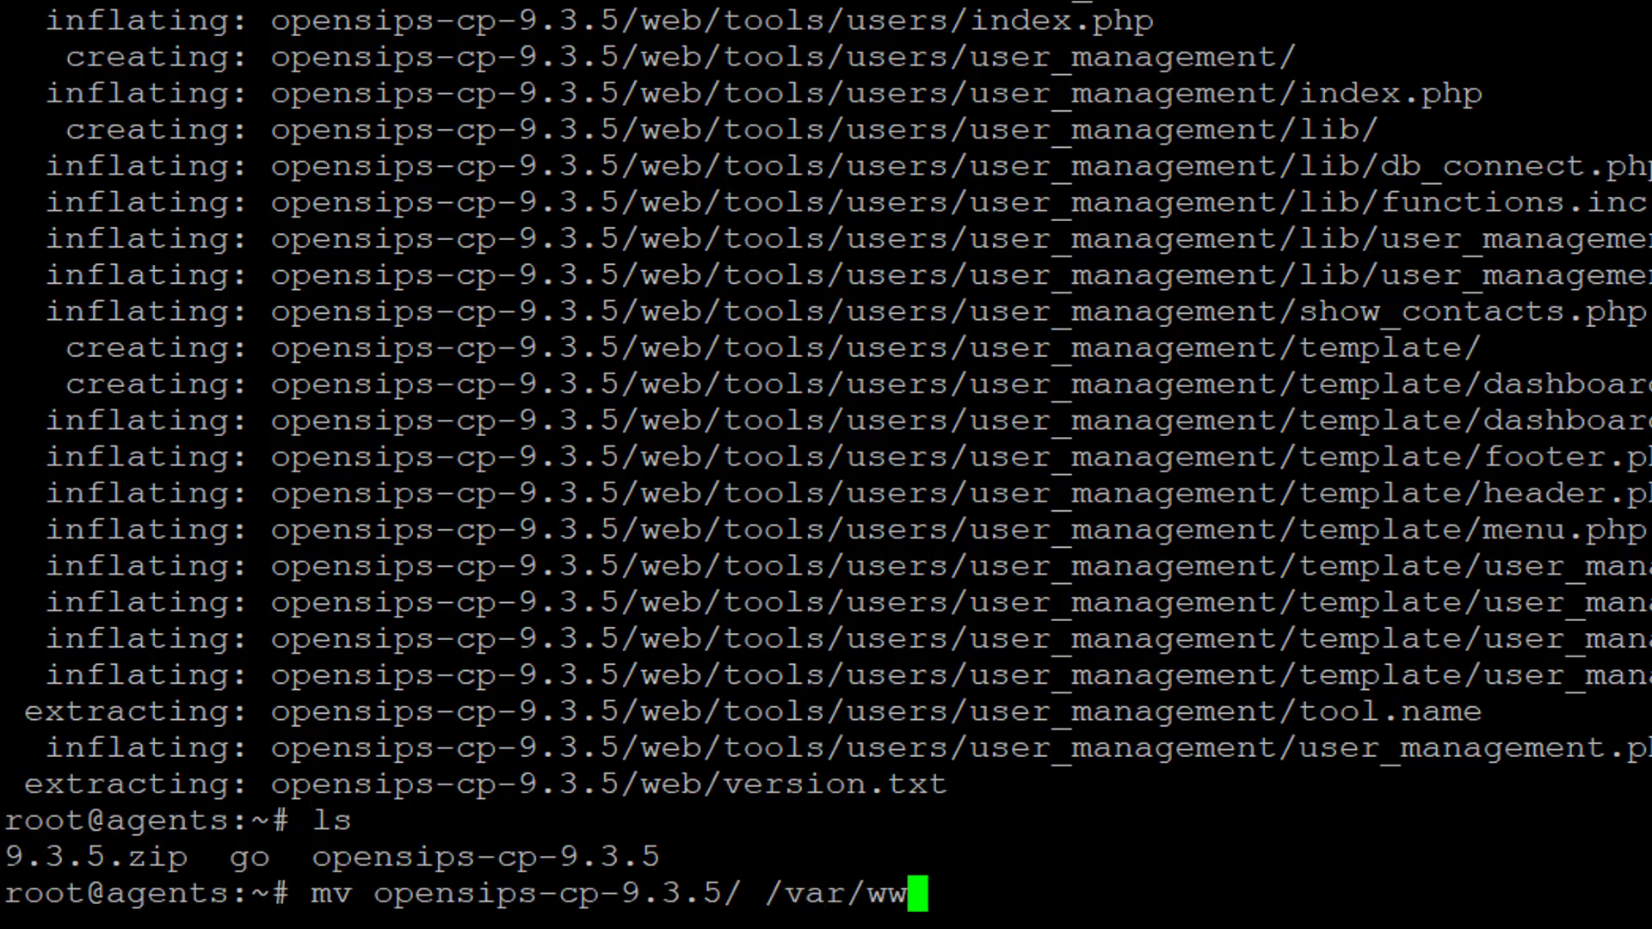
text(w/html)
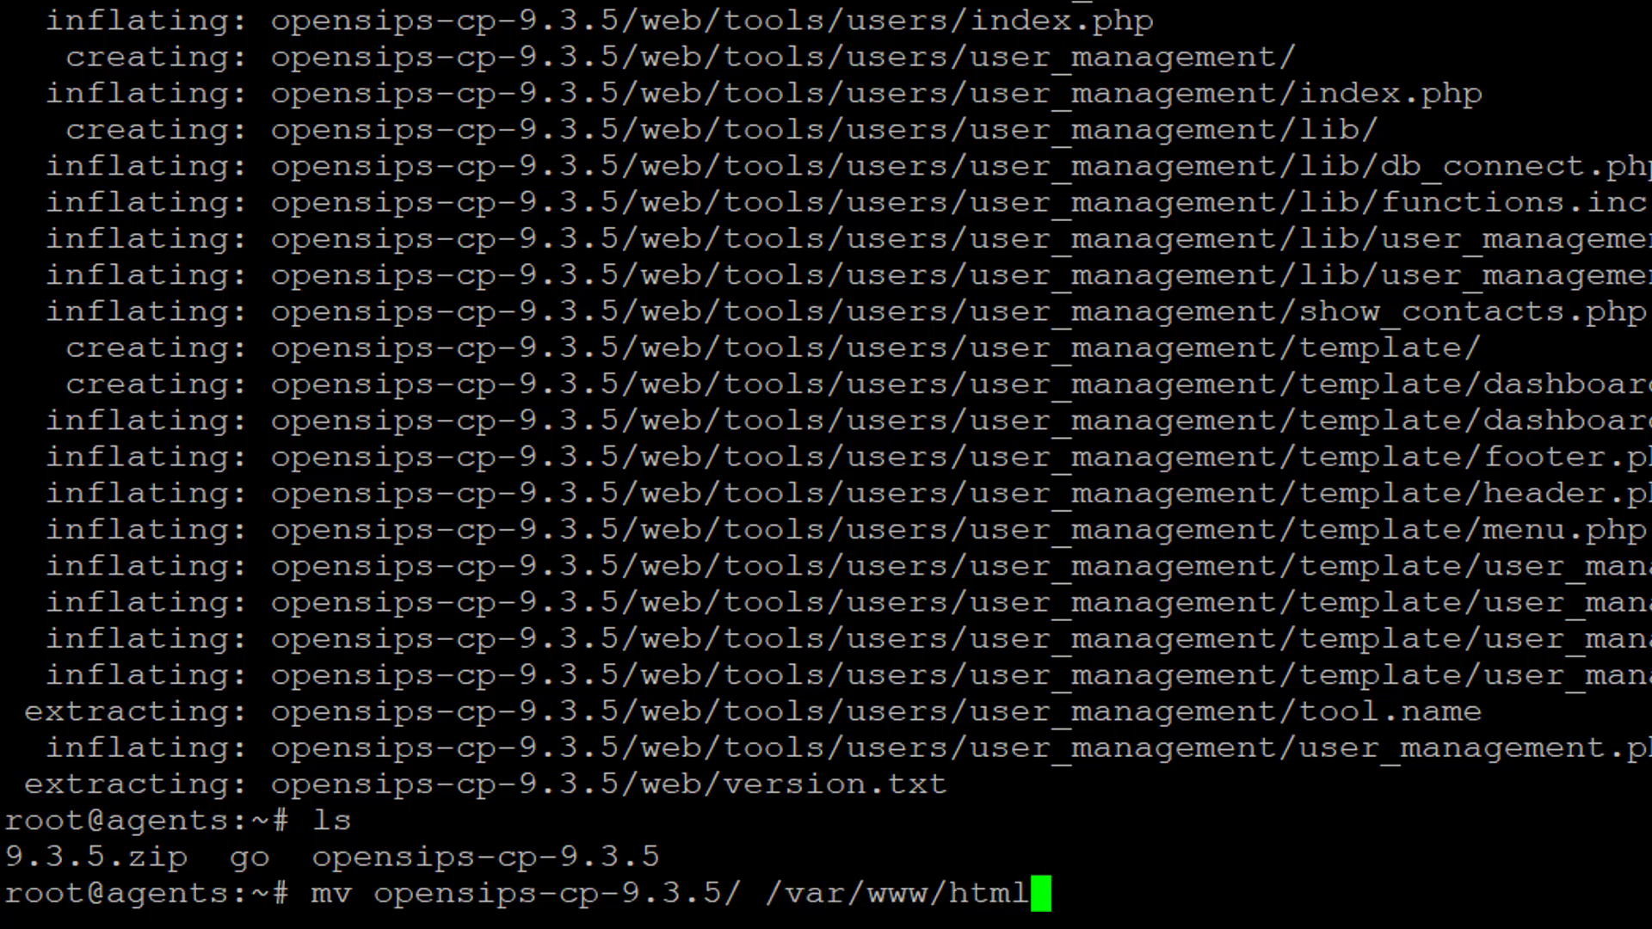
text(/opensips-cp)
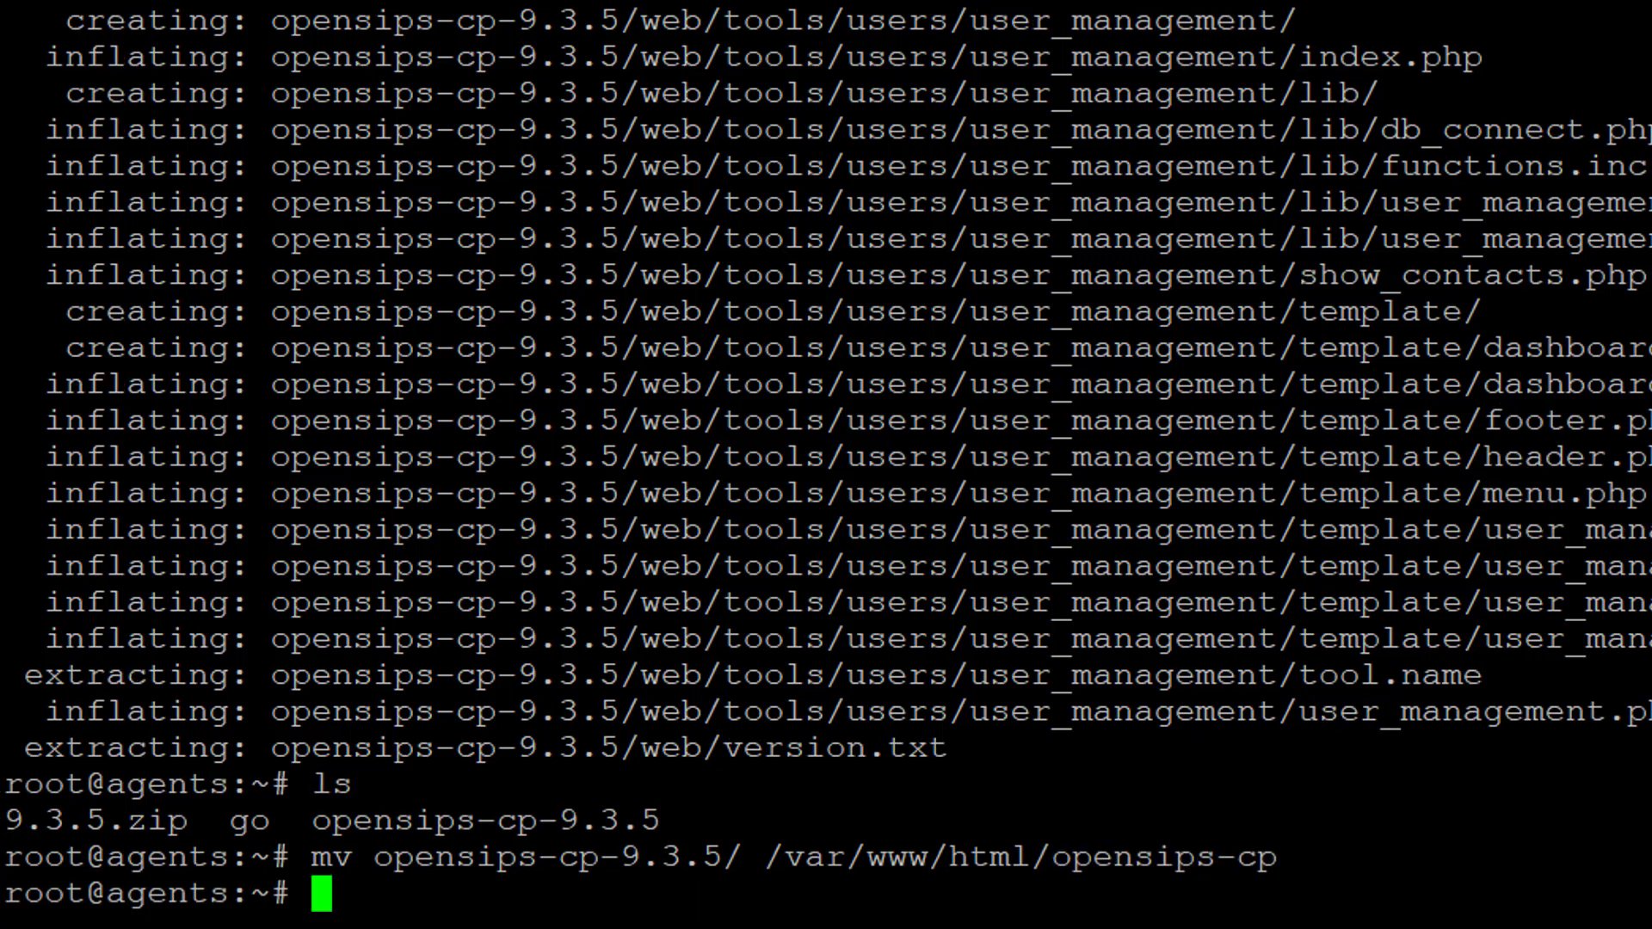
Step: Change into the /var/www/html directory
text(cd /v)
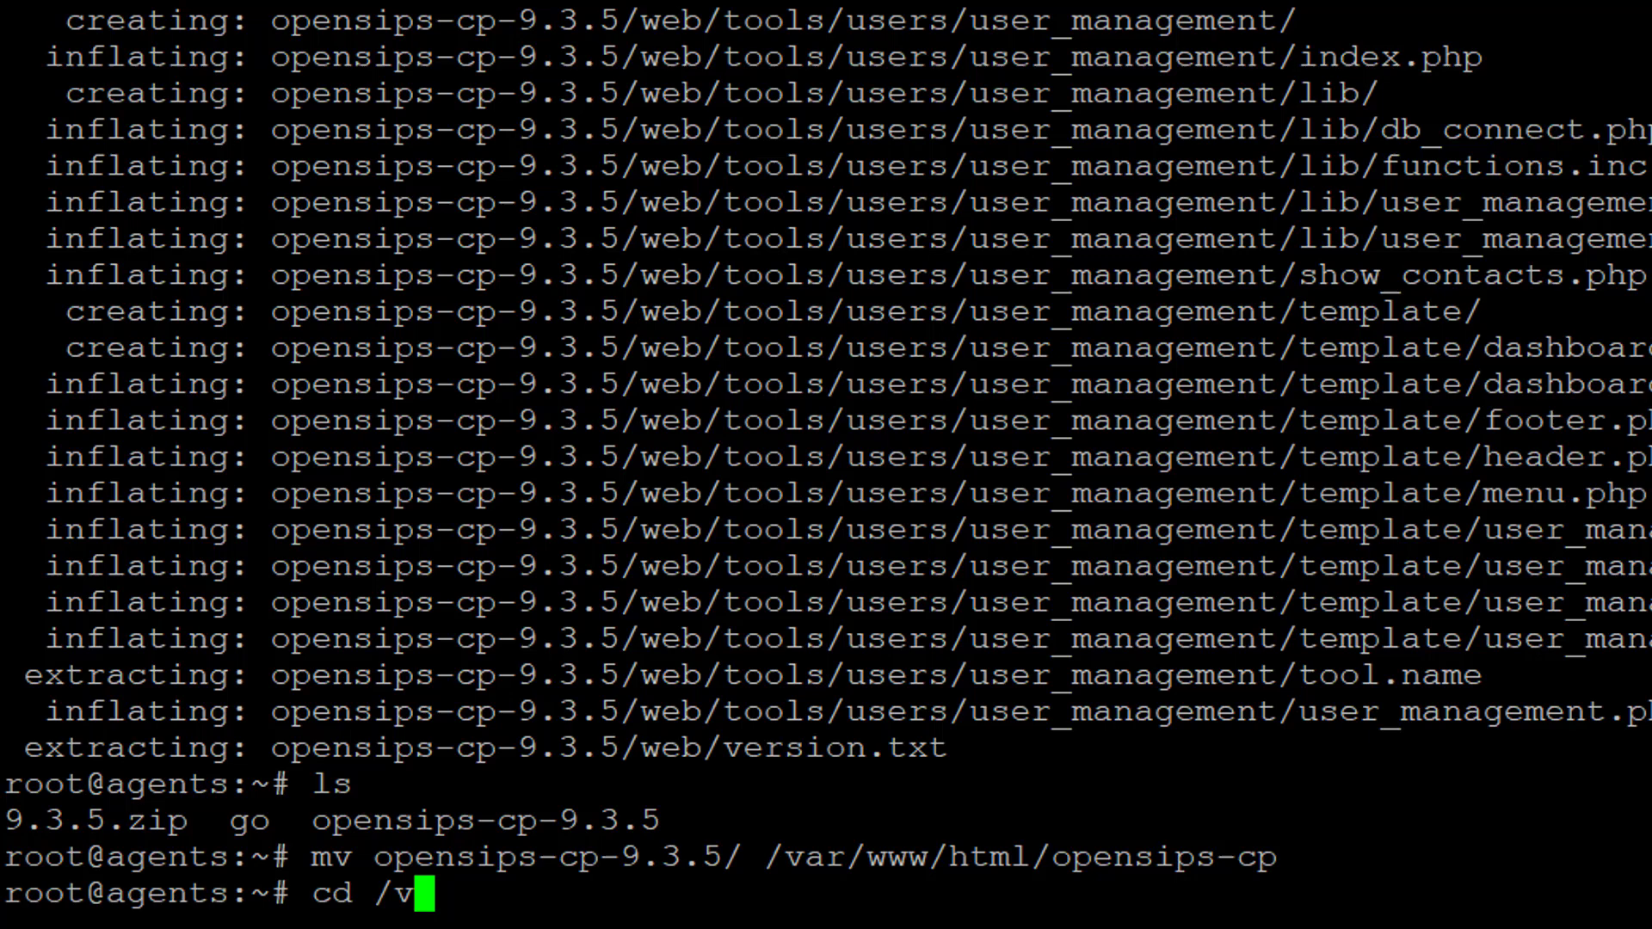
text(ar/www/)
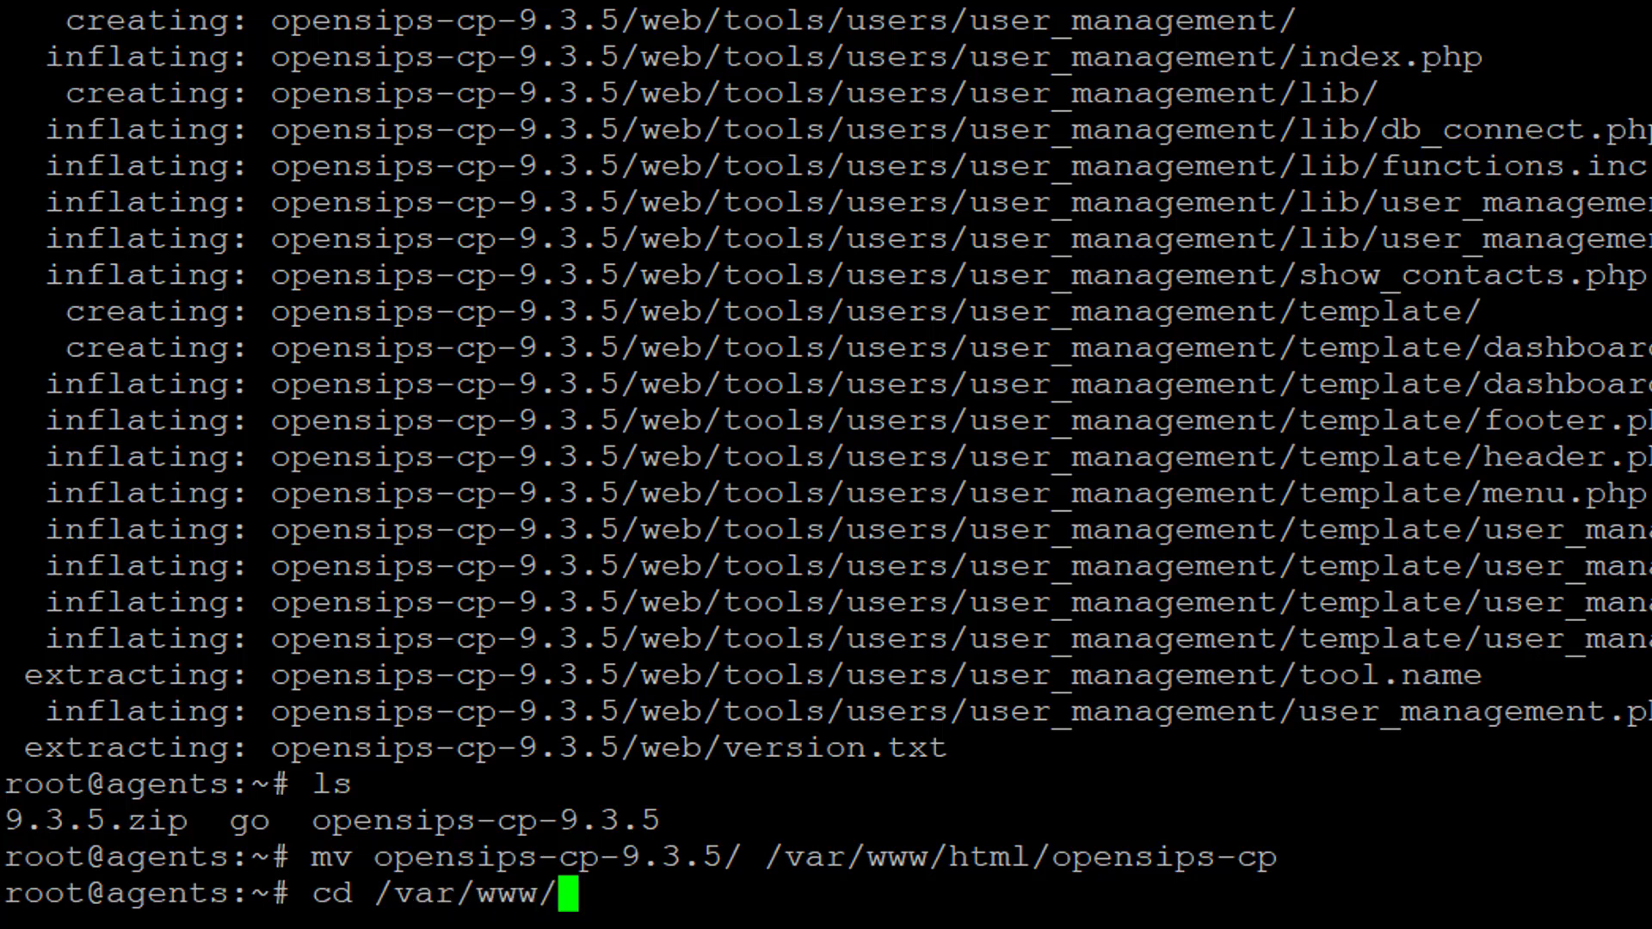
text(ht)
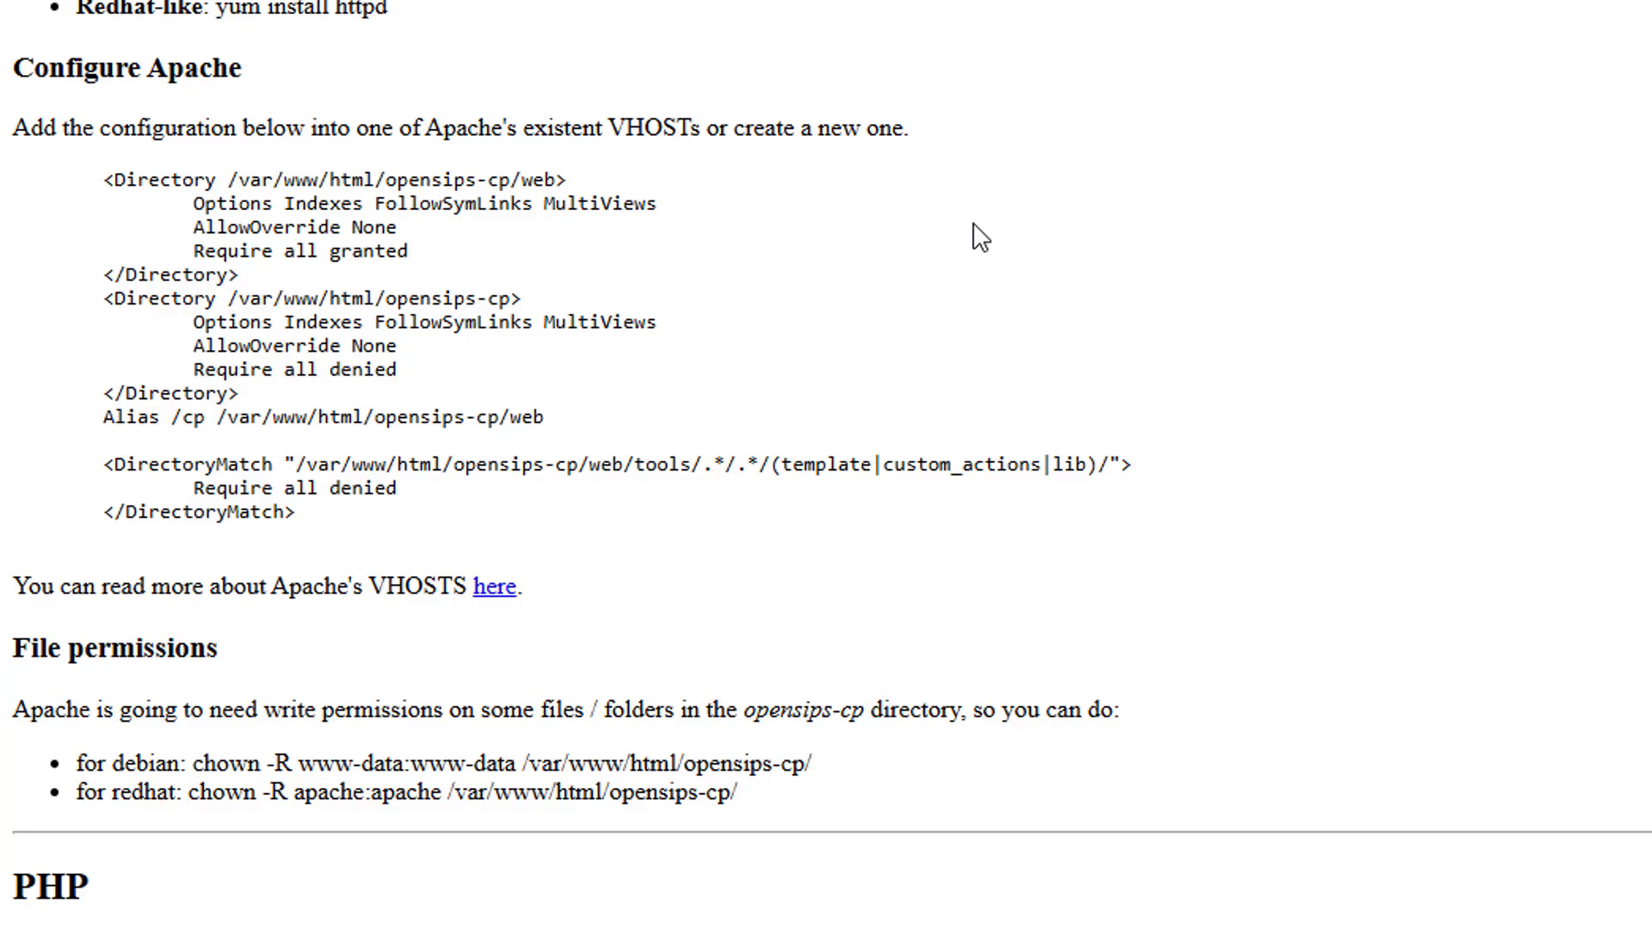
Step: Select the Debian chown command in the File permissions section for copying
scroll(down, 3)
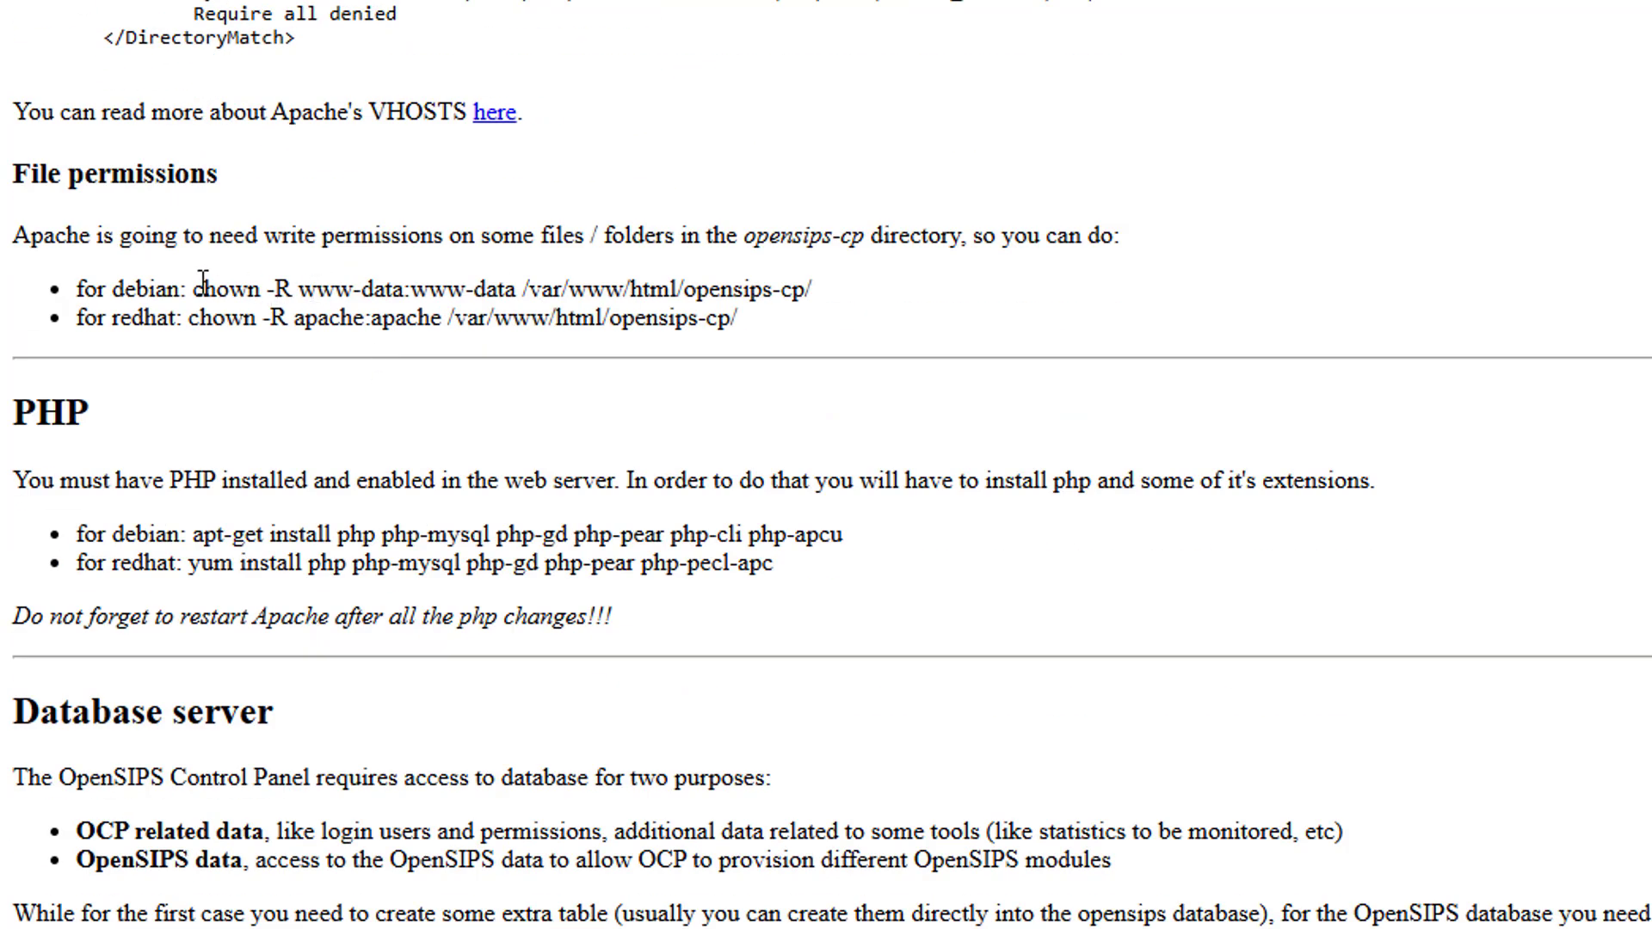
drag(200, 293, 810, 293)
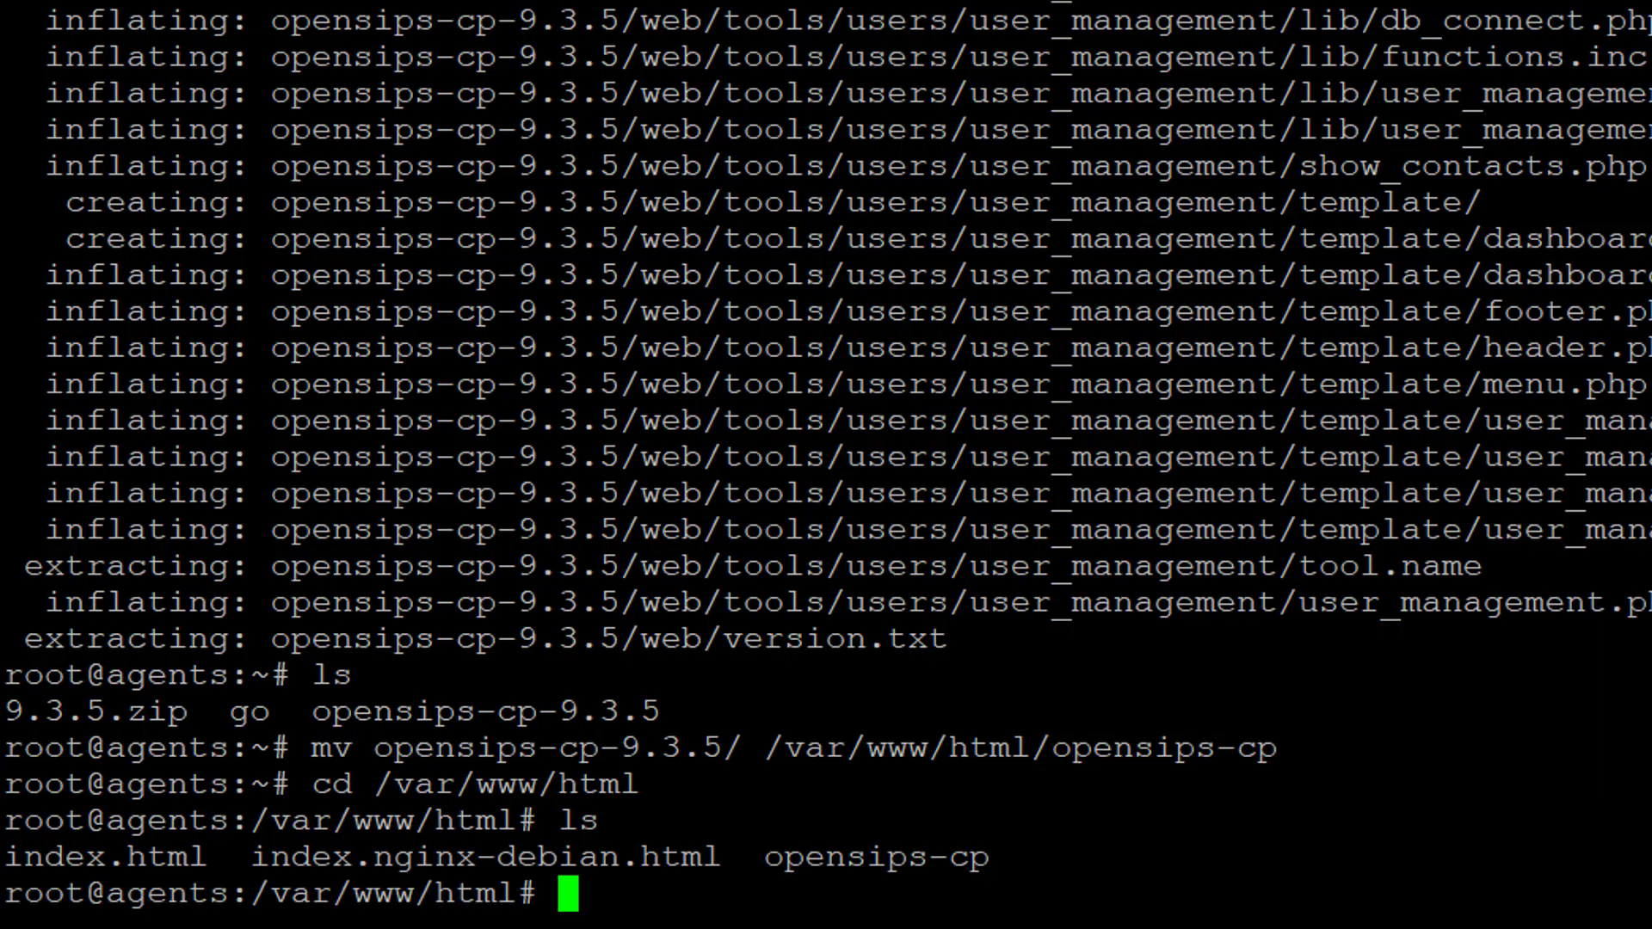
Step: Run chown -R www-data:www-data on /var/www/html/opensips-cp/
text(chown -R www-data:www-data /var/www/html/opensips-cp/)
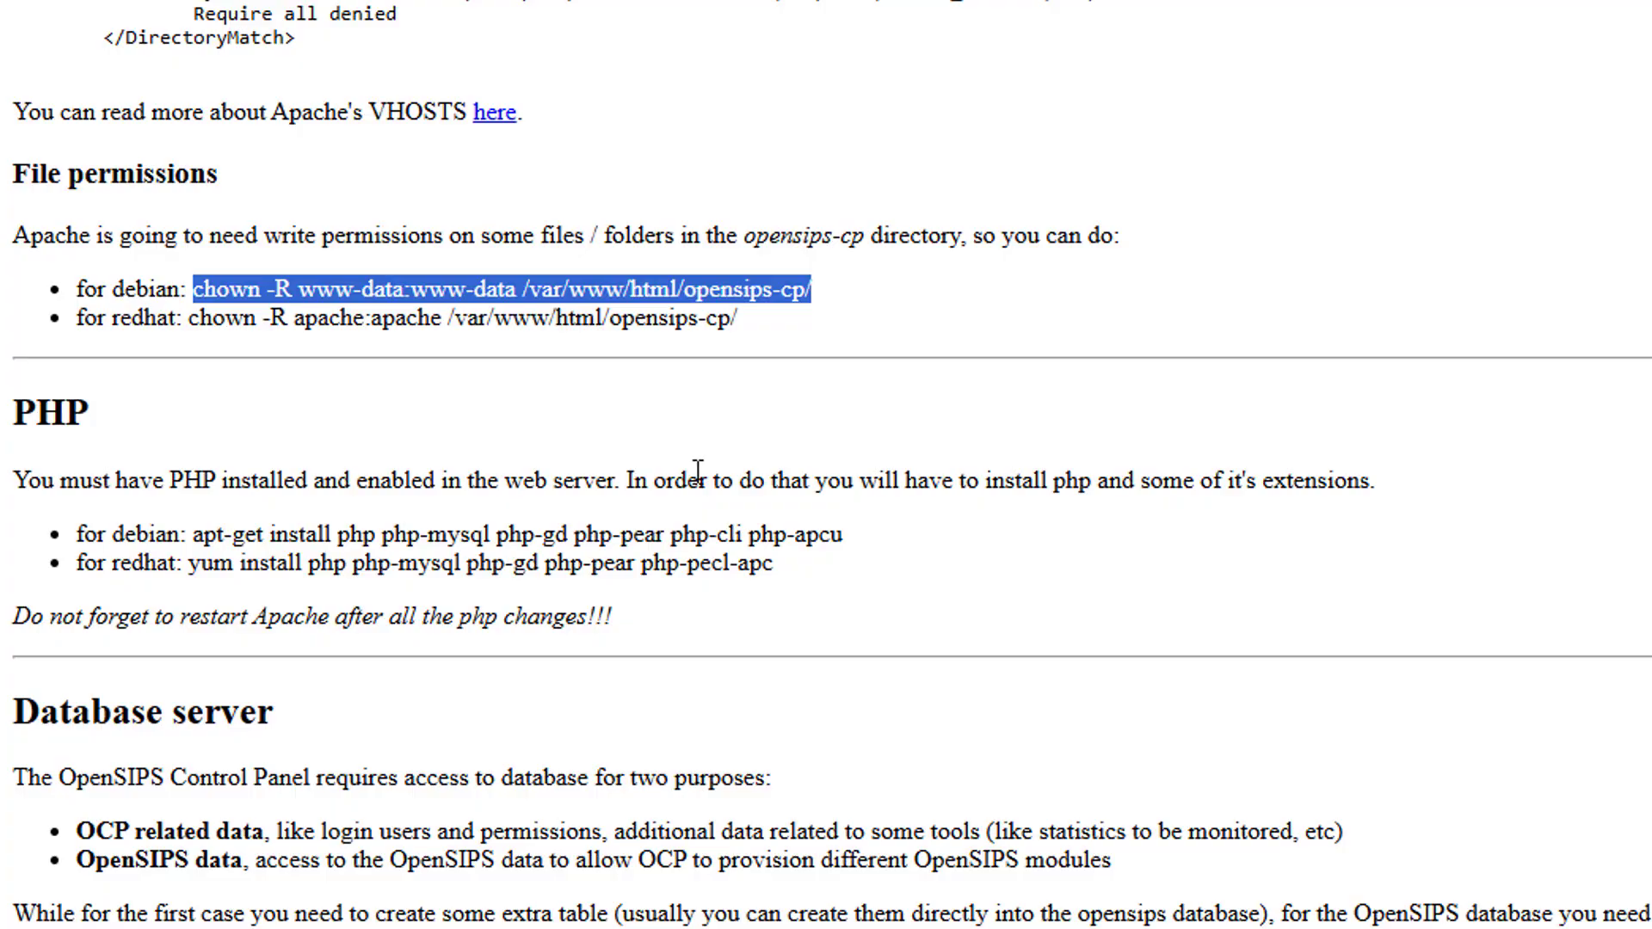
Step: Scroll the guide down to the Creating the OCP tables section with its mysql command
scroll(down, 3)
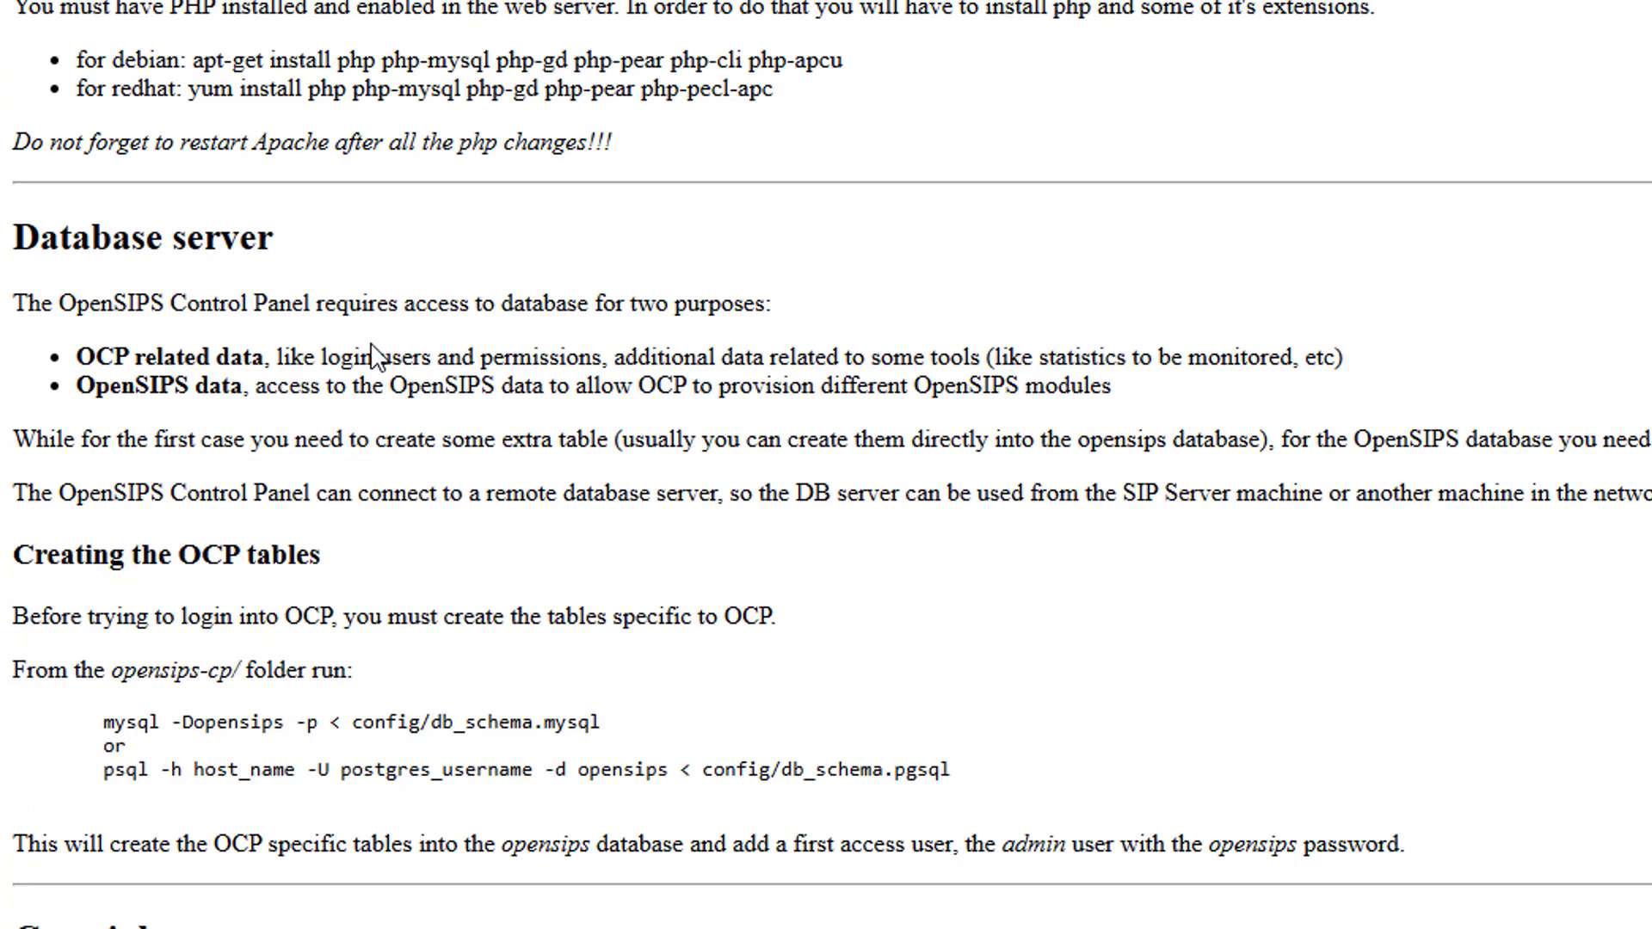
scroll(down, 3)
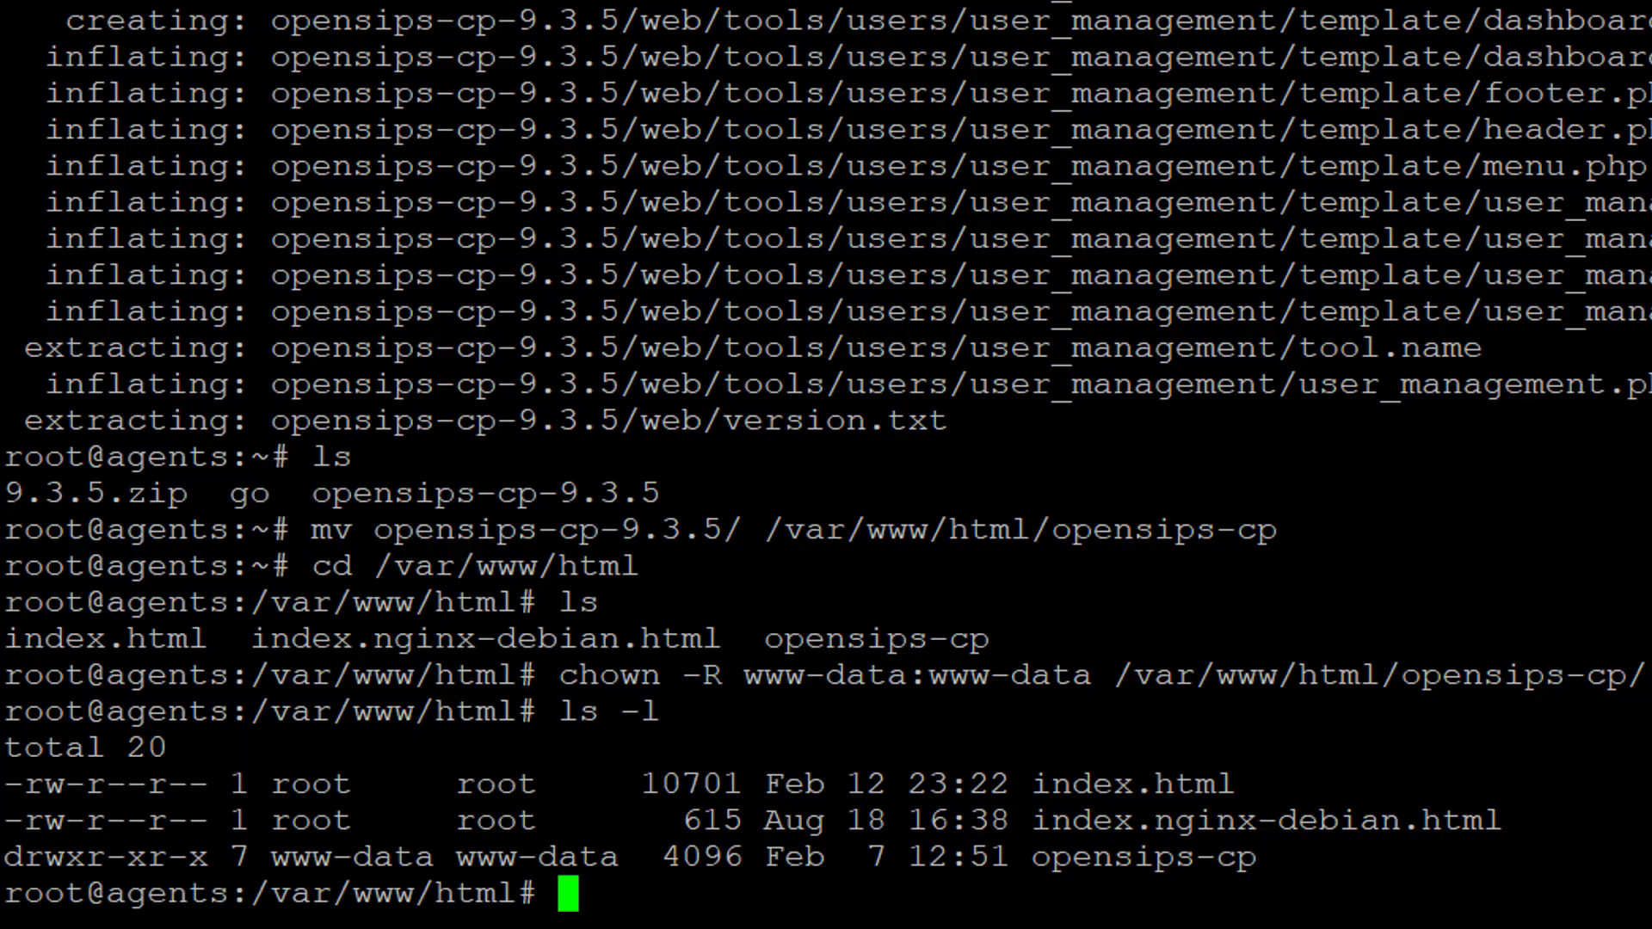
Step: Enter opensips-cp/ and load the OCP schema into the opensips database with mysql
text(cd)
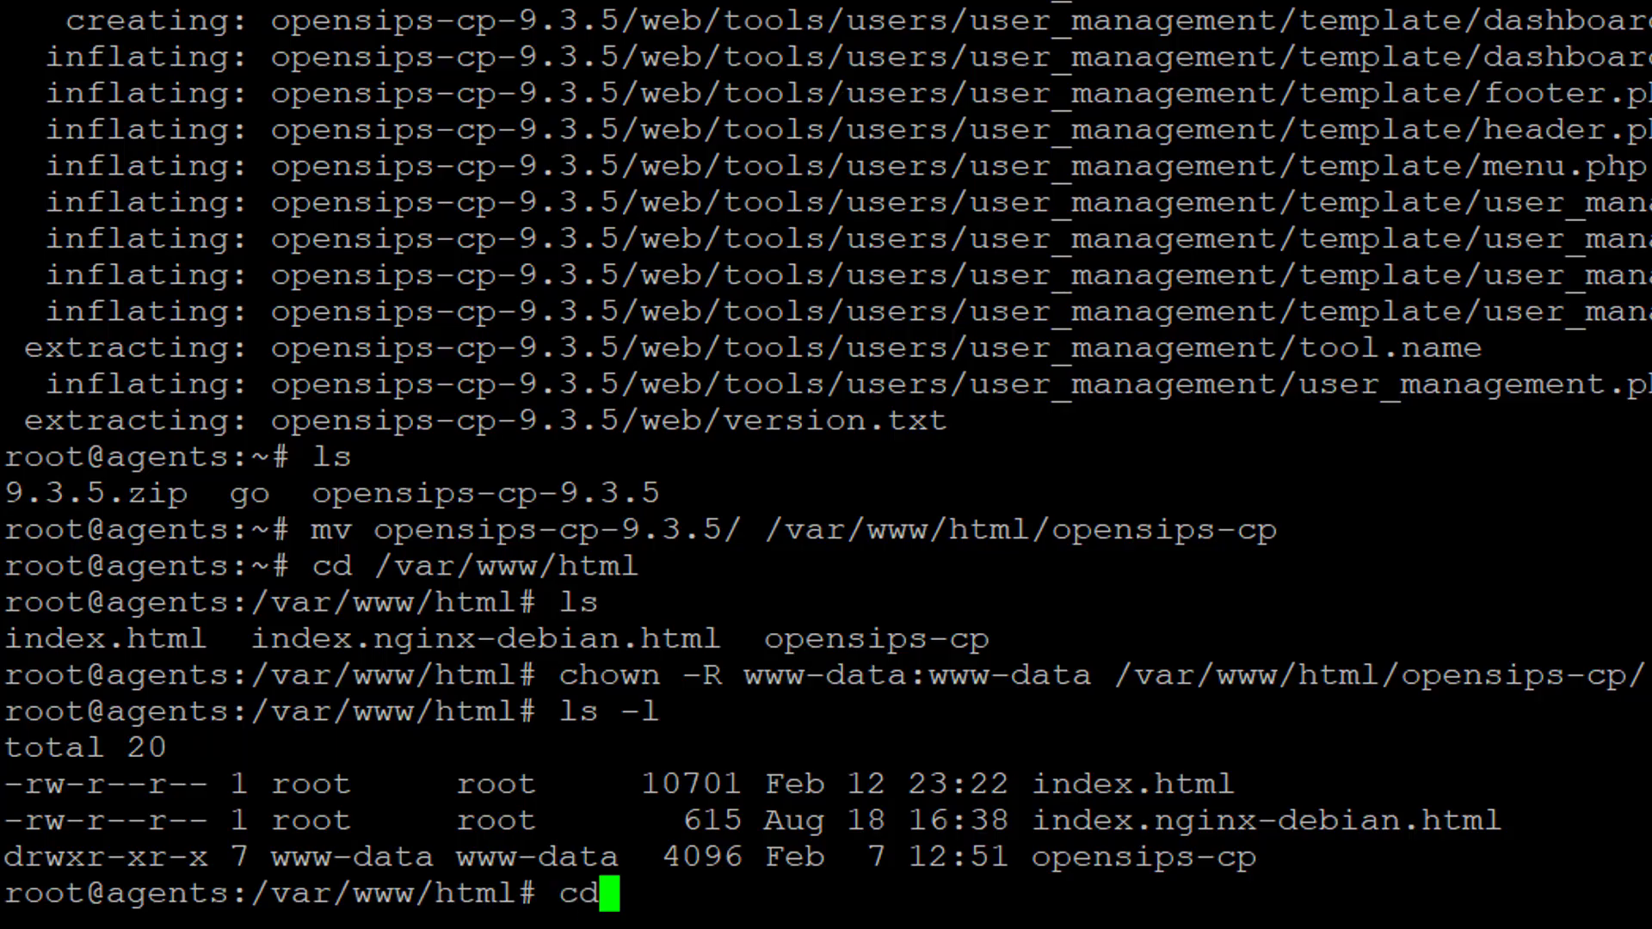
text(opensips-cp/)
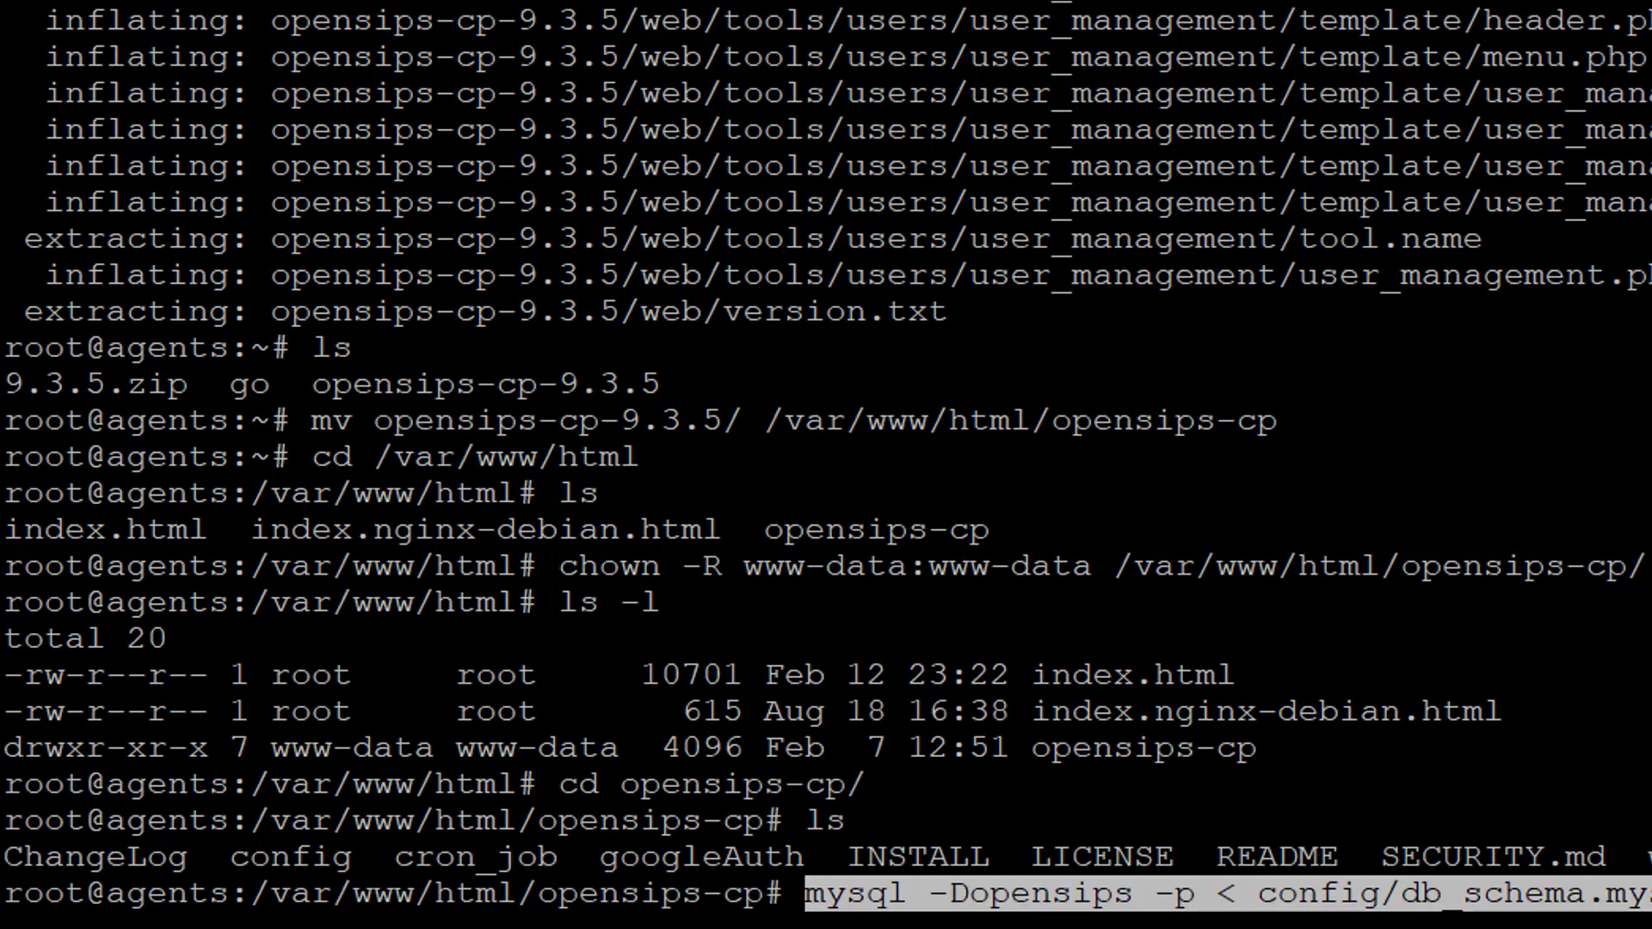
key(Return)
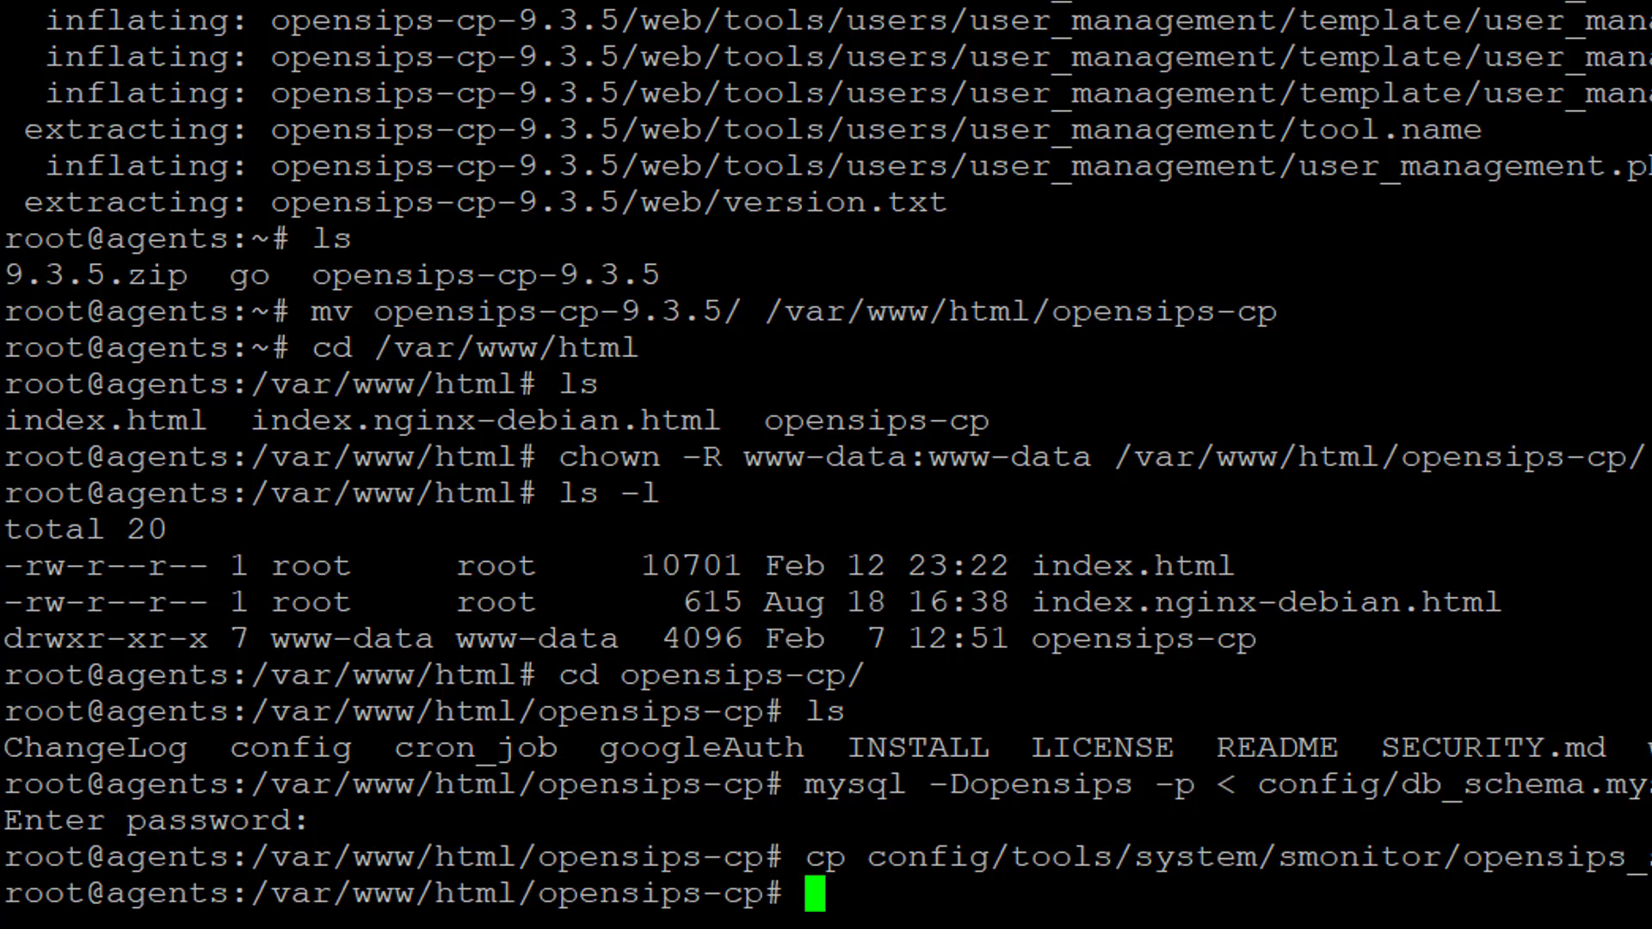
Step: Restart Apache with systemctl restart apache2
text(systemctl re)
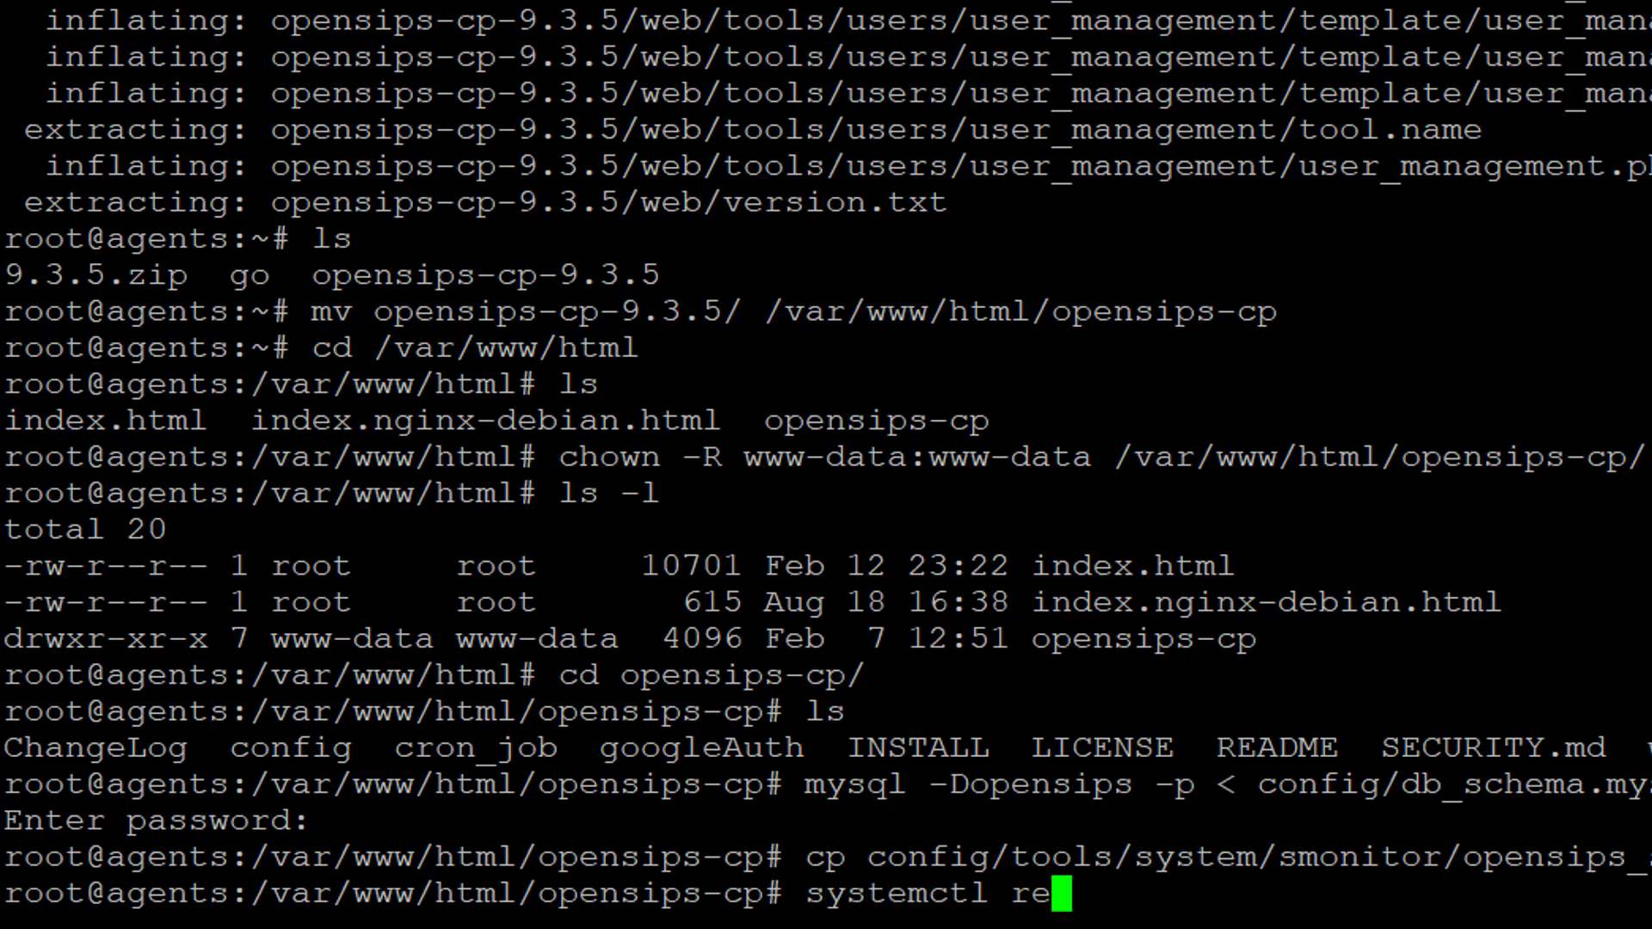
text(start)
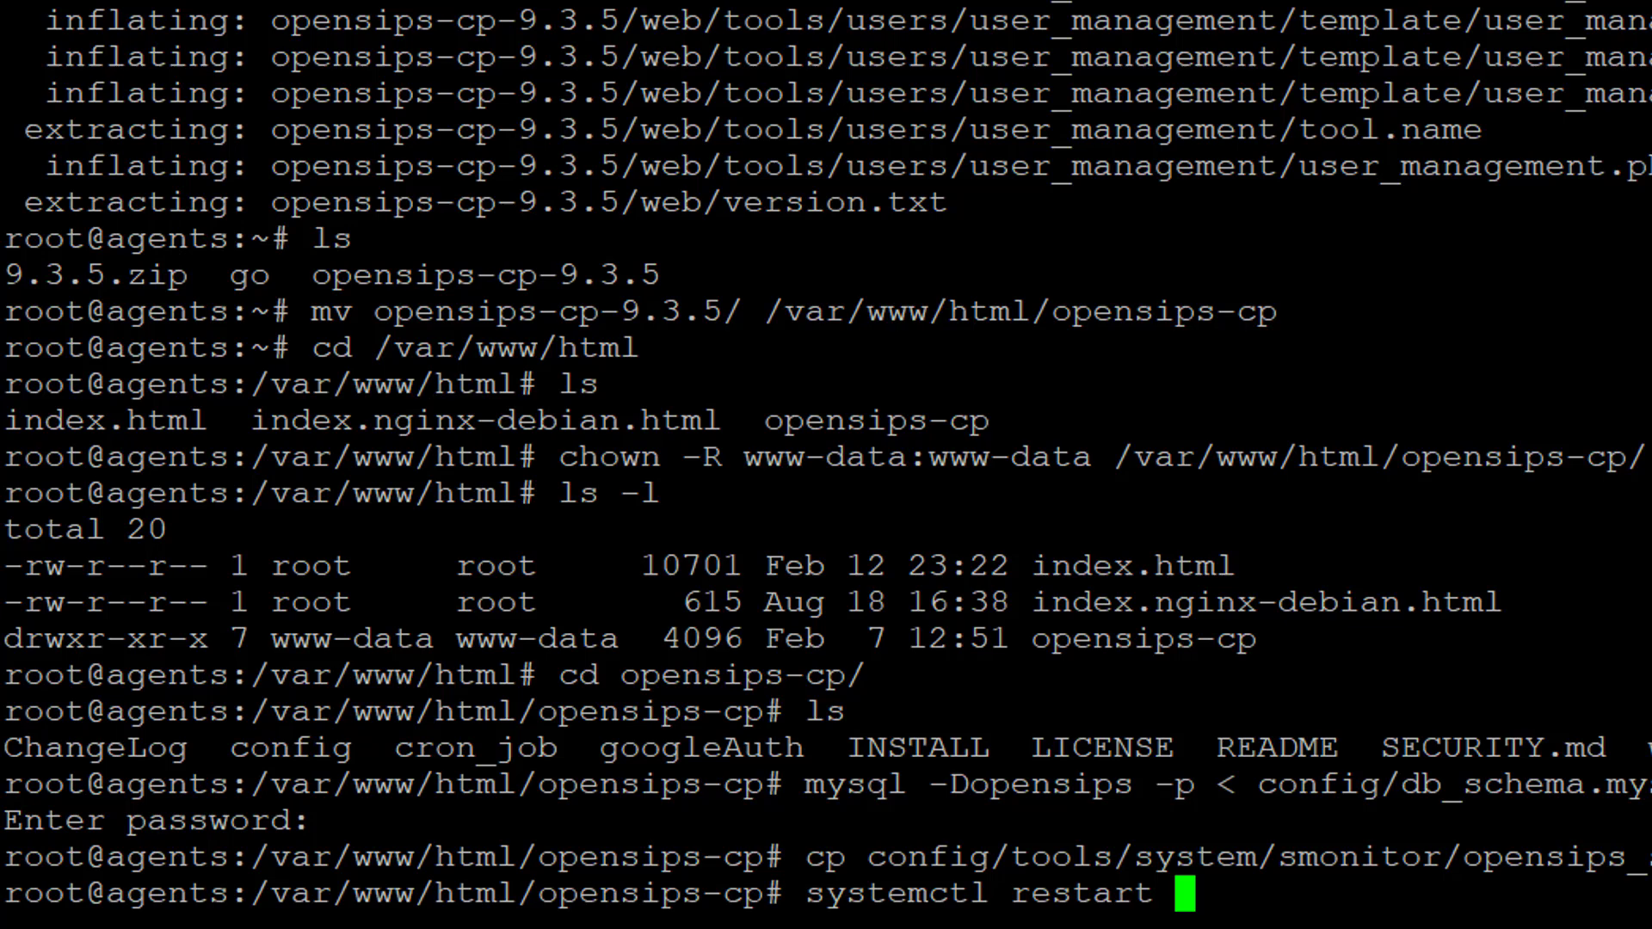
text(apach)
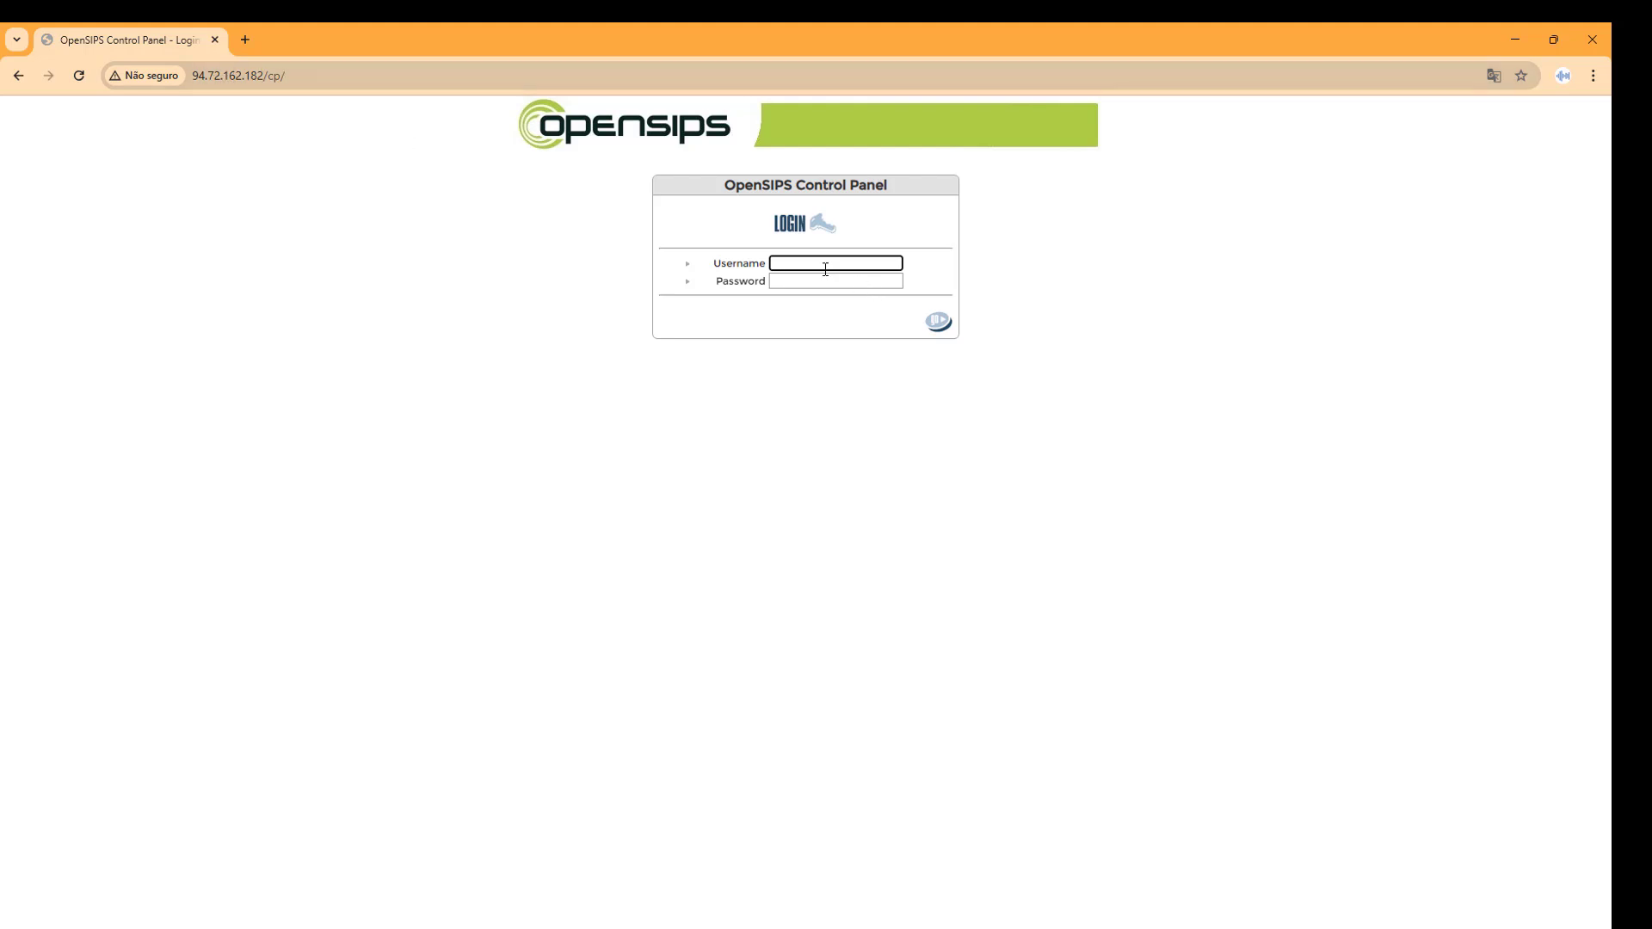
Step: Log in to the OpenSIPS Control Panel as admin, retrying once to reach the dashboard
text(admin)
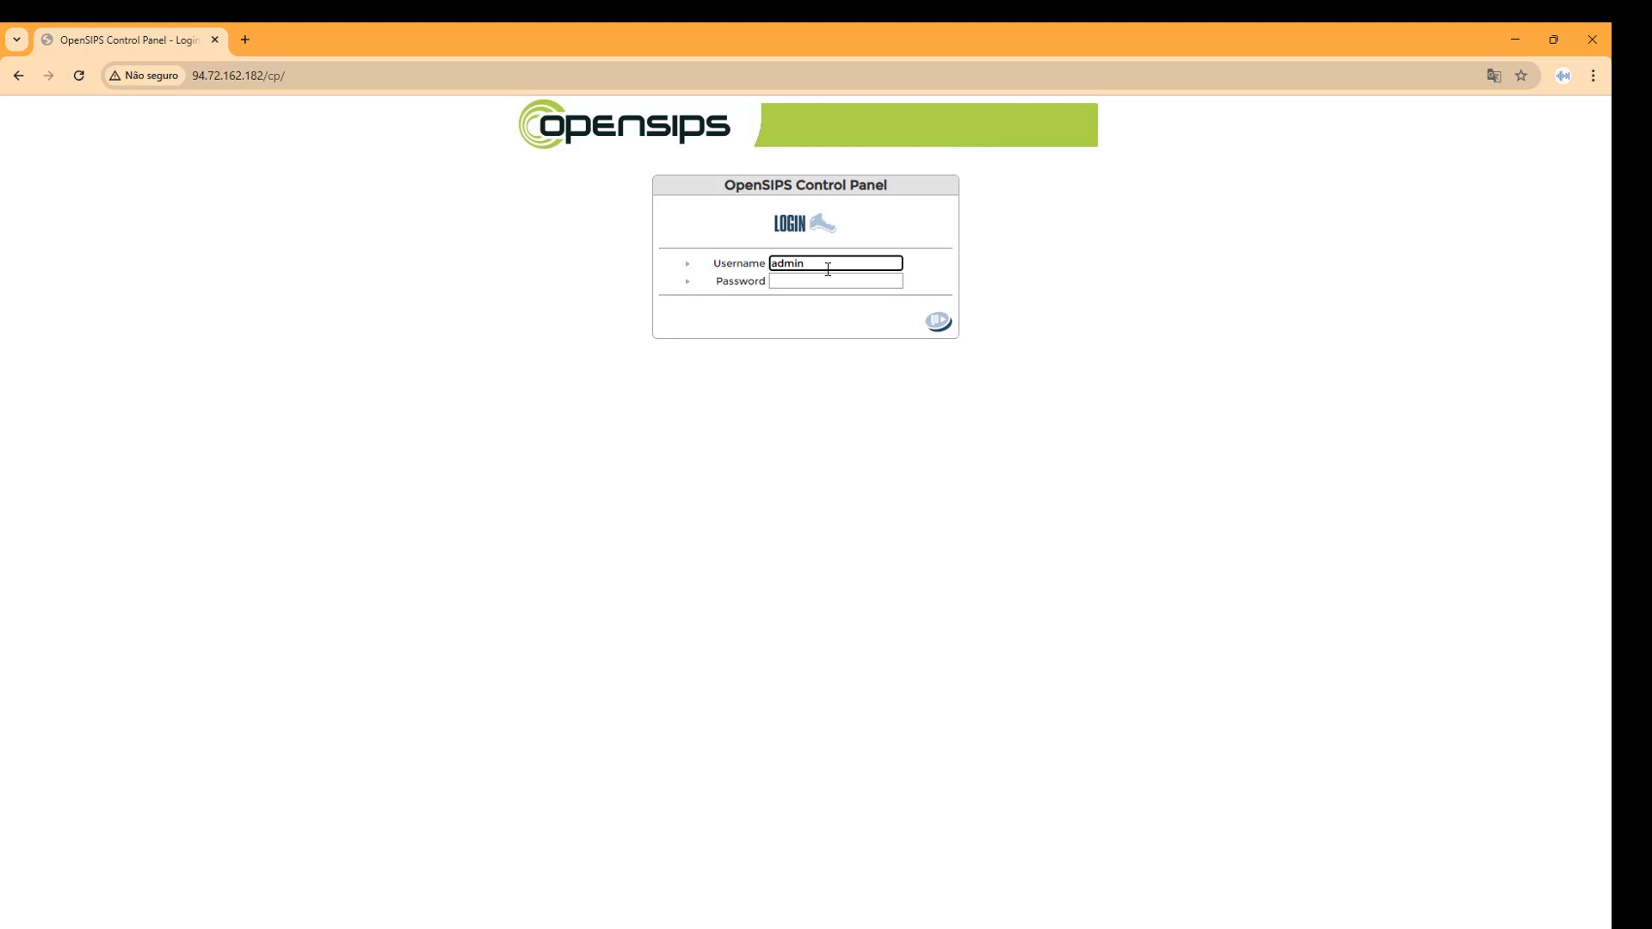
click(937, 320)
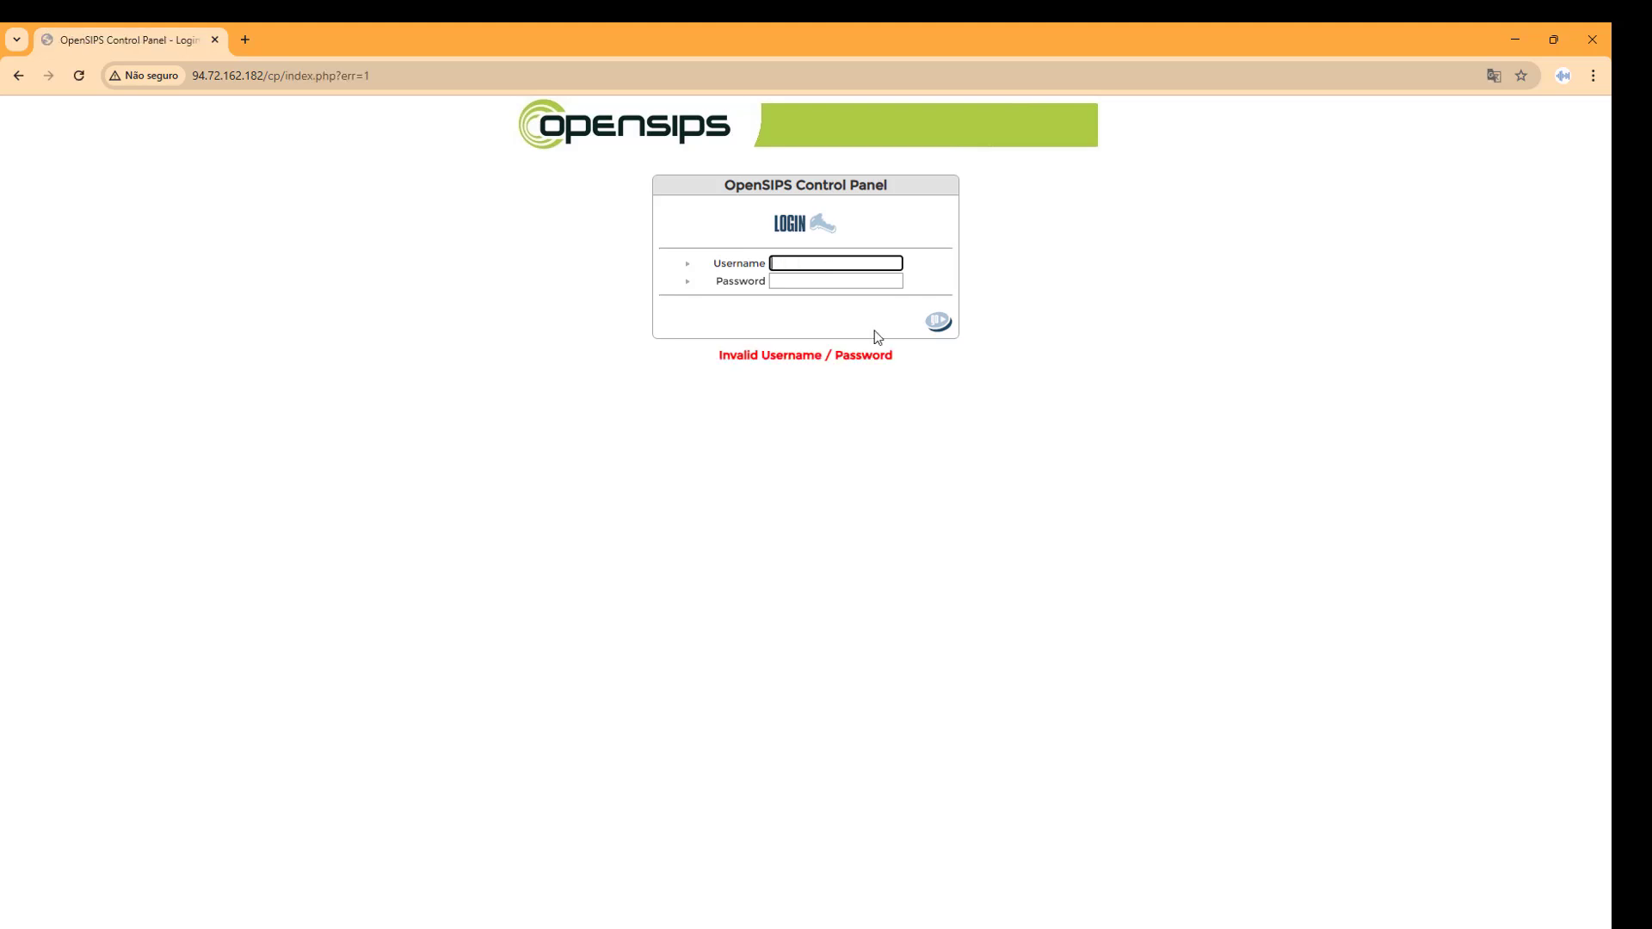
click(836, 263)
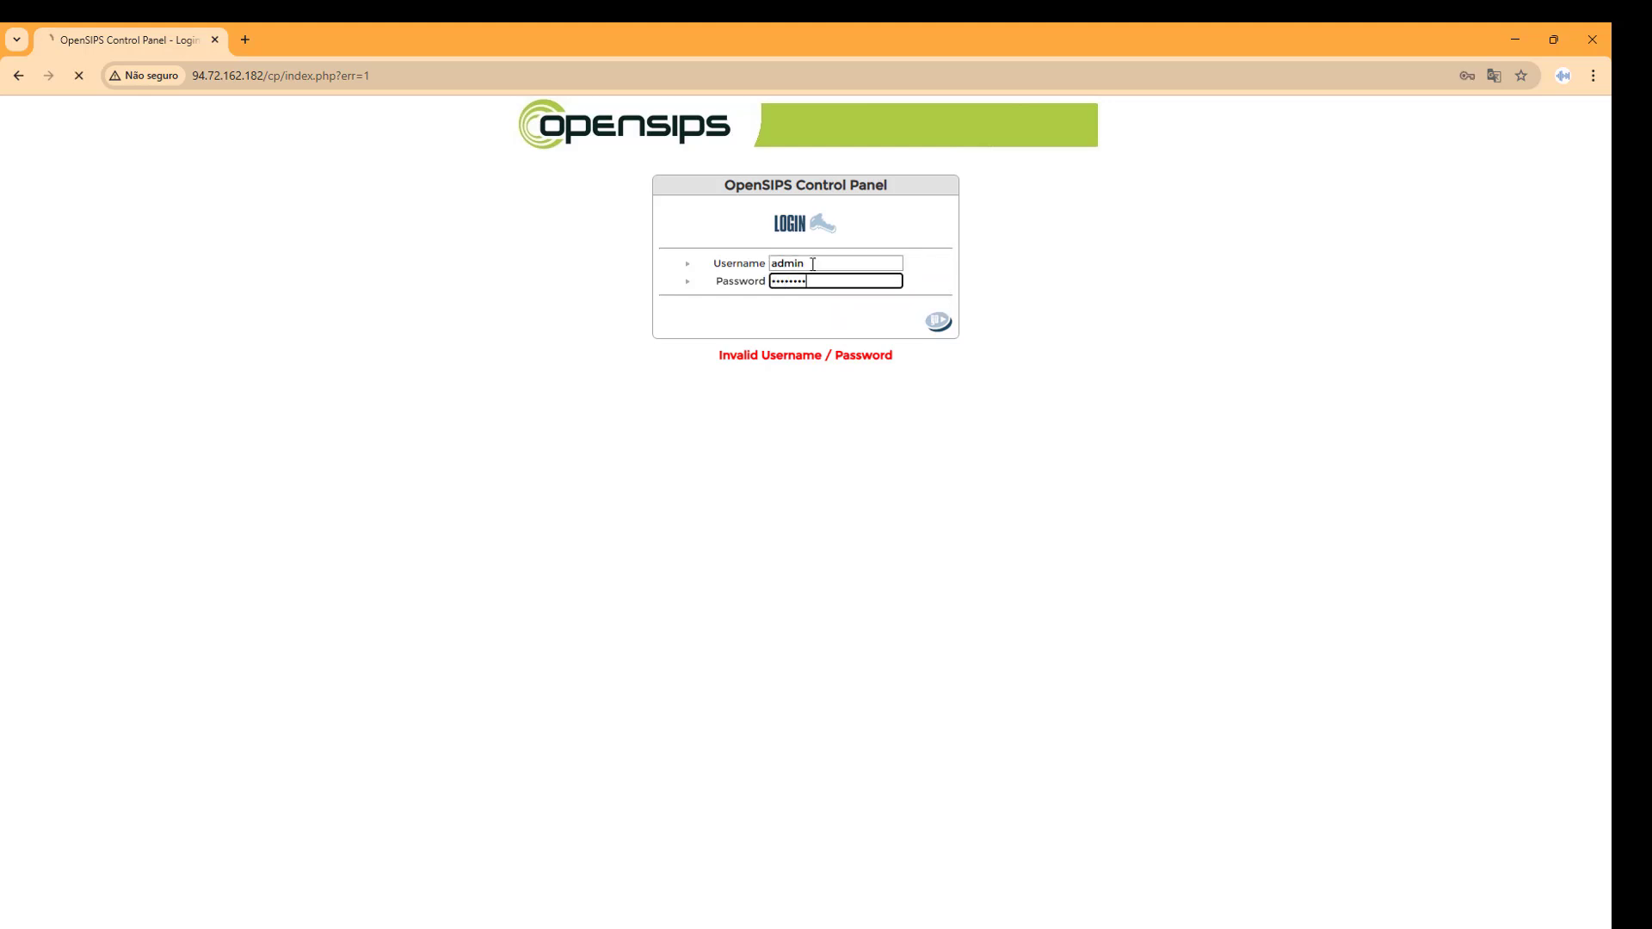
click(932, 320)
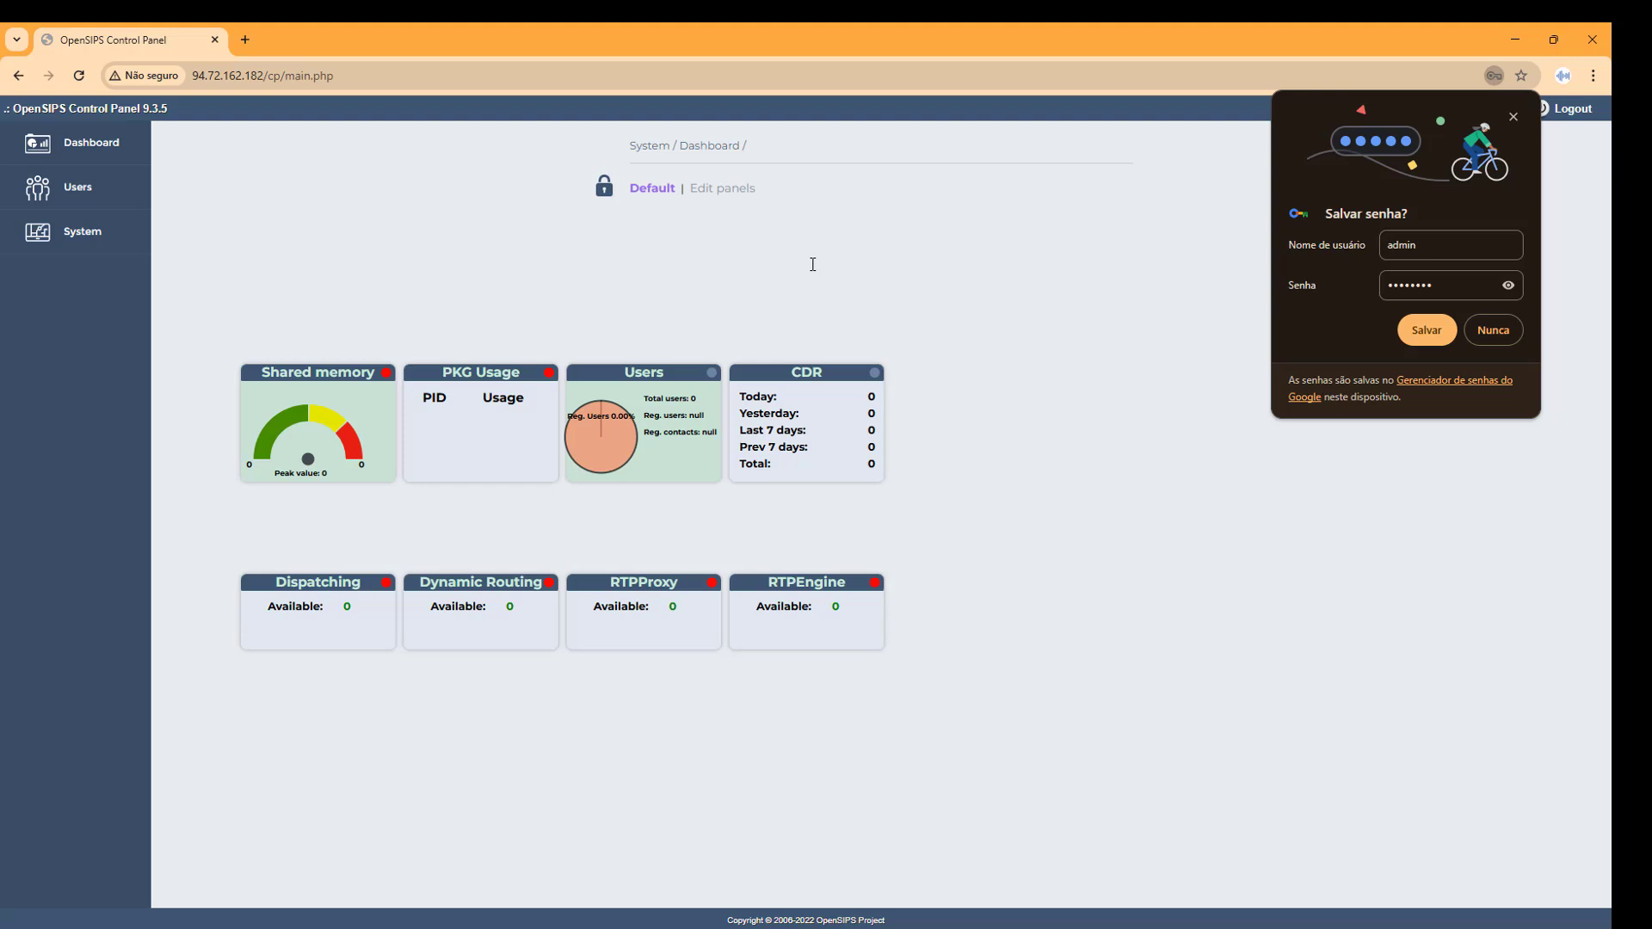
mouse_move(1228, 141)
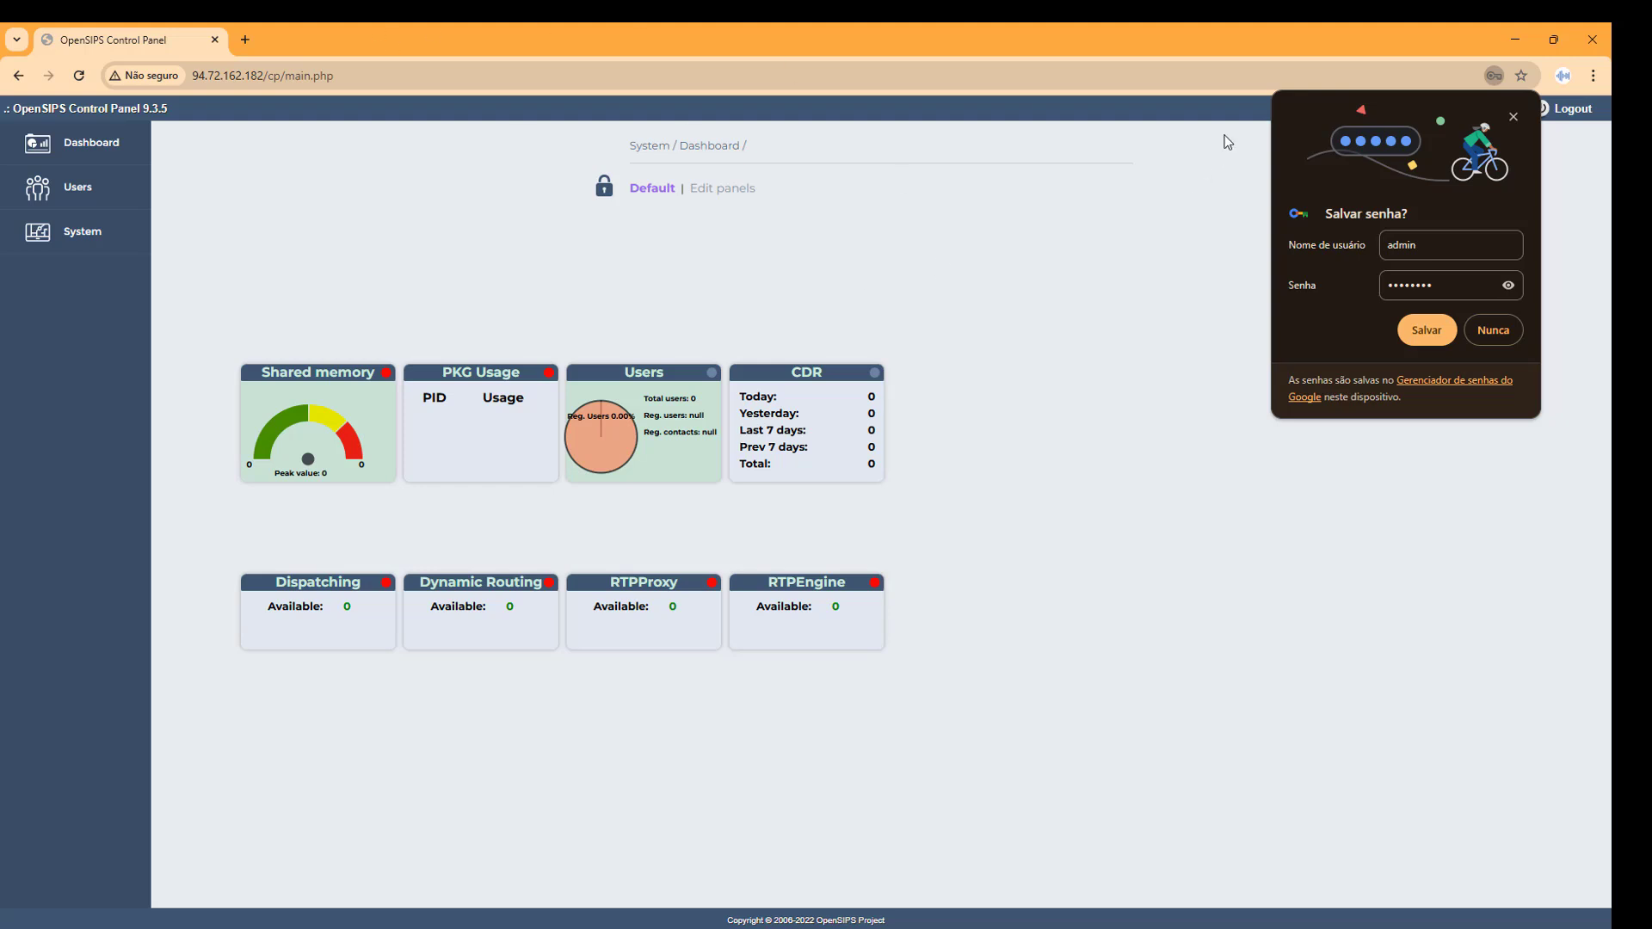